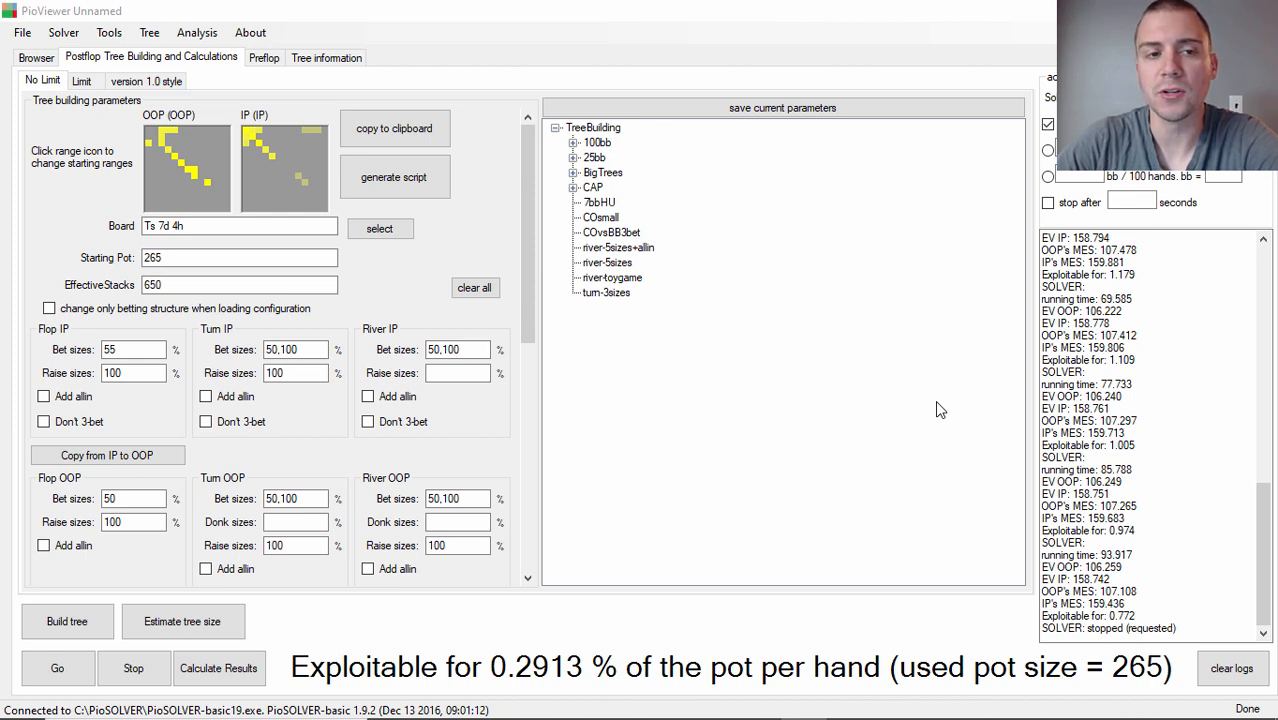
{"action": "mouse_move", "coordinate": [474, 171]}
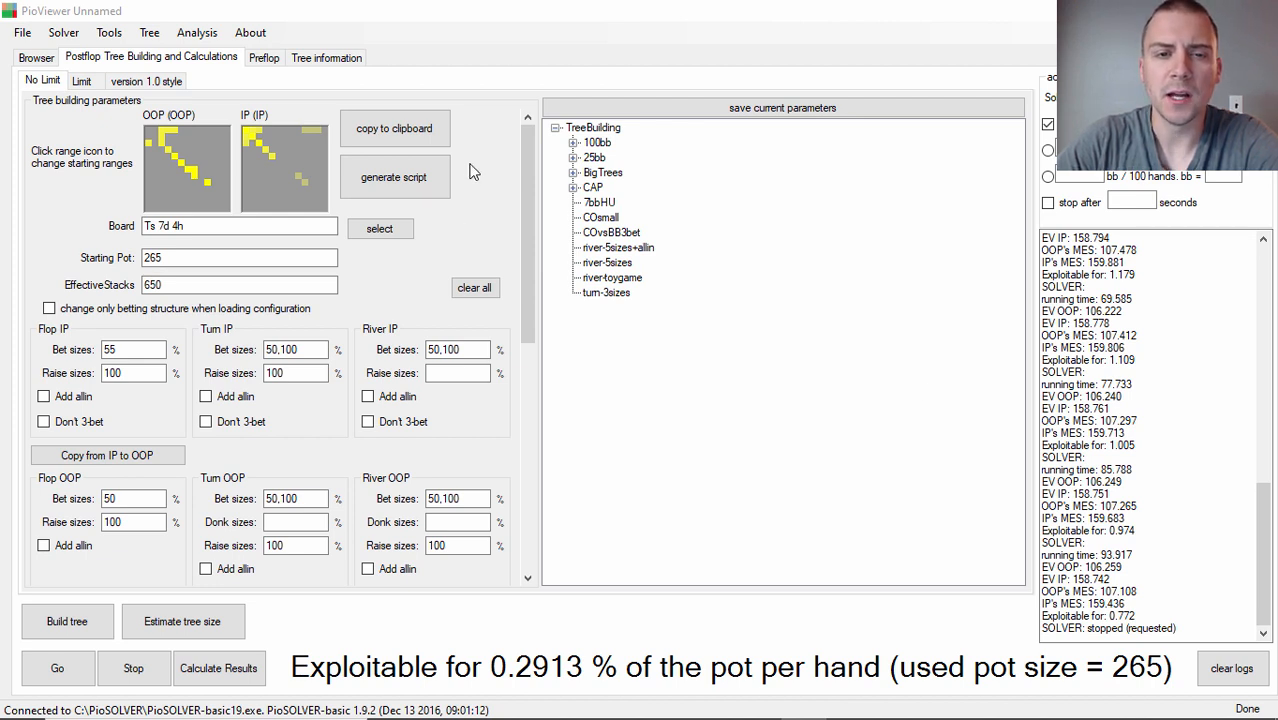
{"action": "mouse_move", "coordinate": [490, 170]}
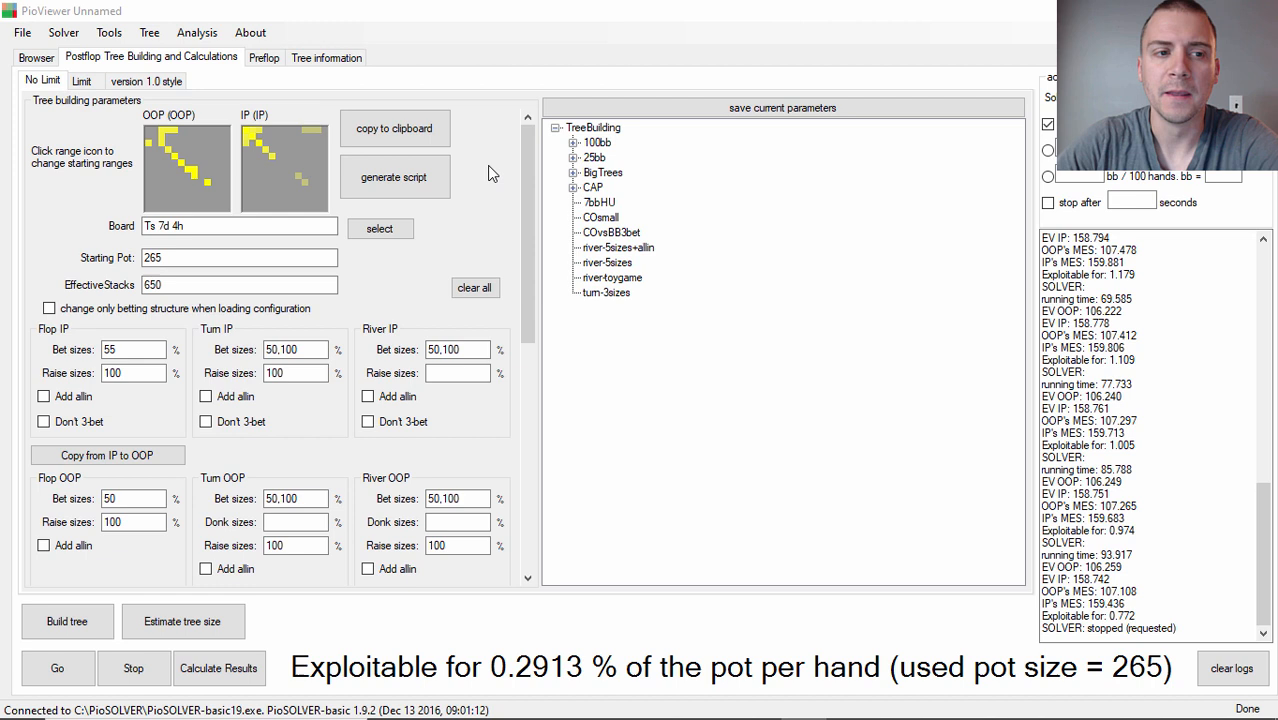
{"action": "mouse_move", "coordinate": [500, 208]}
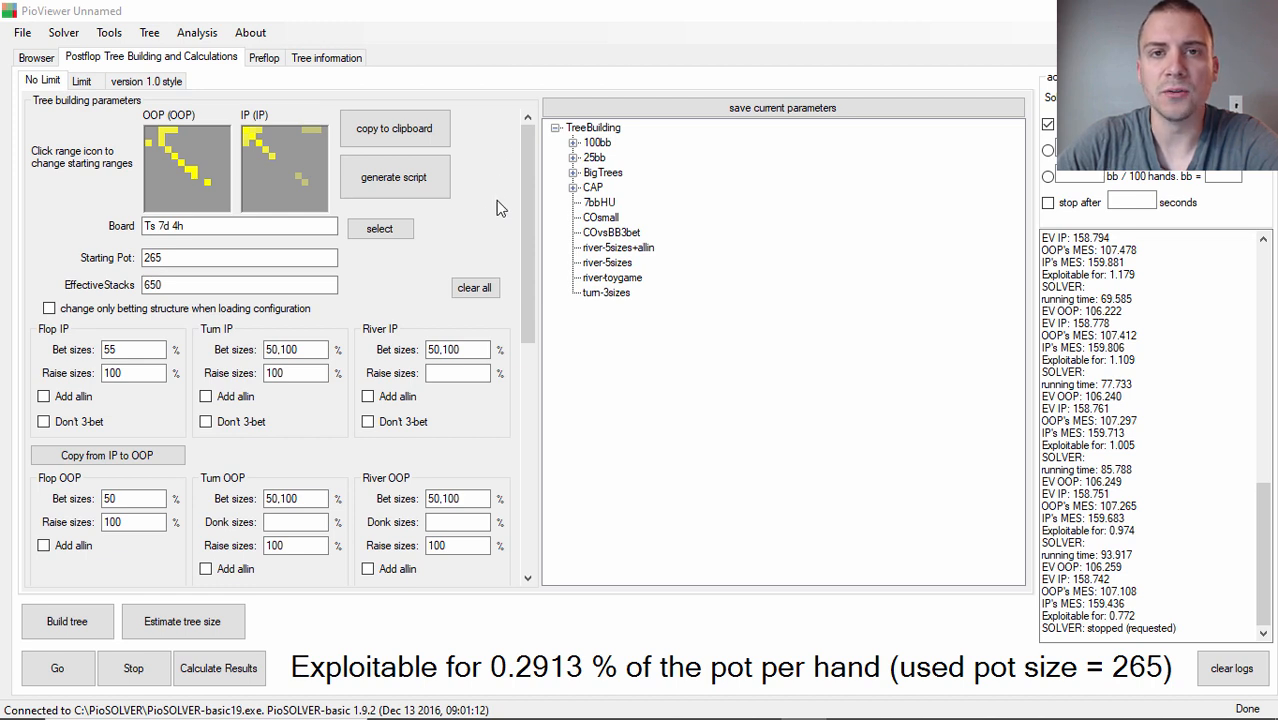
{"action": "mouse_move", "coordinate": [491, 246]}
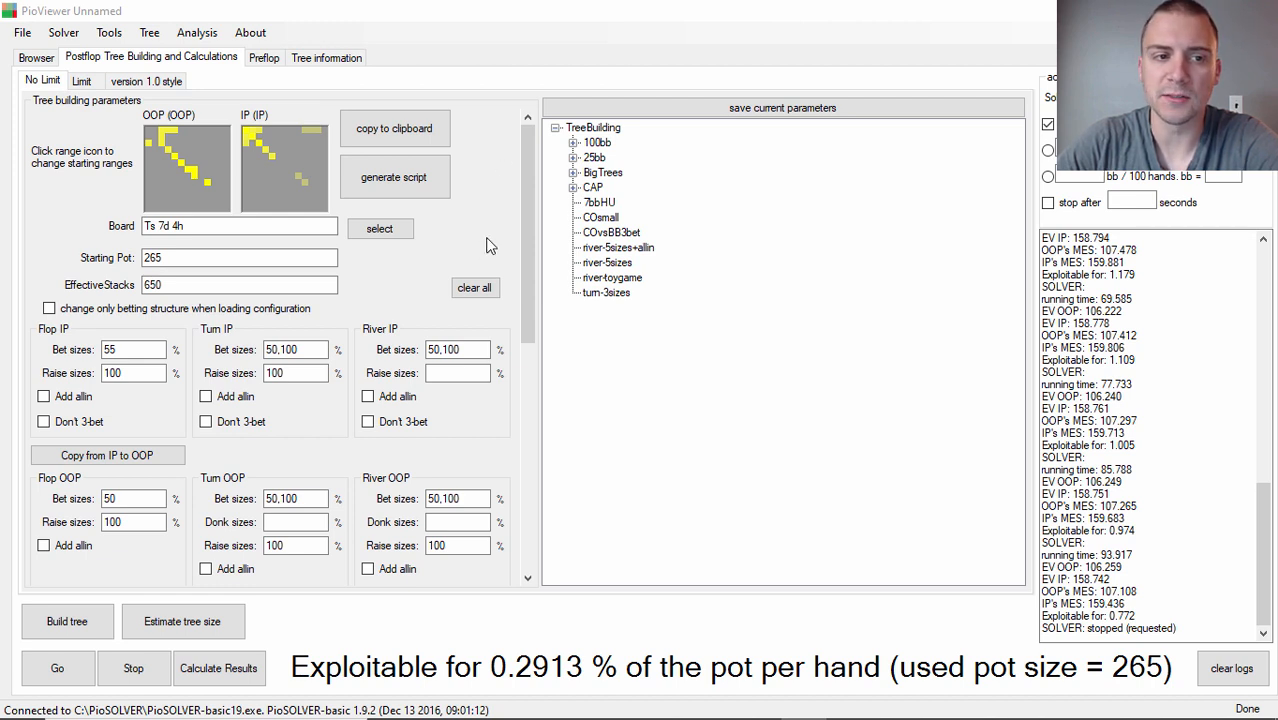
{"action": "mouse_move", "coordinate": [496, 214]}
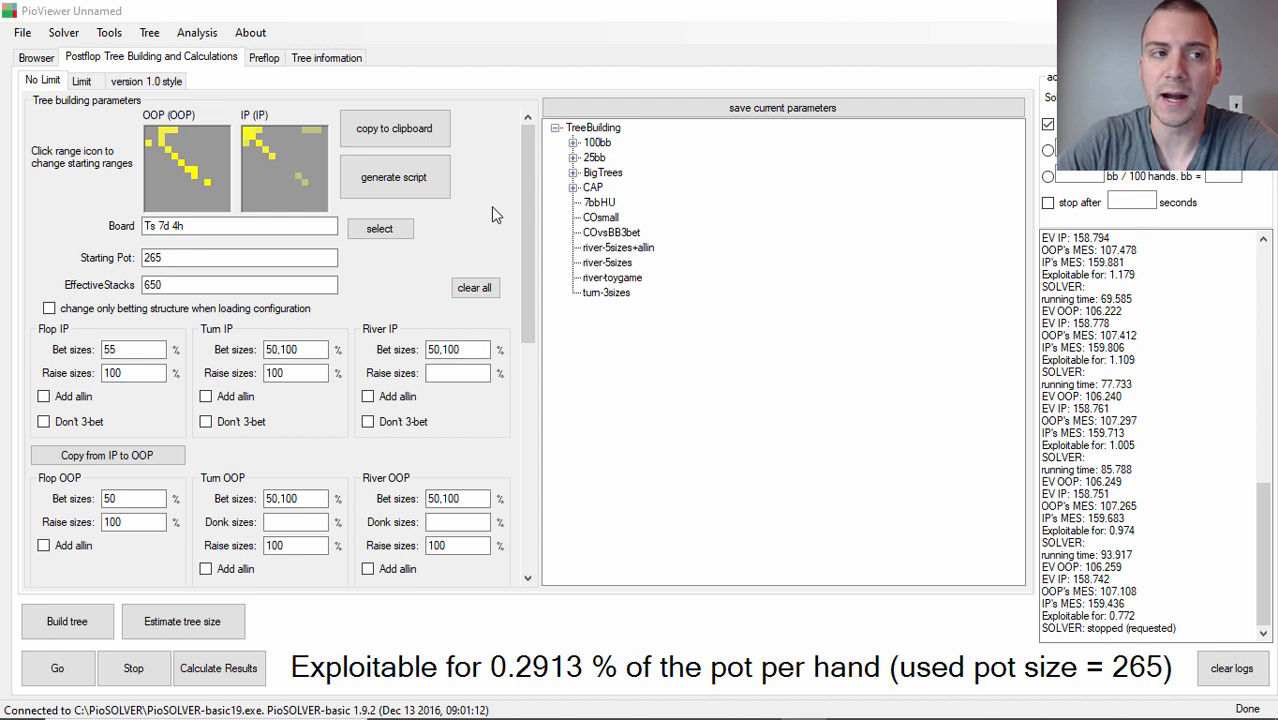
{"action": "mouse_move", "coordinate": [497, 154]}
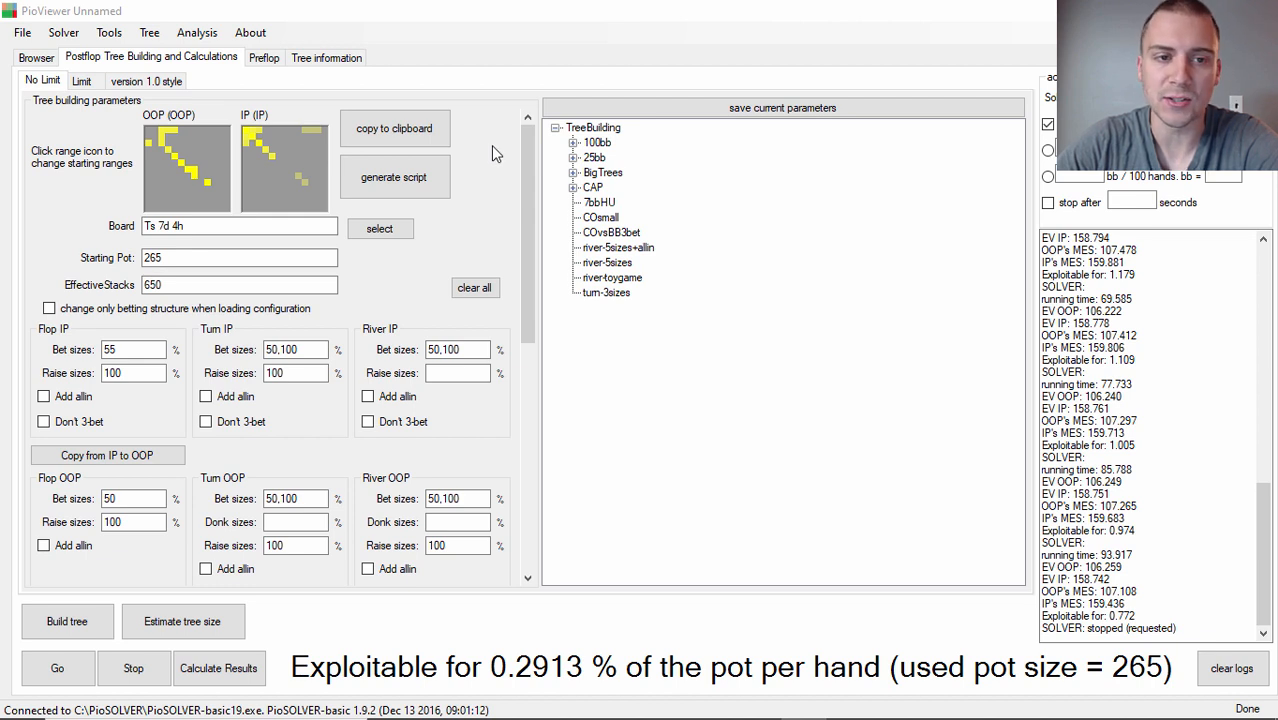
{"action": "mouse_move", "coordinate": [497, 214]}
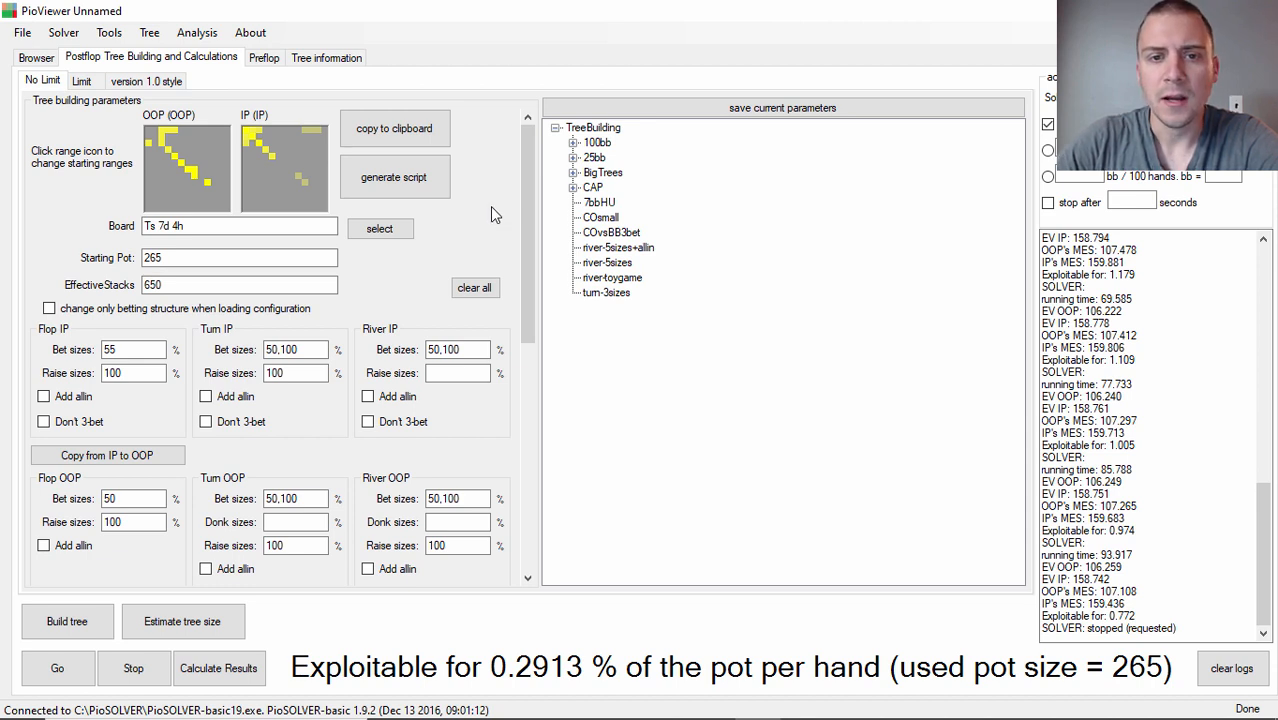
{"action": "mouse_move", "coordinate": [489, 197]}
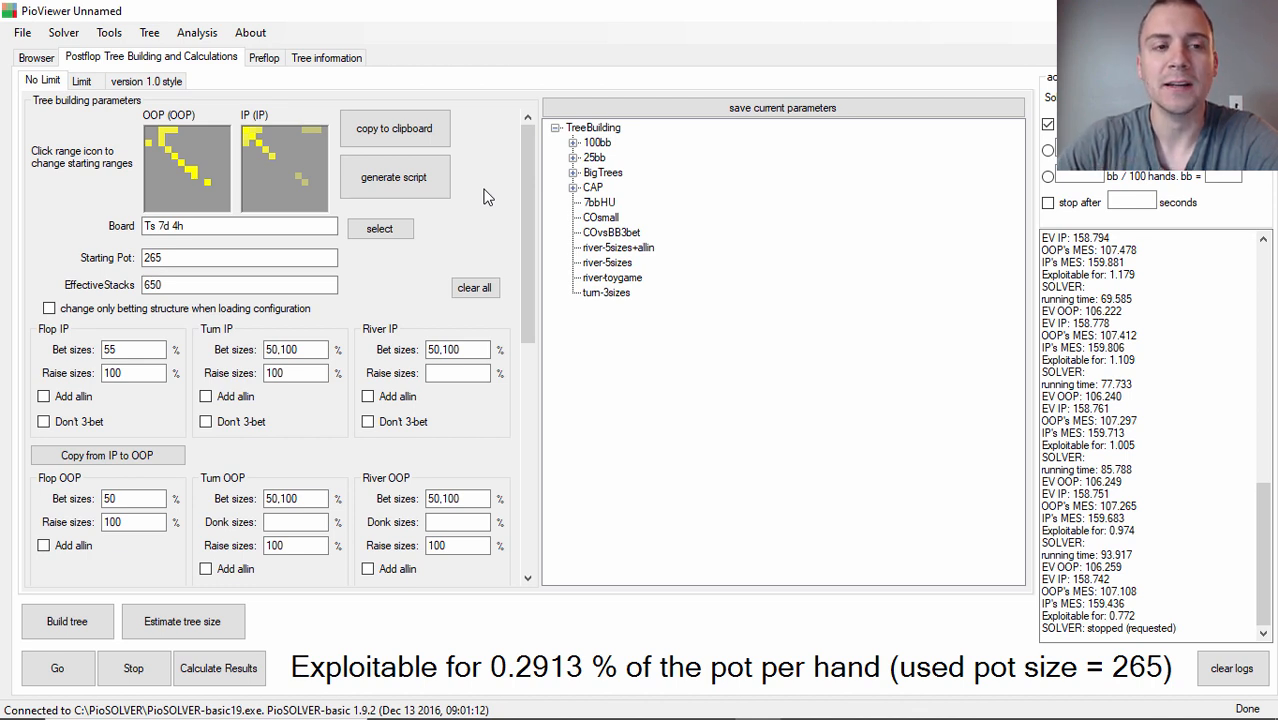
{"action": "mouse_move", "coordinate": [476, 247]}
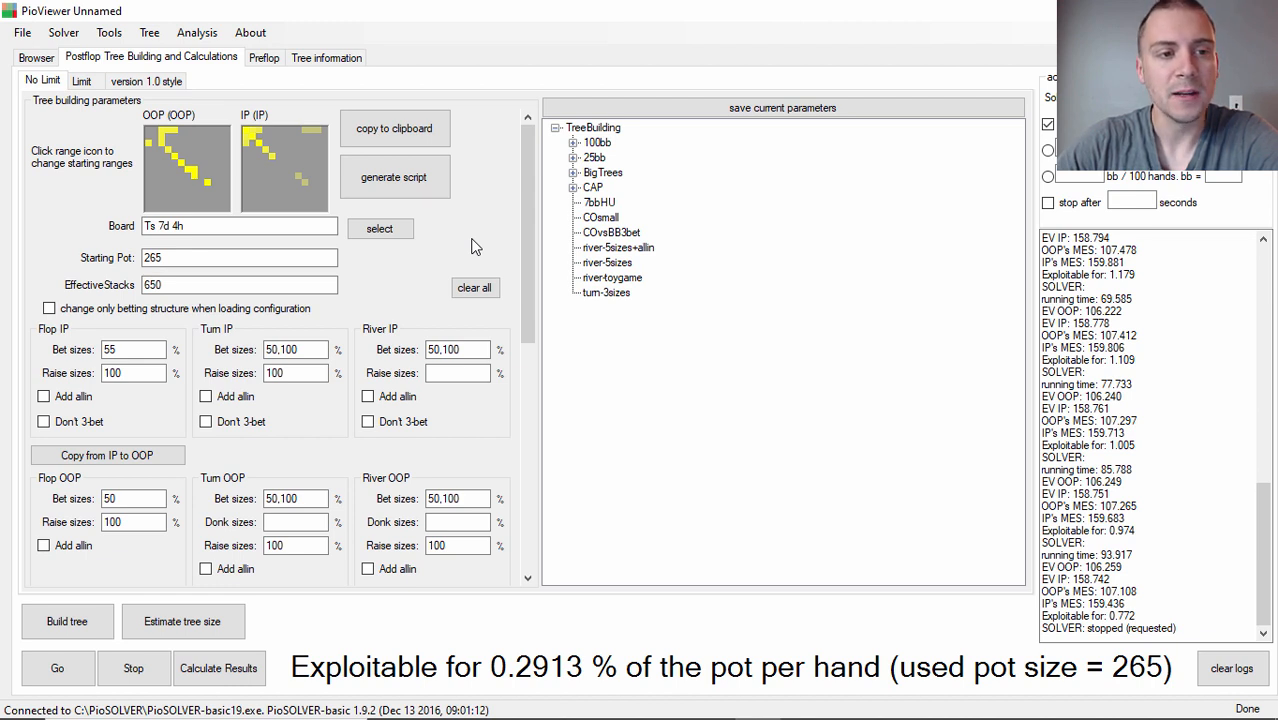
{"action": "mouse_move", "coordinate": [192, 196]}
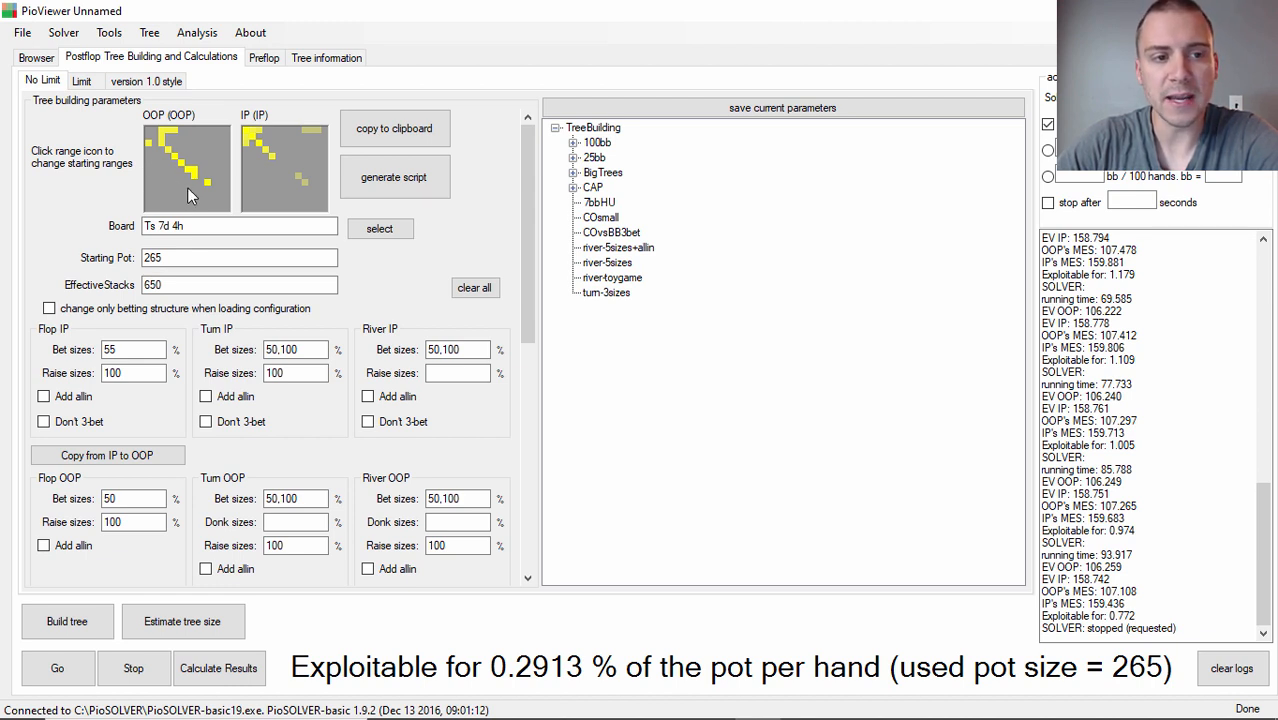
Open OOP's 66-combo starting range and inspect hand combo weights, e.g. QQ at 0.85.
{"action": "left_click", "coordinate": [187, 168]}
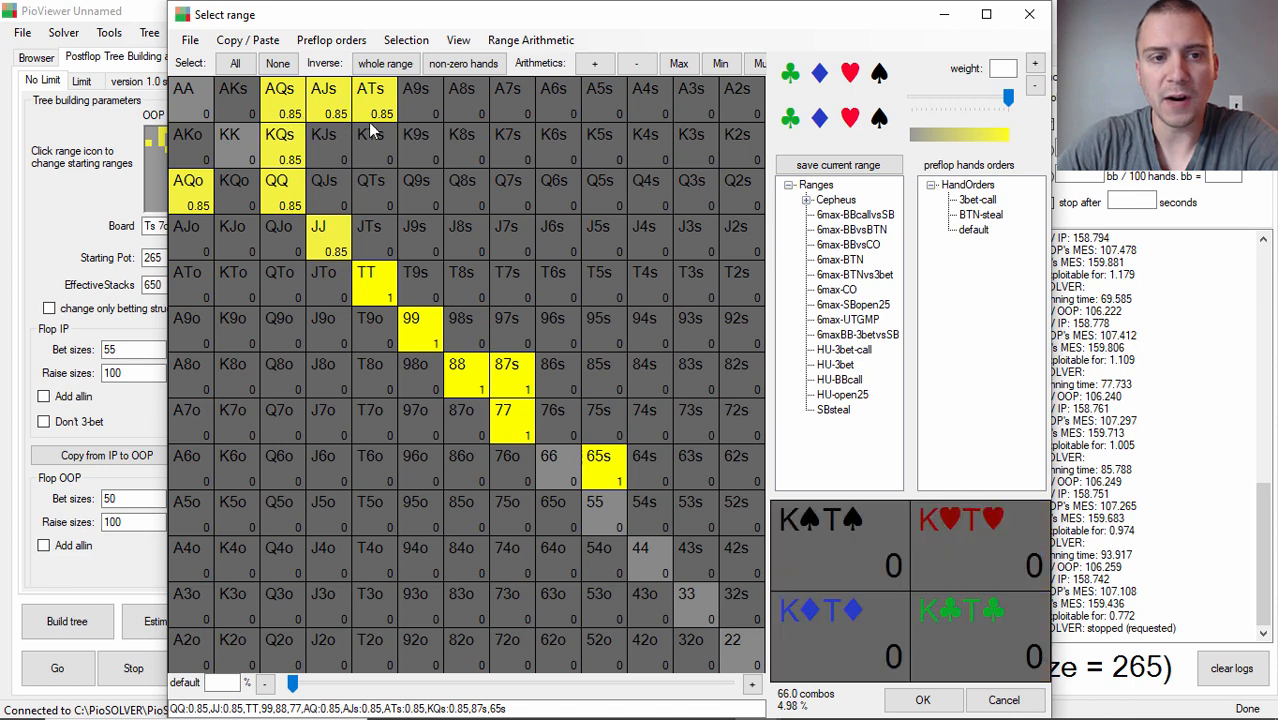
{"action": "left_click", "coordinate": [370, 95]}
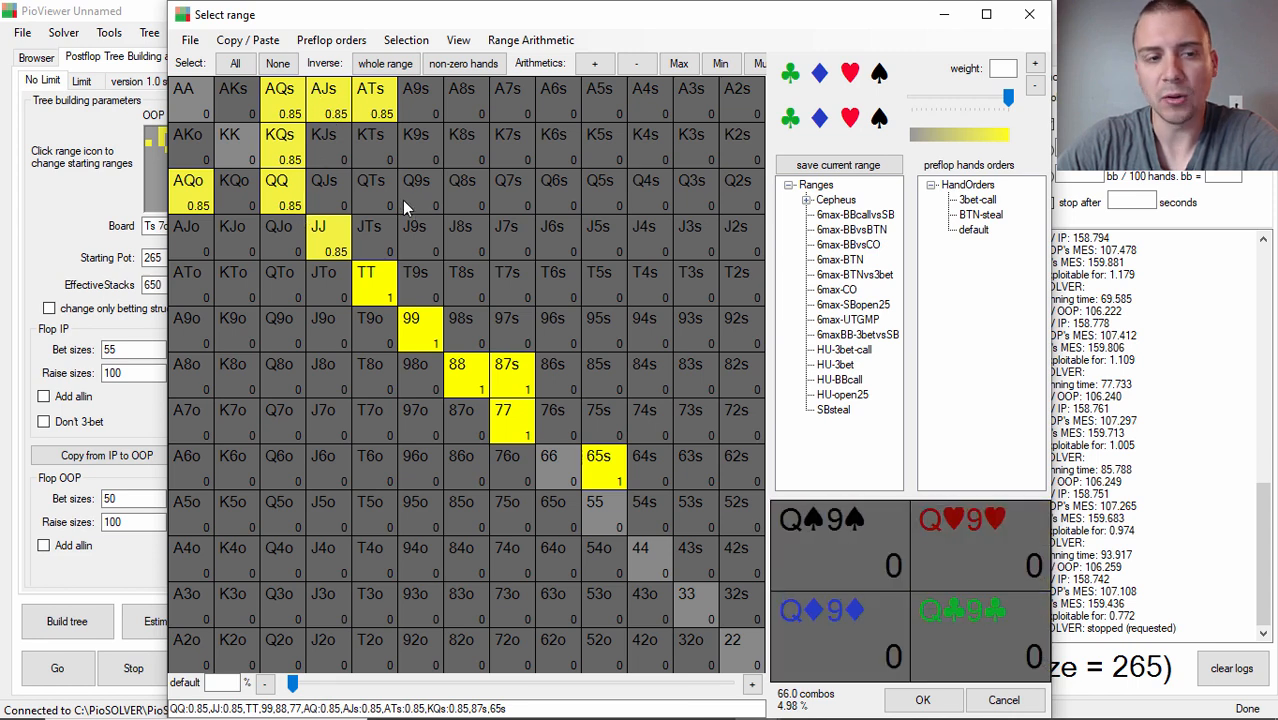
{"action": "left_click", "coordinate": [233, 134]}
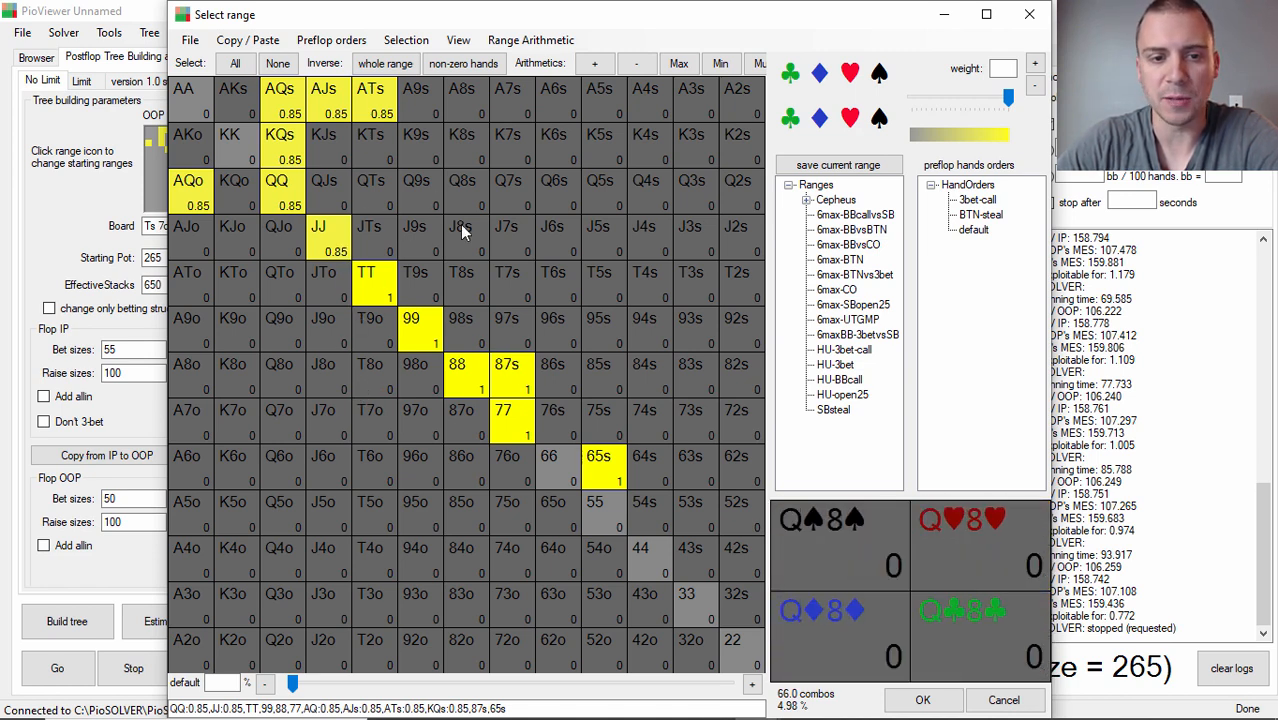
{"action": "left_click", "coordinate": [279, 180]}
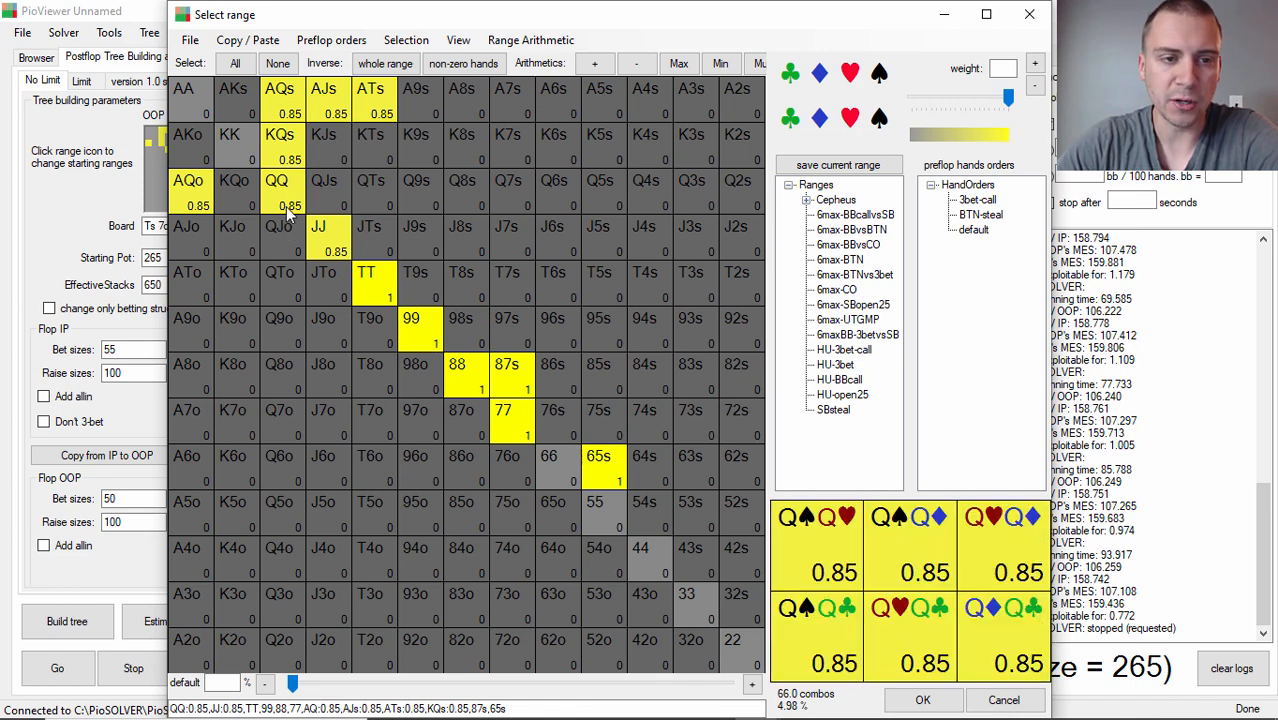
{"action": "left_click", "coordinate": [318, 238]}
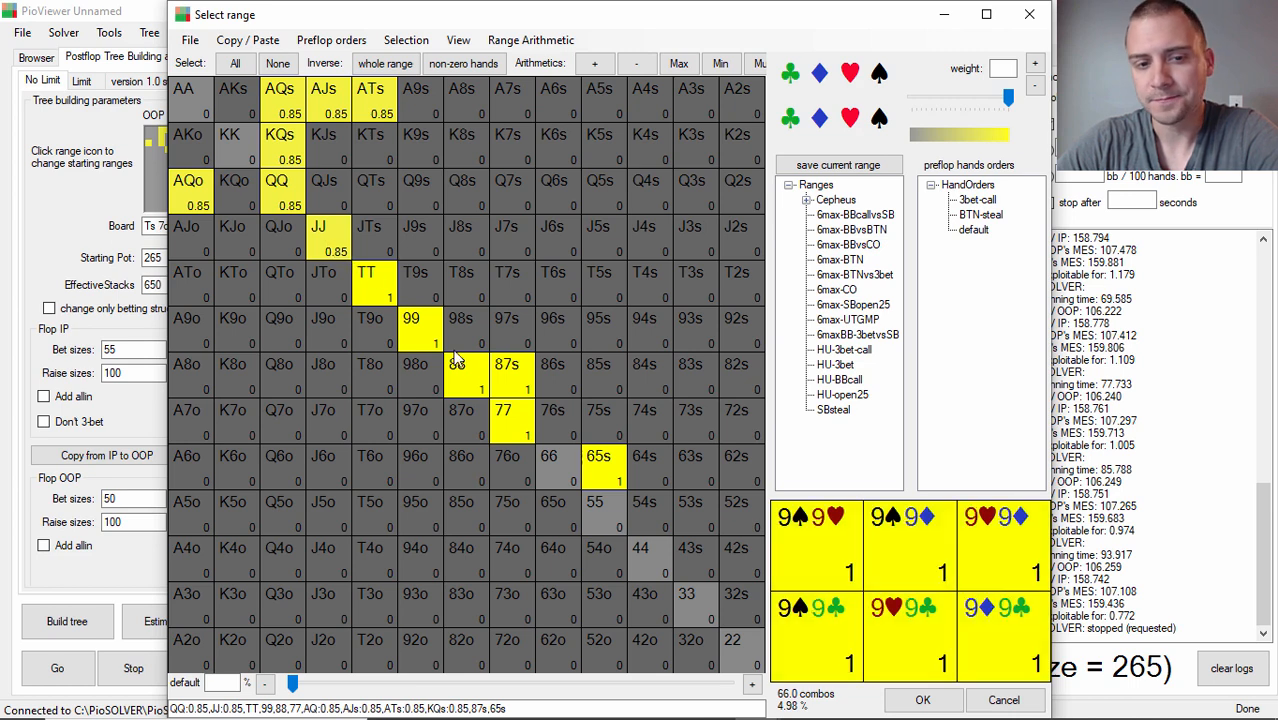
{"action": "mouse_move", "coordinate": [445, 386]}
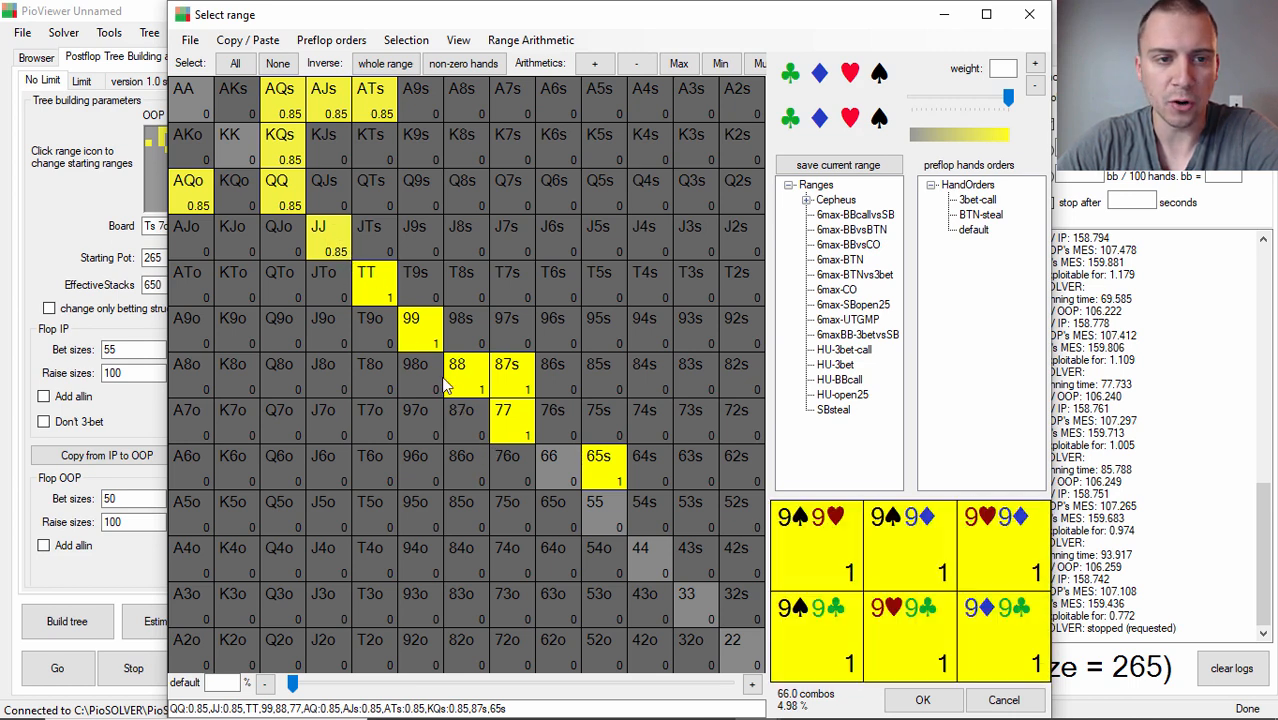
{"action": "left_click", "coordinate": [323, 88]}
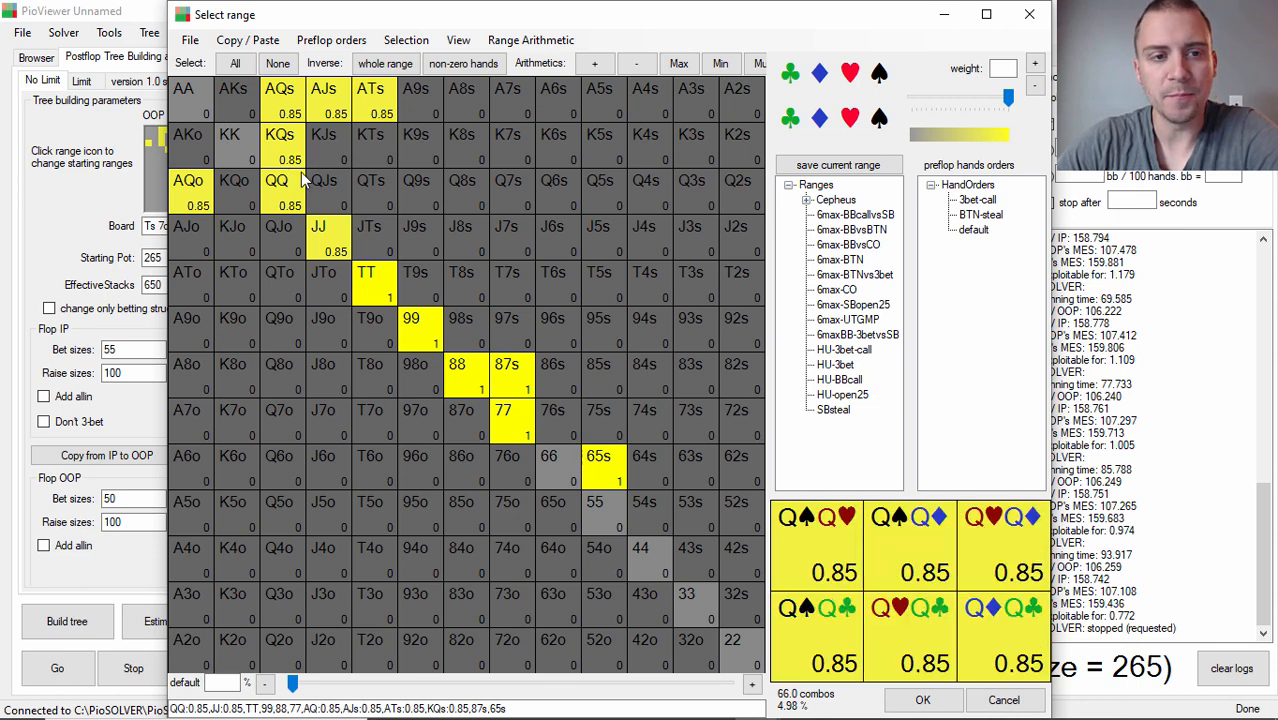
{"action": "left_click", "coordinate": [323, 95]}
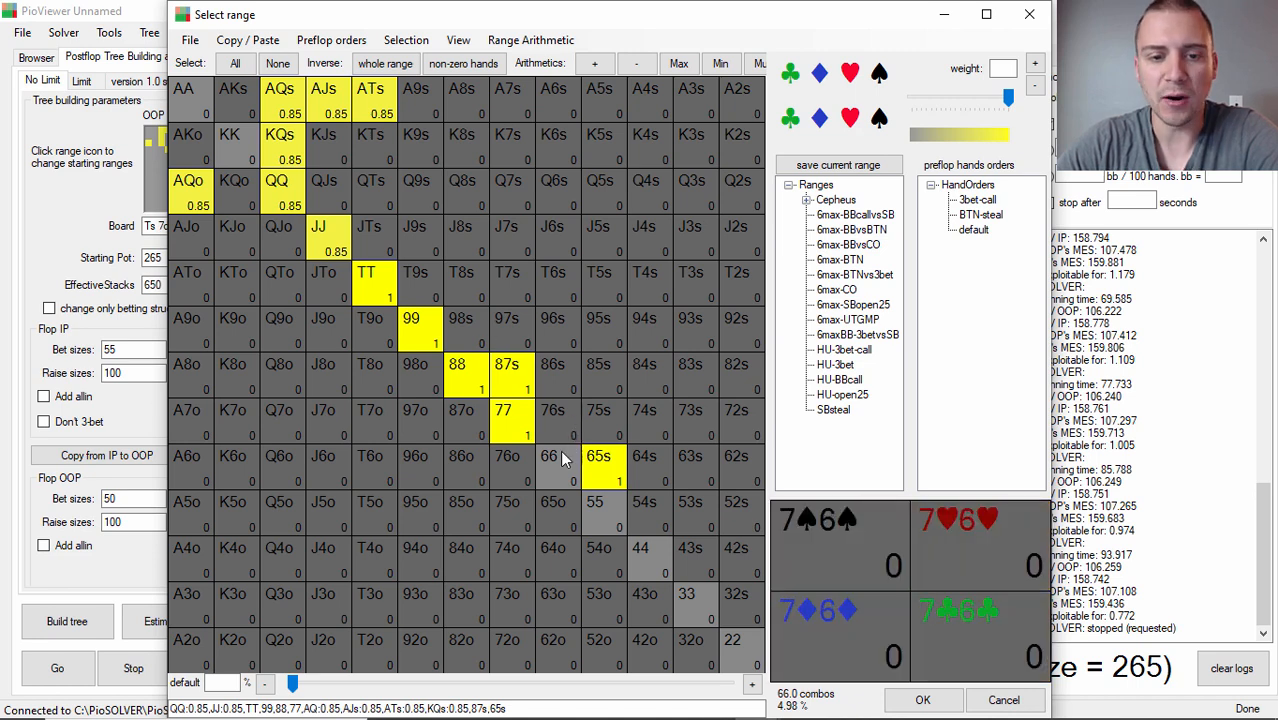
{"action": "left_click", "coordinate": [503, 418]}
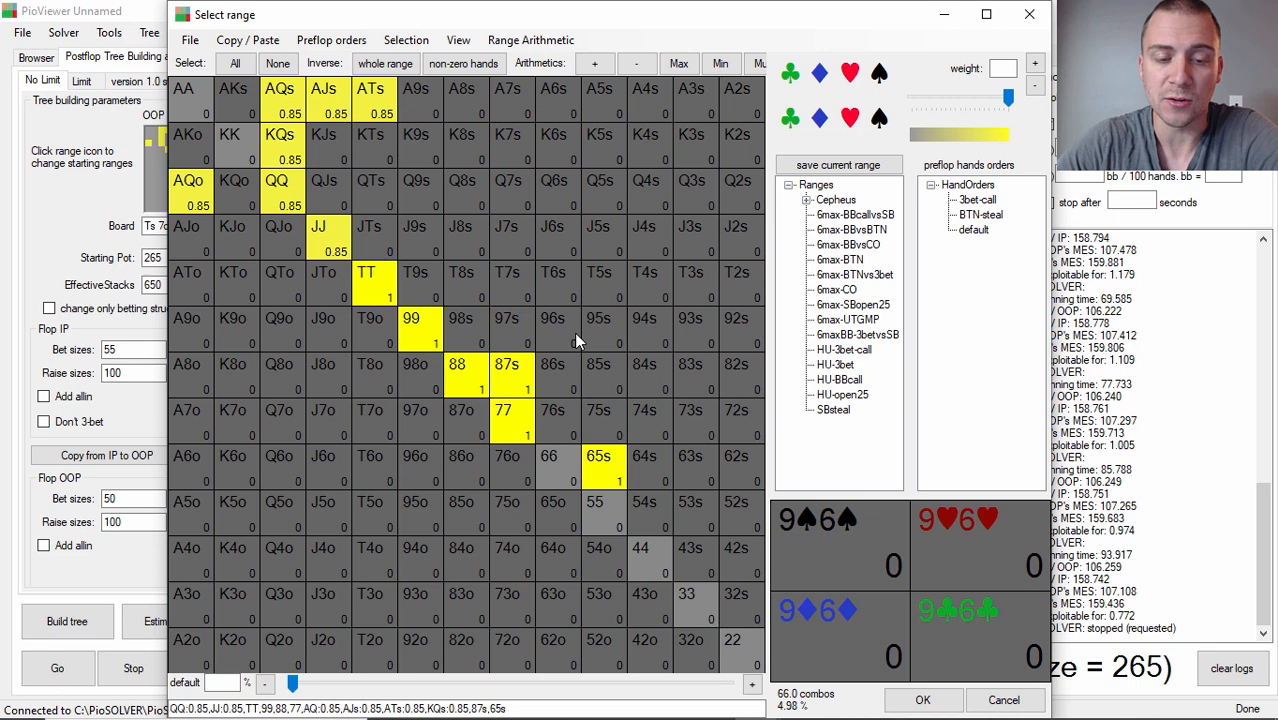
{"action": "mouse_move", "coordinate": [502, 410]}
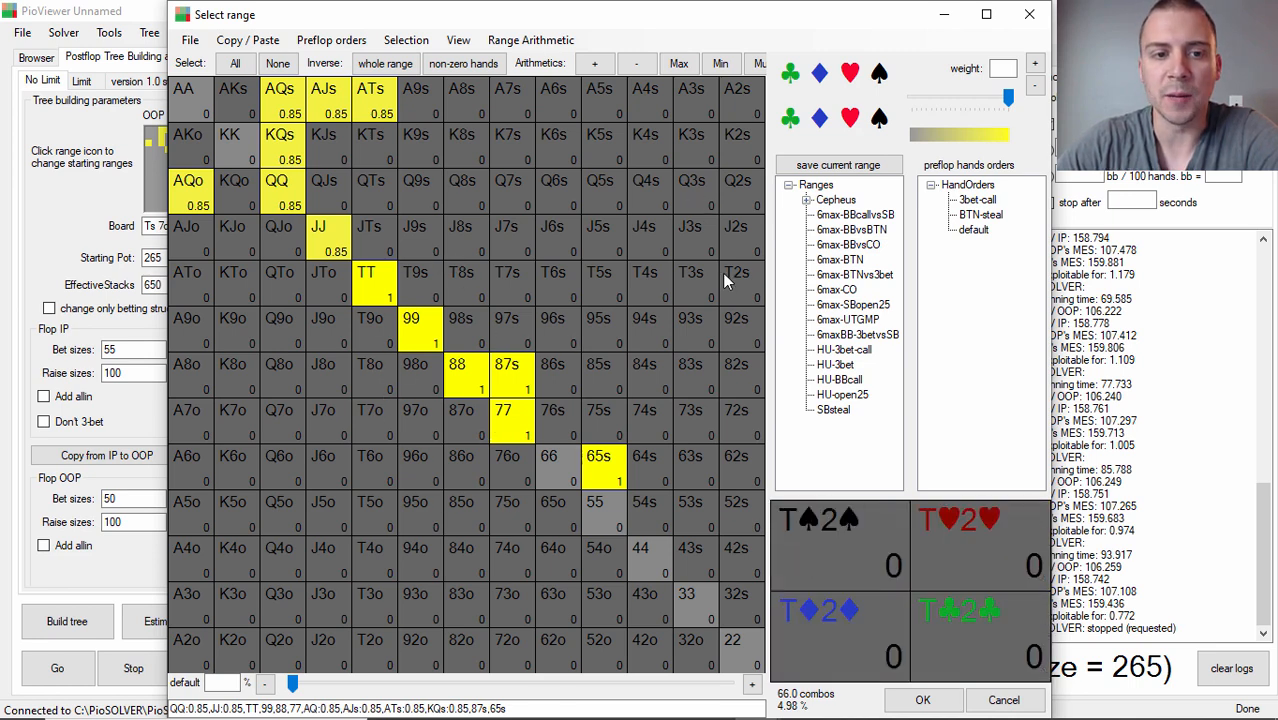
{"action": "mouse_move", "coordinate": [740, 305]}
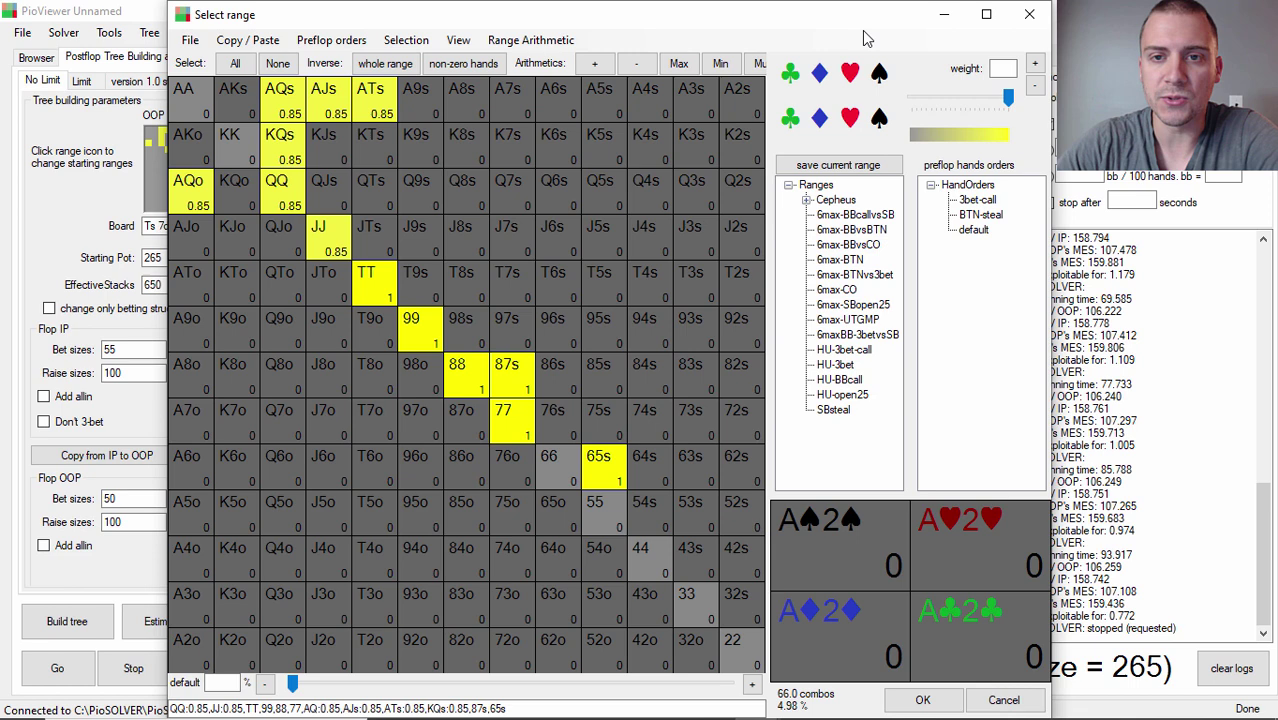
{"action": "mouse_move", "coordinate": [790, 30]}
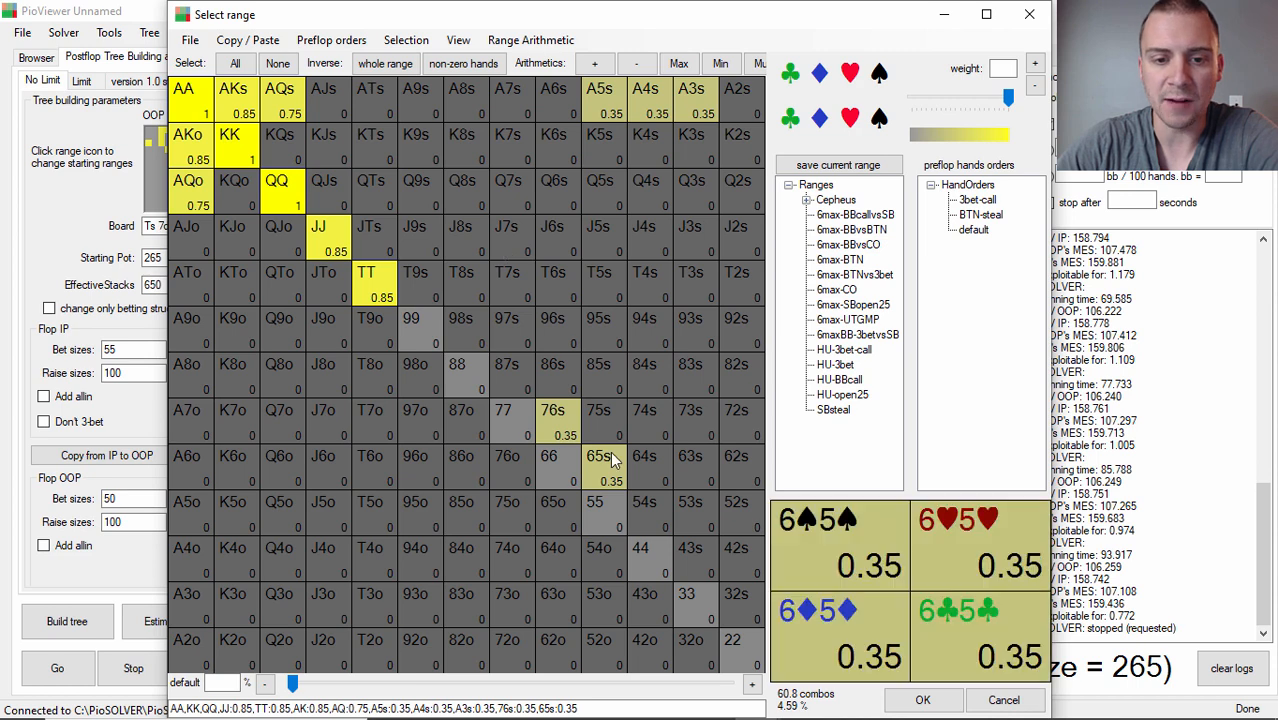
{"action": "mouse_move", "coordinate": [578, 452]}
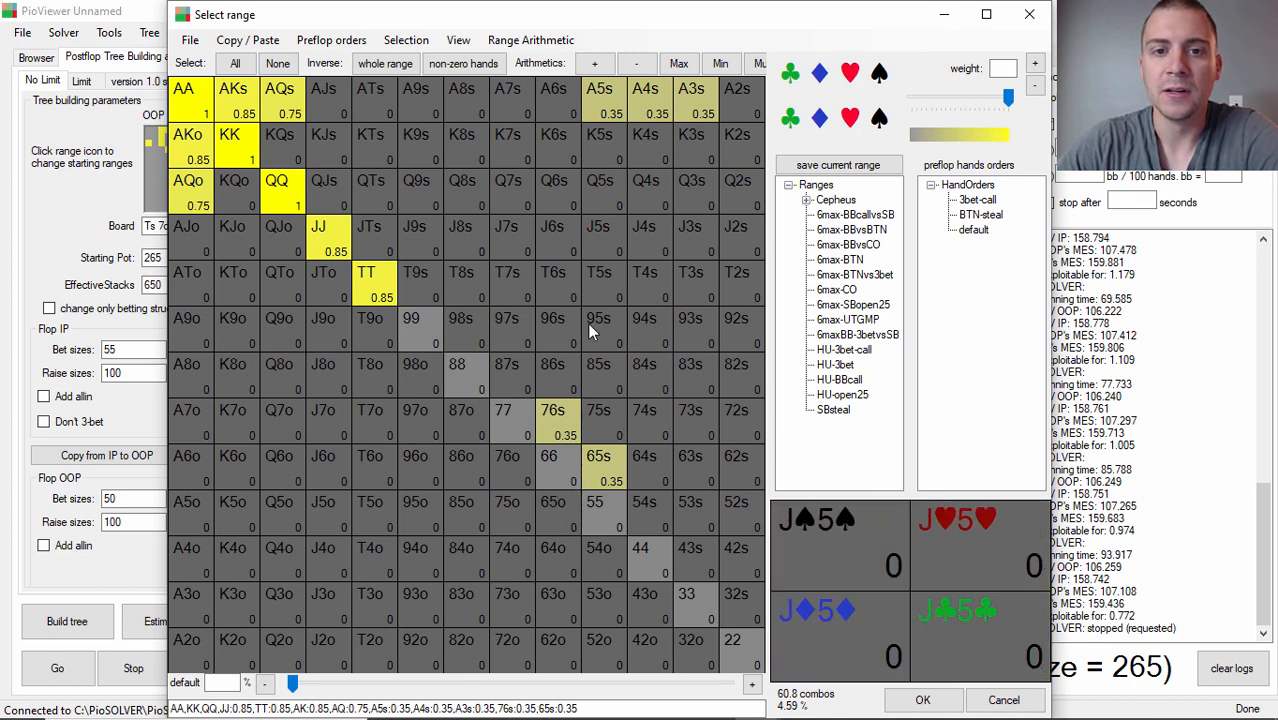
{"action": "mouse_move", "coordinate": [612, 228]}
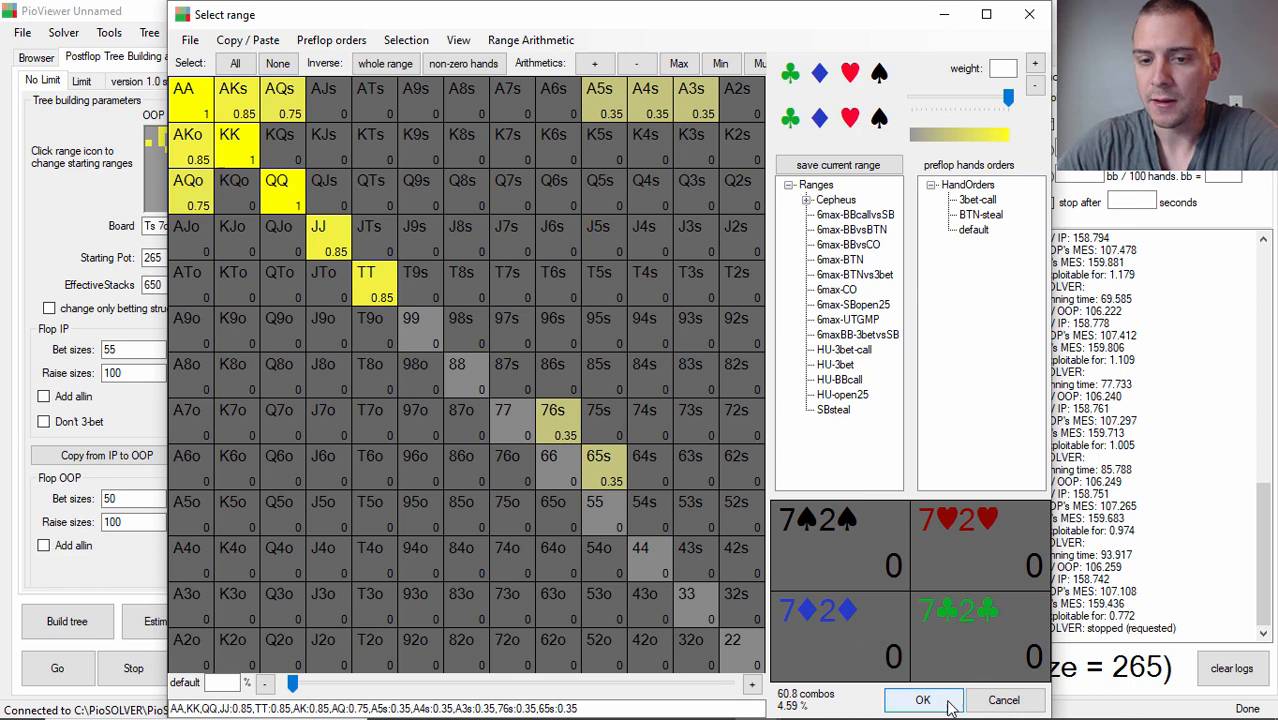
{"action": "mouse_move", "coordinate": [599, 456]}
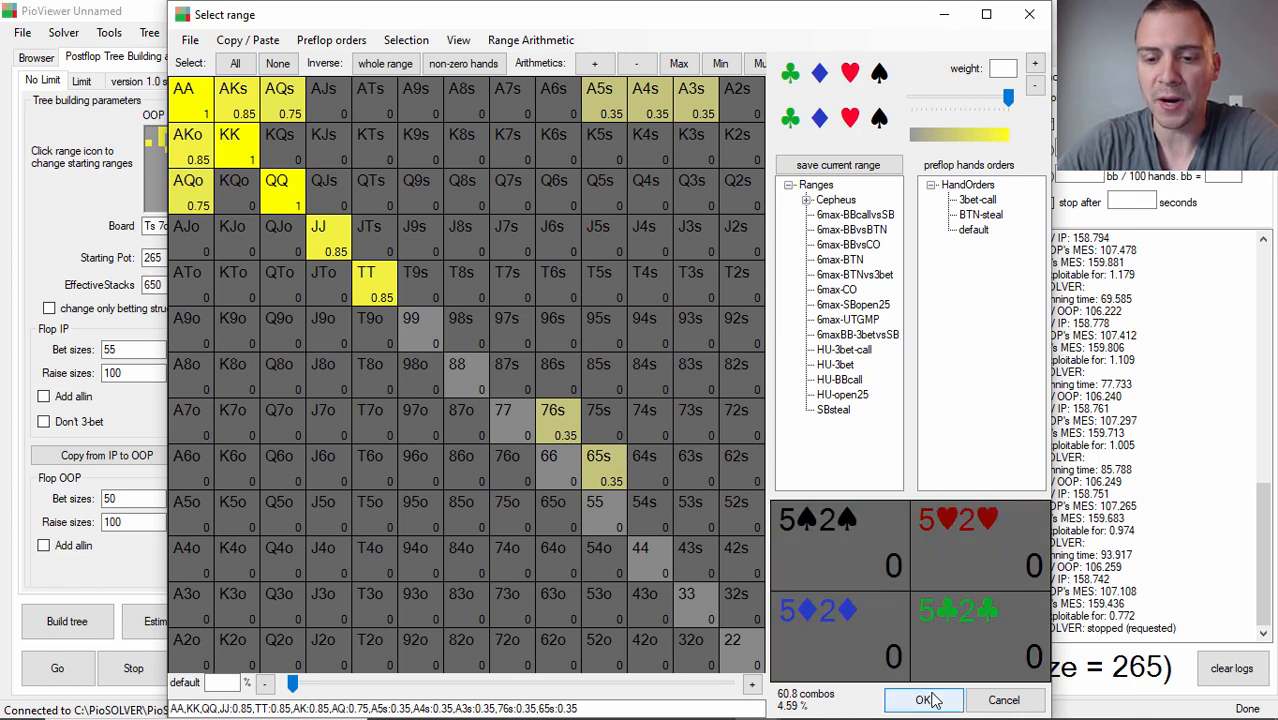
{"action": "left_click", "coordinate": [922, 699]}
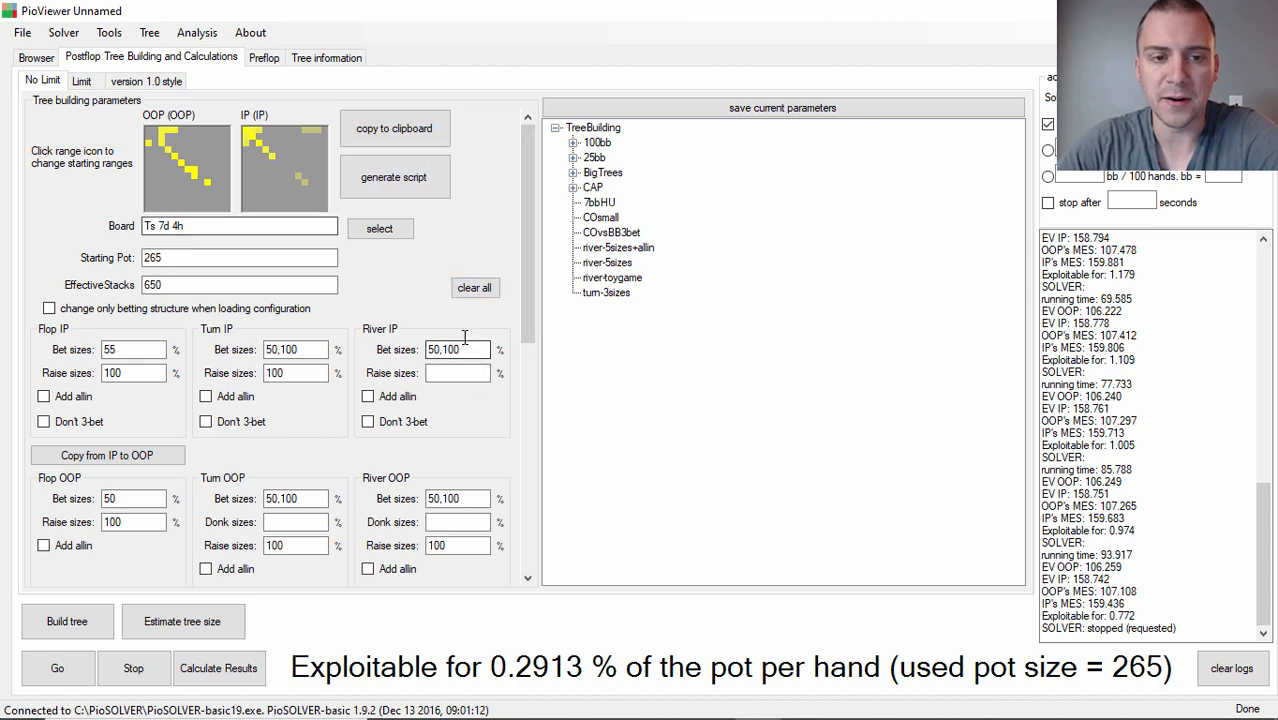
{"action": "mouse_move", "coordinate": [388, 287]}
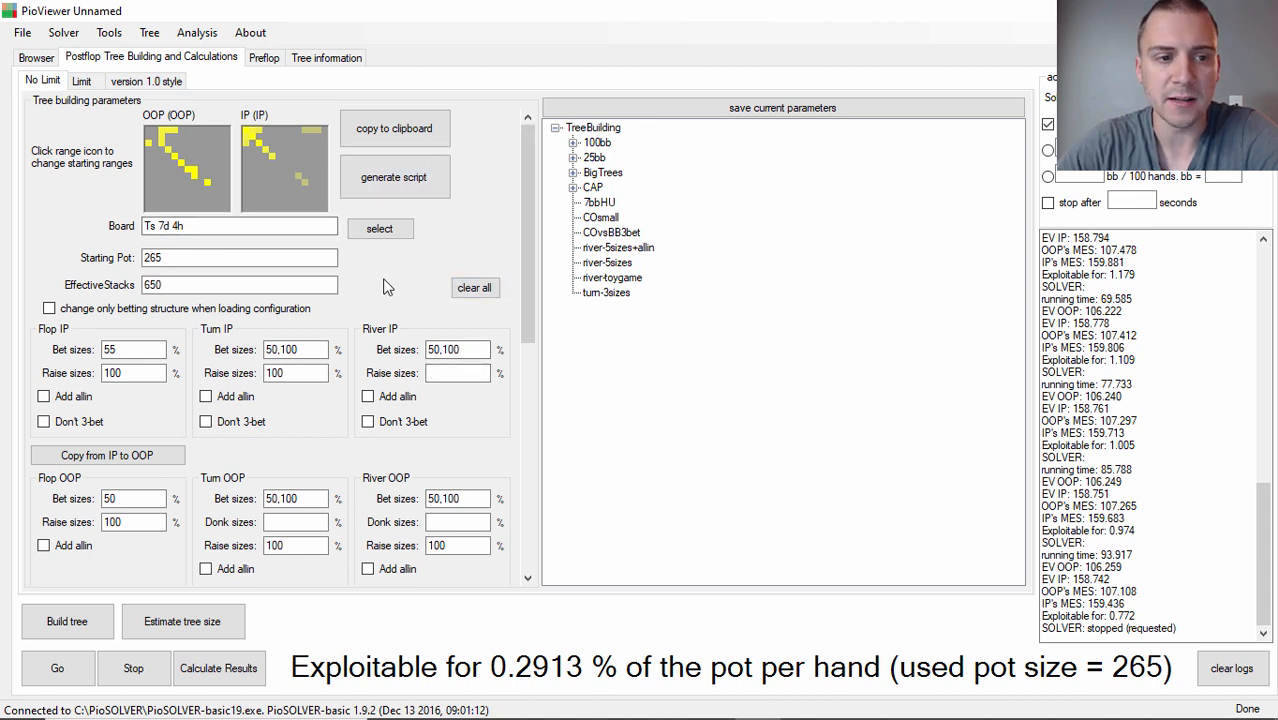
{"action": "left_click", "coordinate": [240, 257]}
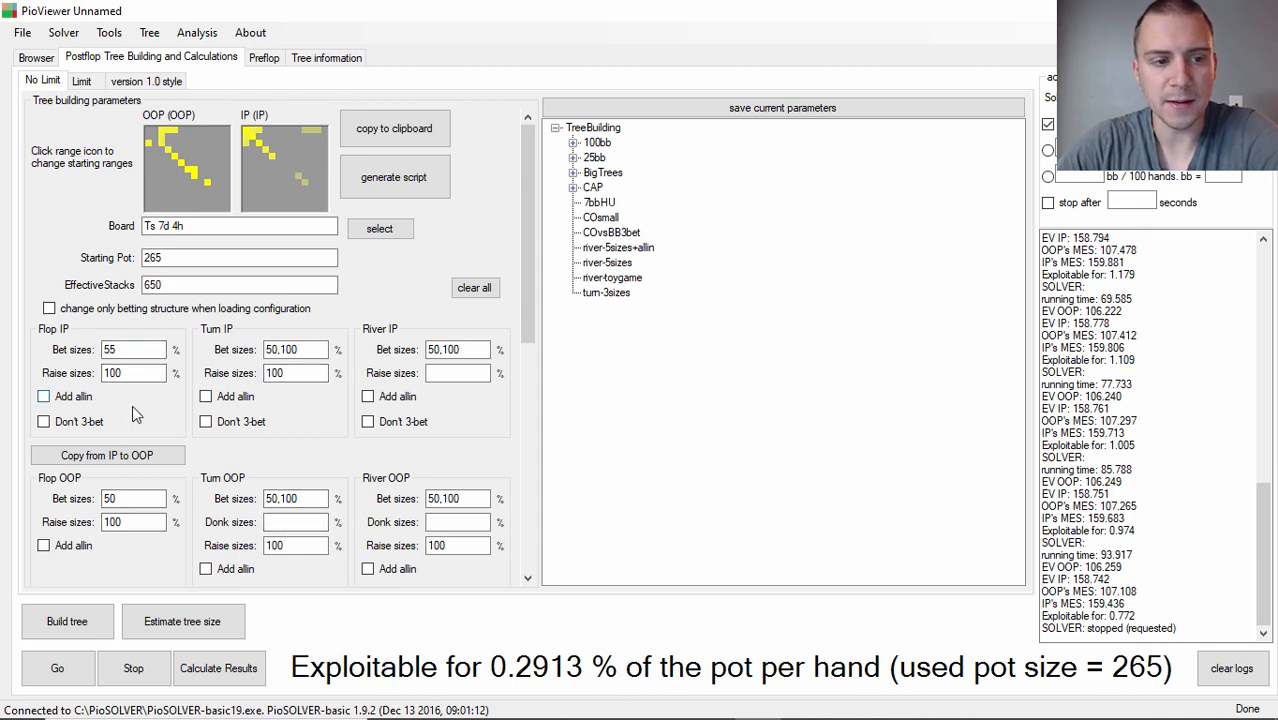
{"action": "mouse_move", "coordinate": [322, 413]}
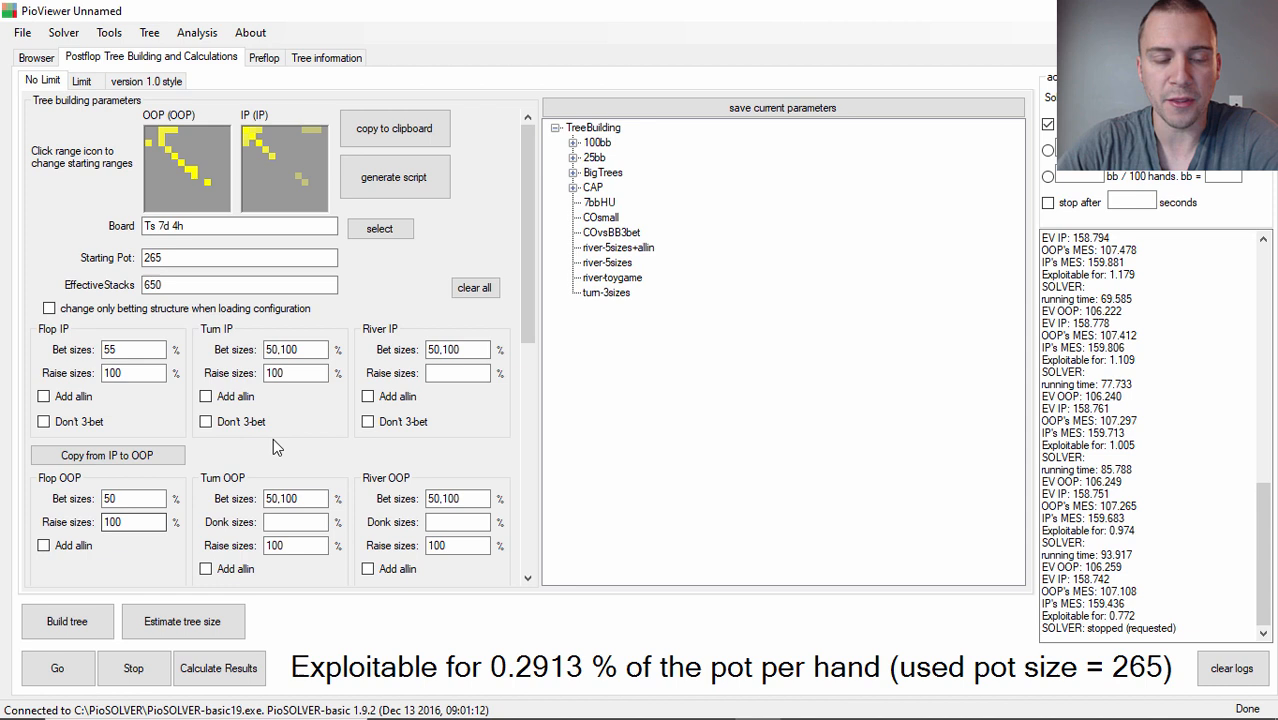
{"action": "mouse_move", "coordinate": [250, 369]}
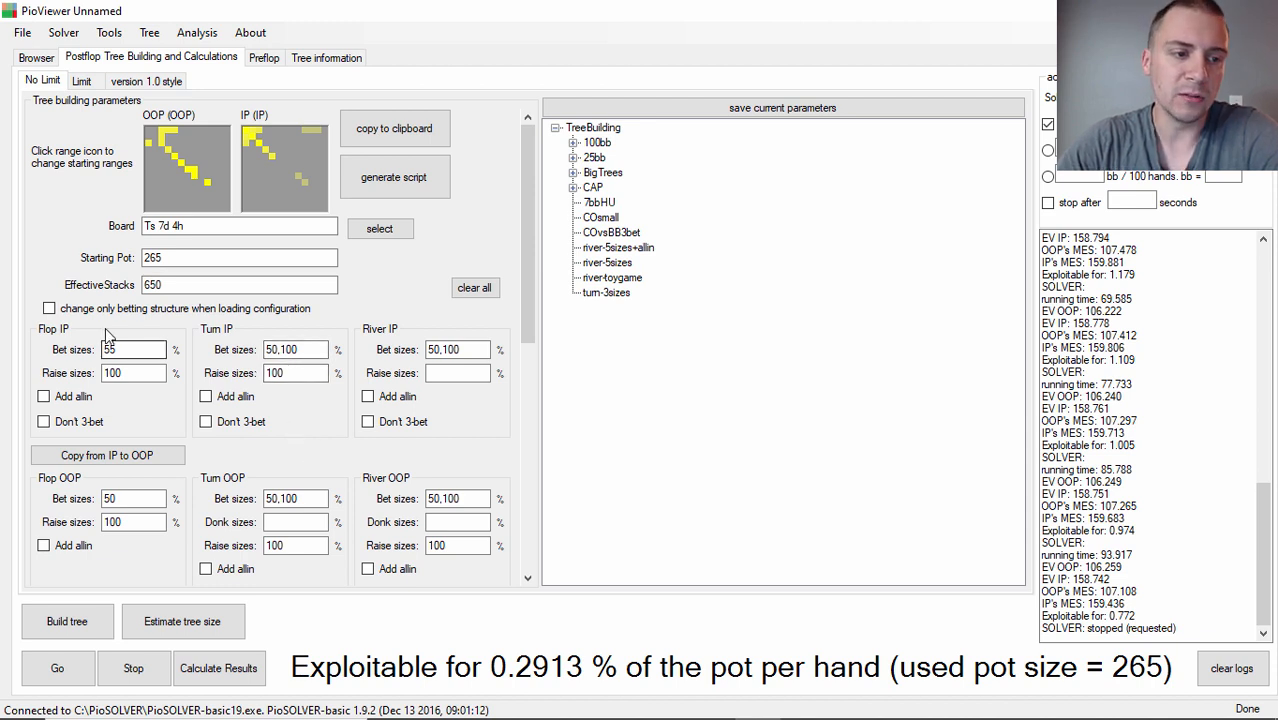
{"action": "mouse_move", "coordinate": [178, 373]}
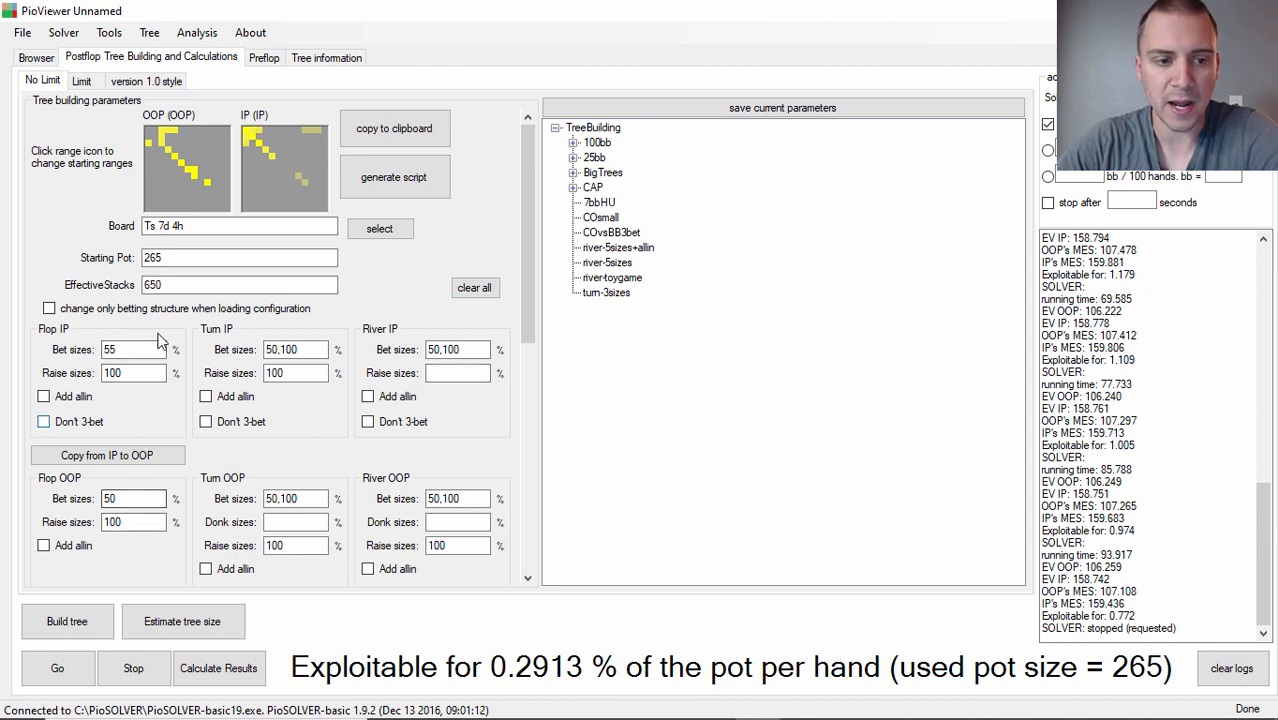
Browse the solved Ts7d4h tree at OOP's first decision, with 265 pot and 650 stacks.
{"action": "left_click", "coordinate": [295, 349]}
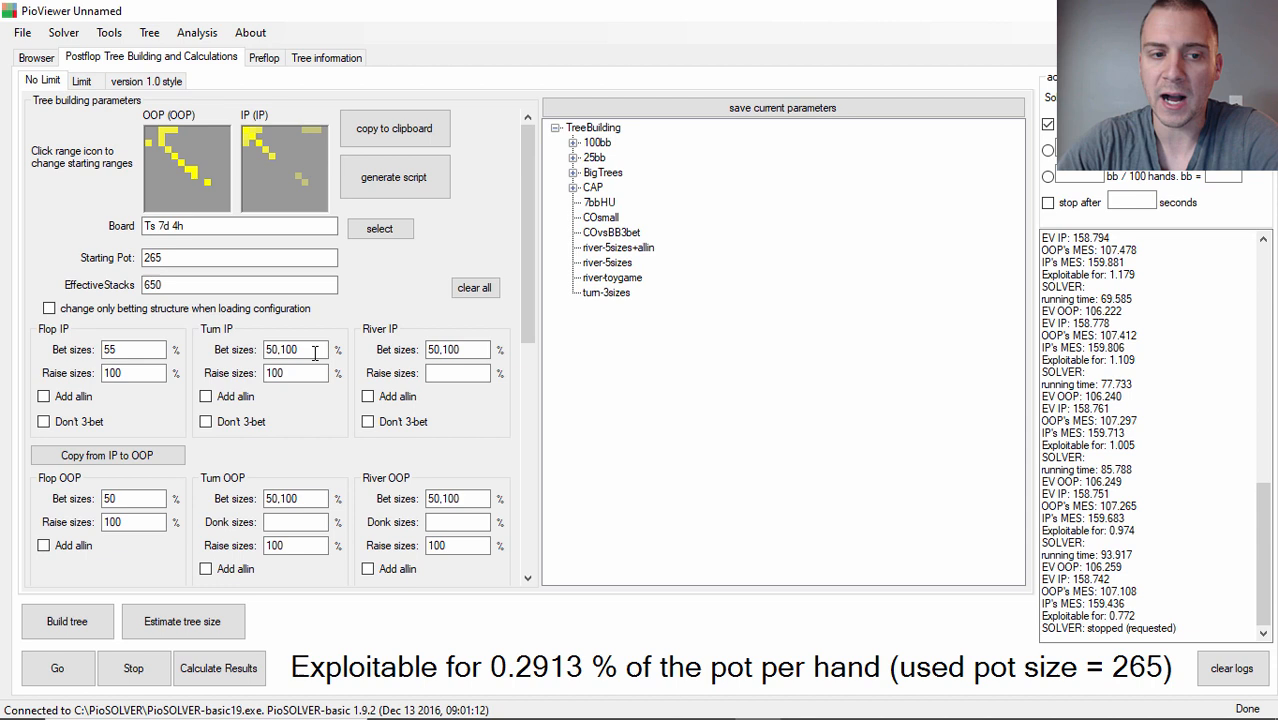
{"action": "mouse_move", "coordinate": [314, 443]}
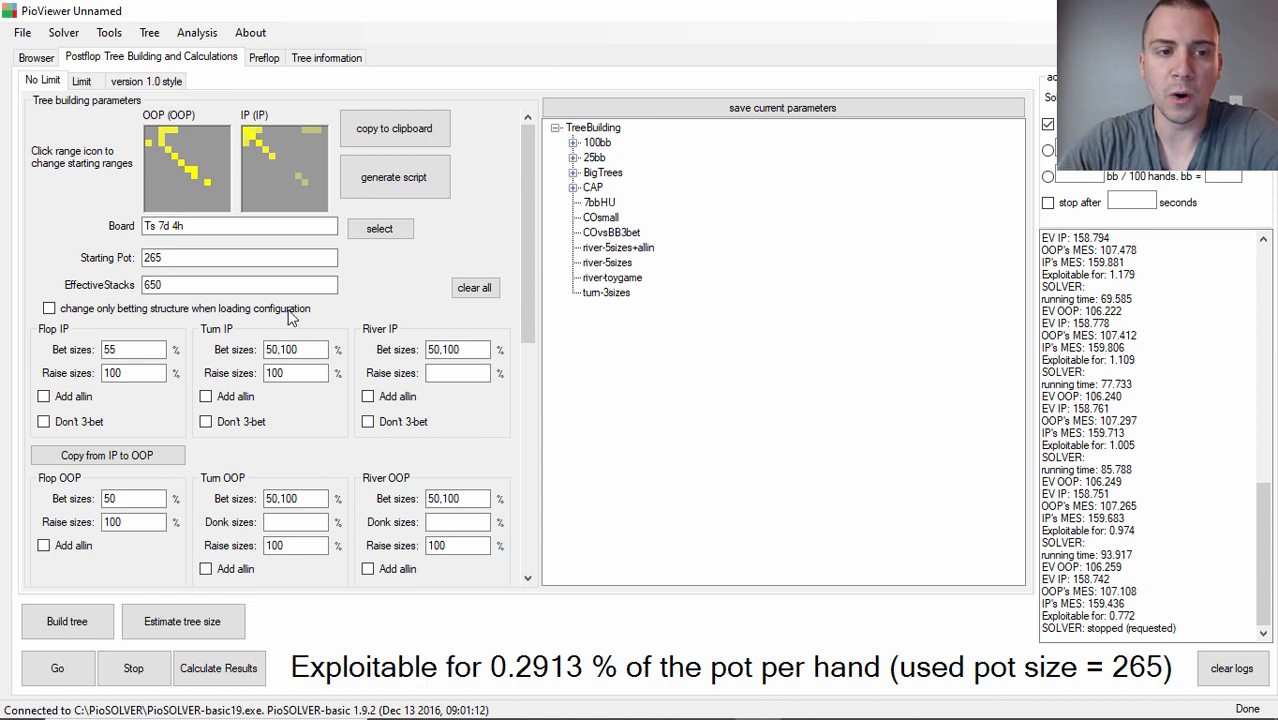
{"action": "mouse_move", "coordinate": [268, 135]}
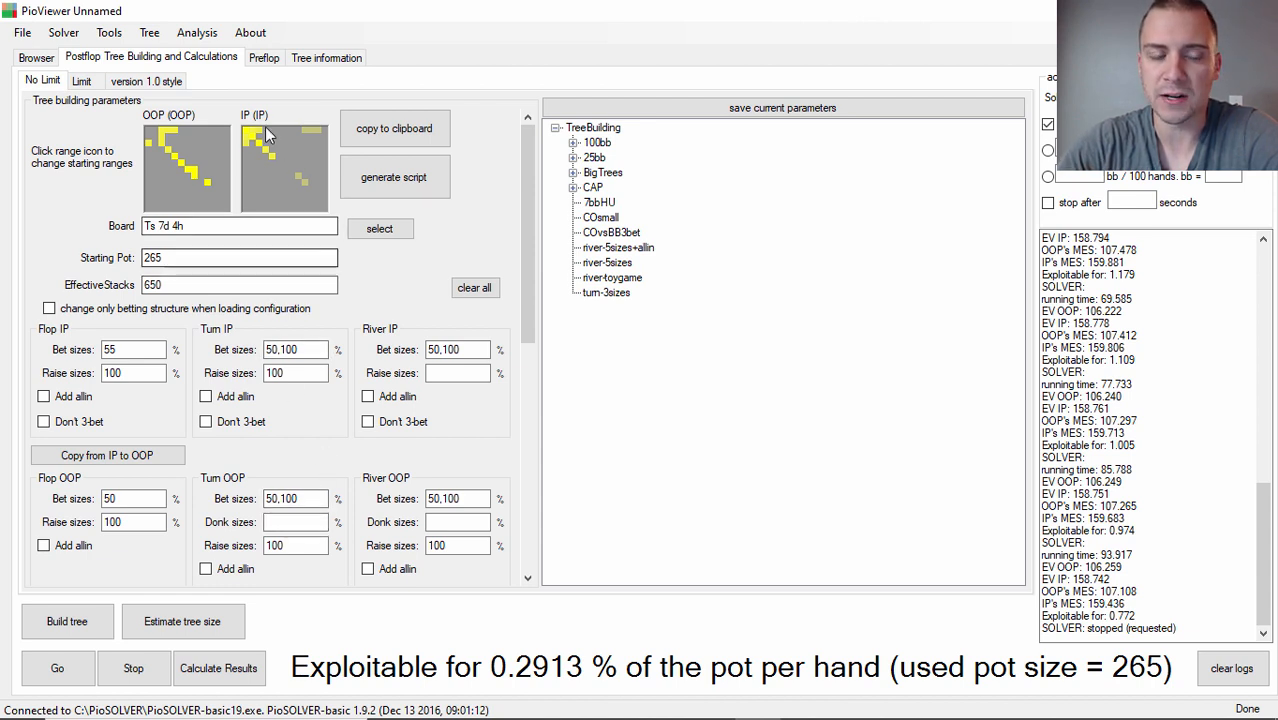
{"action": "mouse_move", "coordinate": [387, 278]}
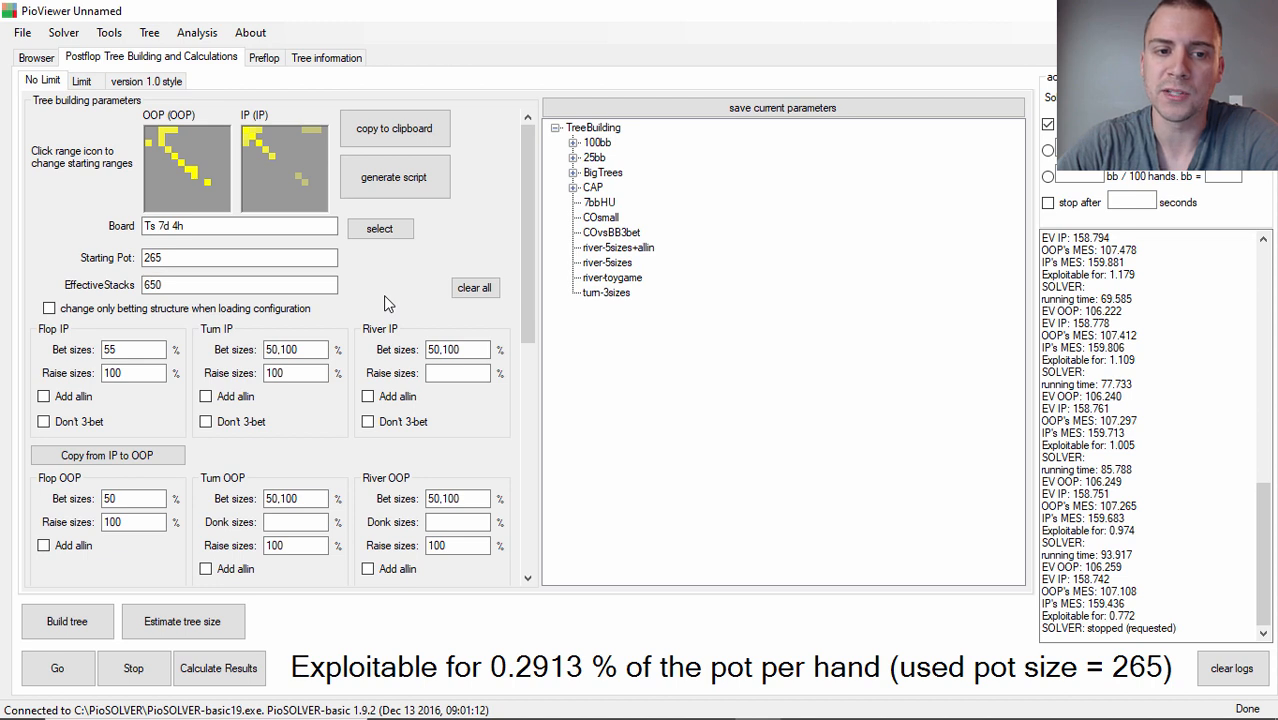
{"action": "mouse_move", "coordinate": [418, 287]}
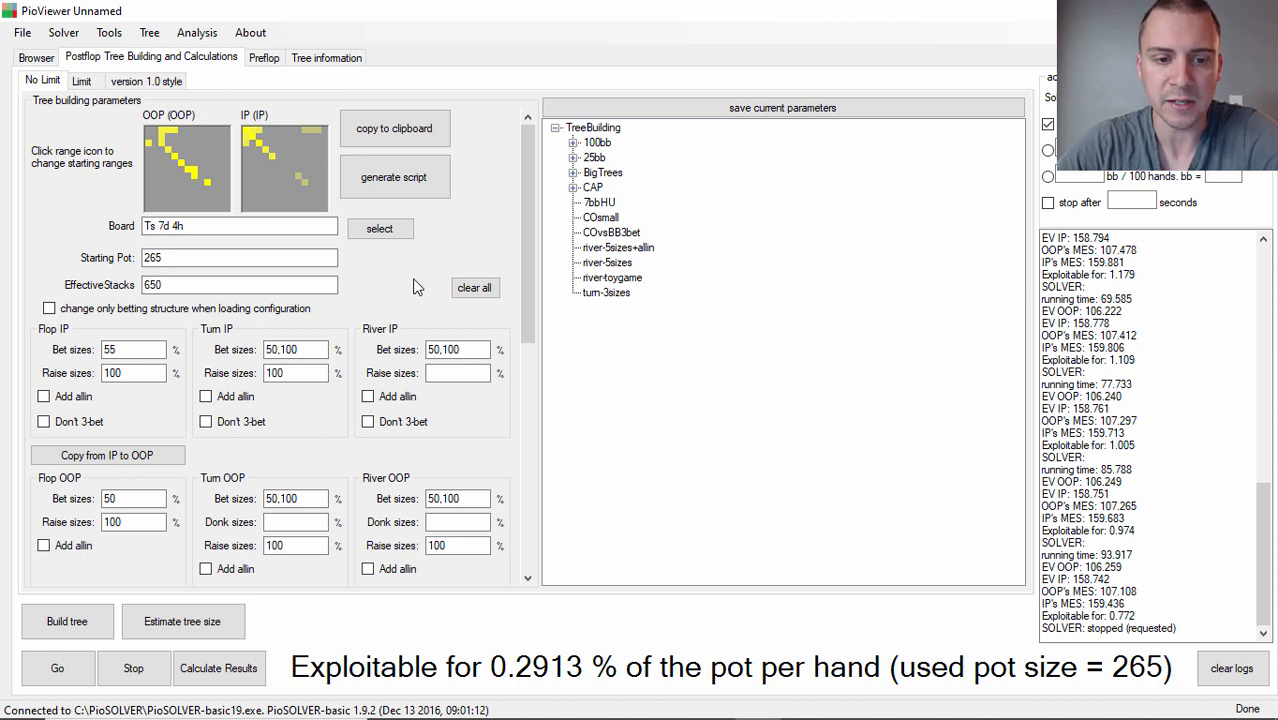
{"action": "mouse_move", "coordinate": [420, 320]}
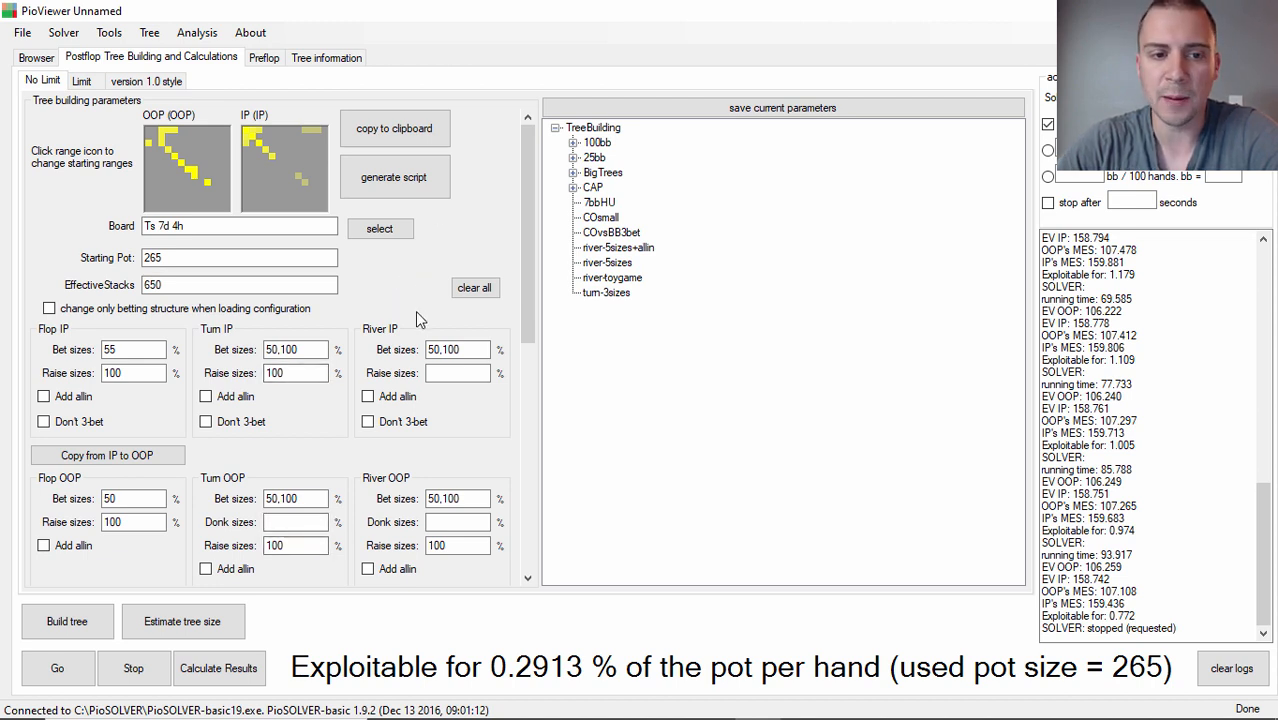
{"action": "mouse_move", "coordinate": [395, 284]}
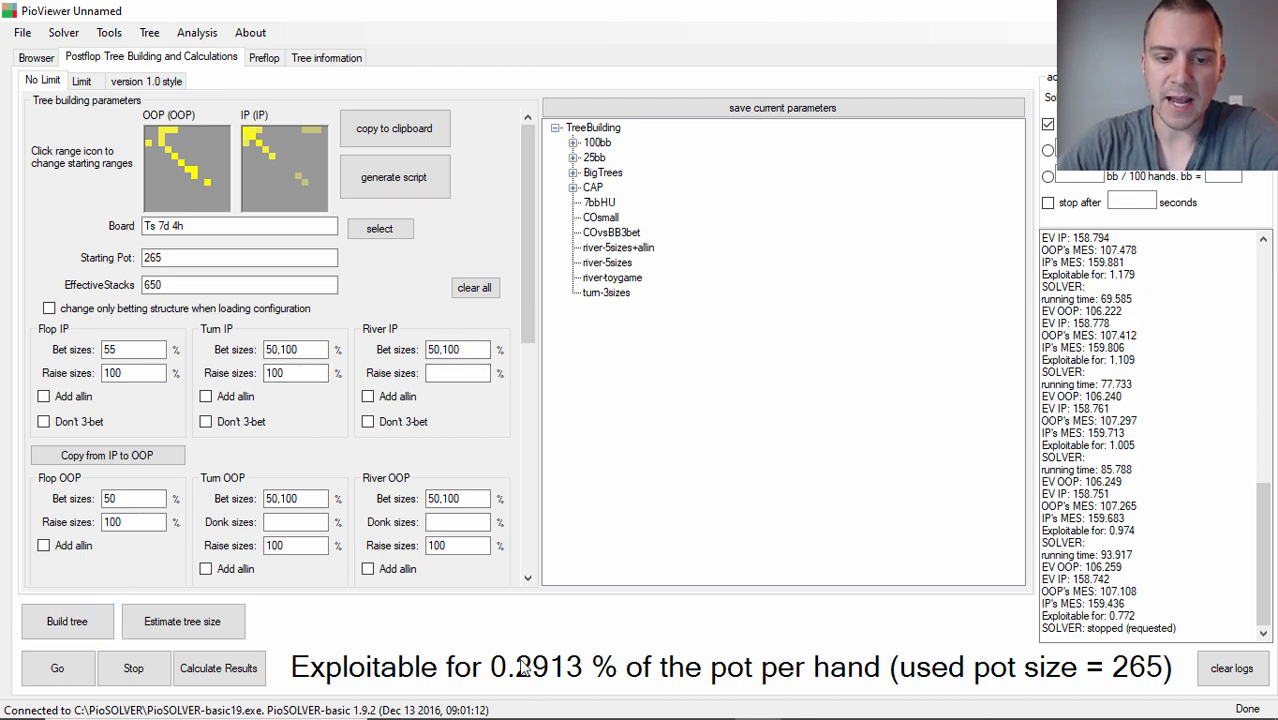
{"action": "mouse_move", "coordinate": [600, 644]}
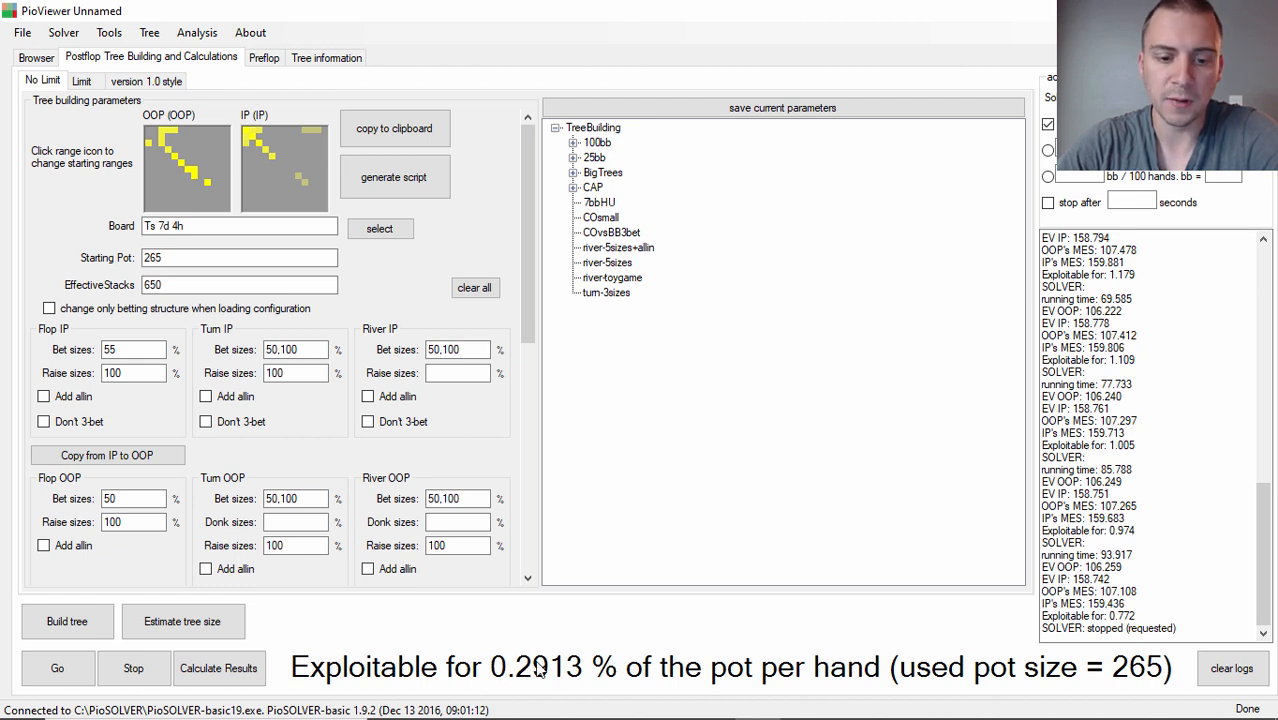
{"action": "mouse_move", "coordinate": [556, 456]}
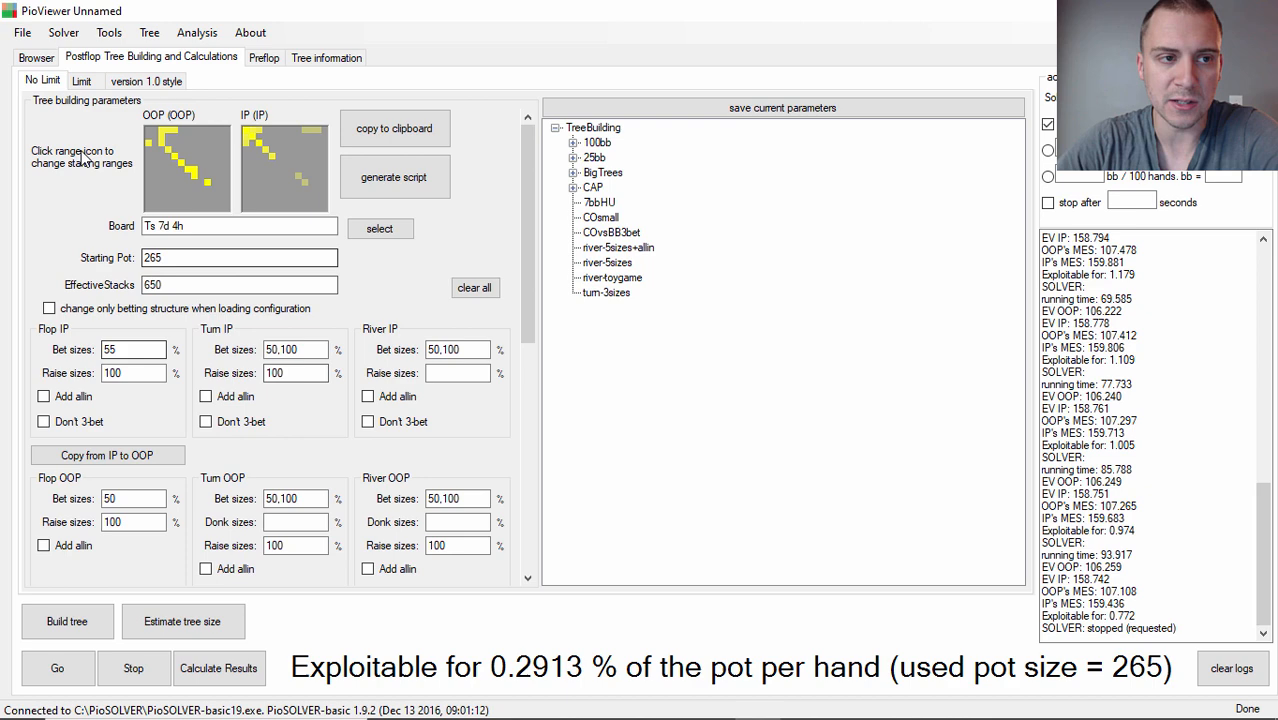
{"action": "left_click", "coordinate": [36, 57]}
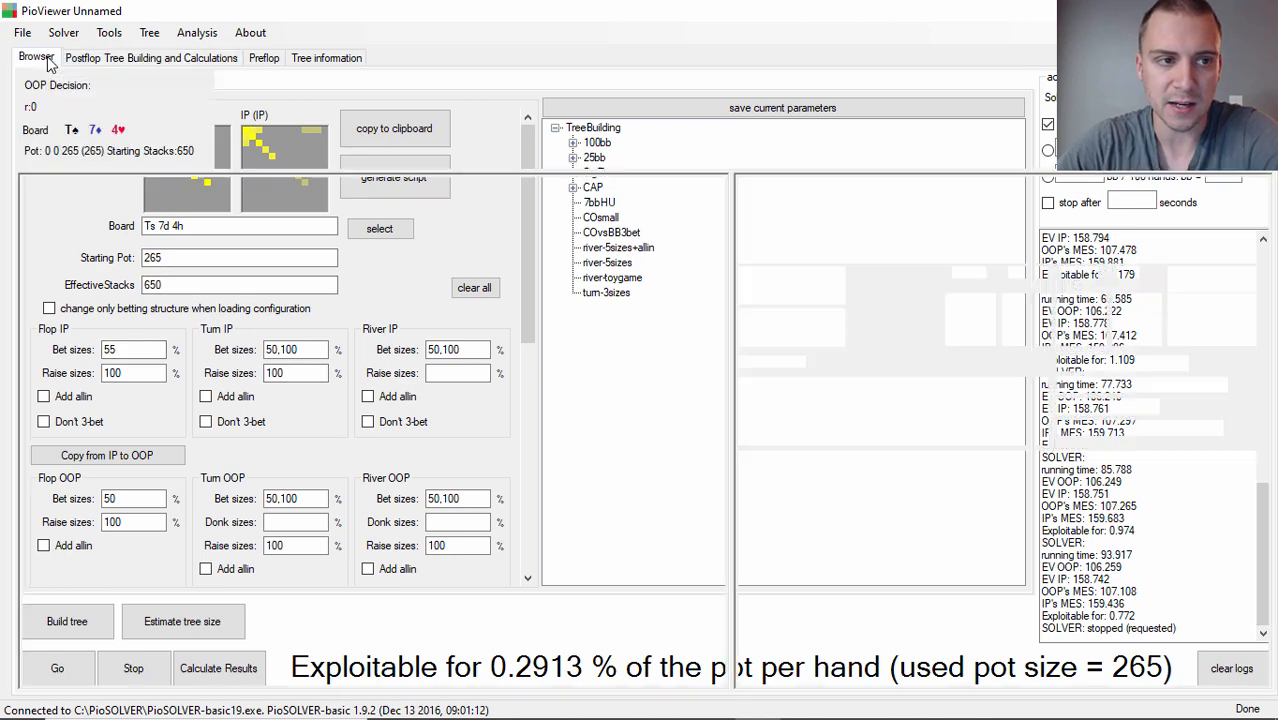
{"action": "left_click", "coordinate": [37, 57]}
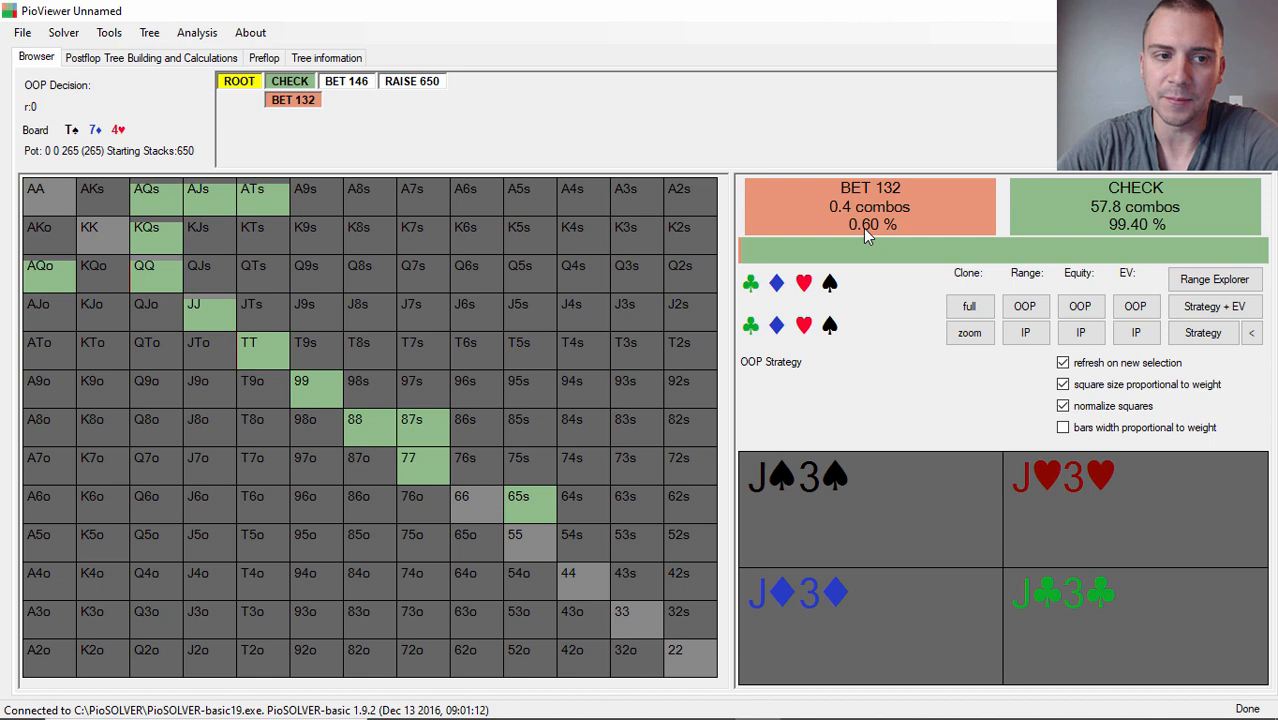
{"action": "mouse_move", "coordinate": [1147, 244]}
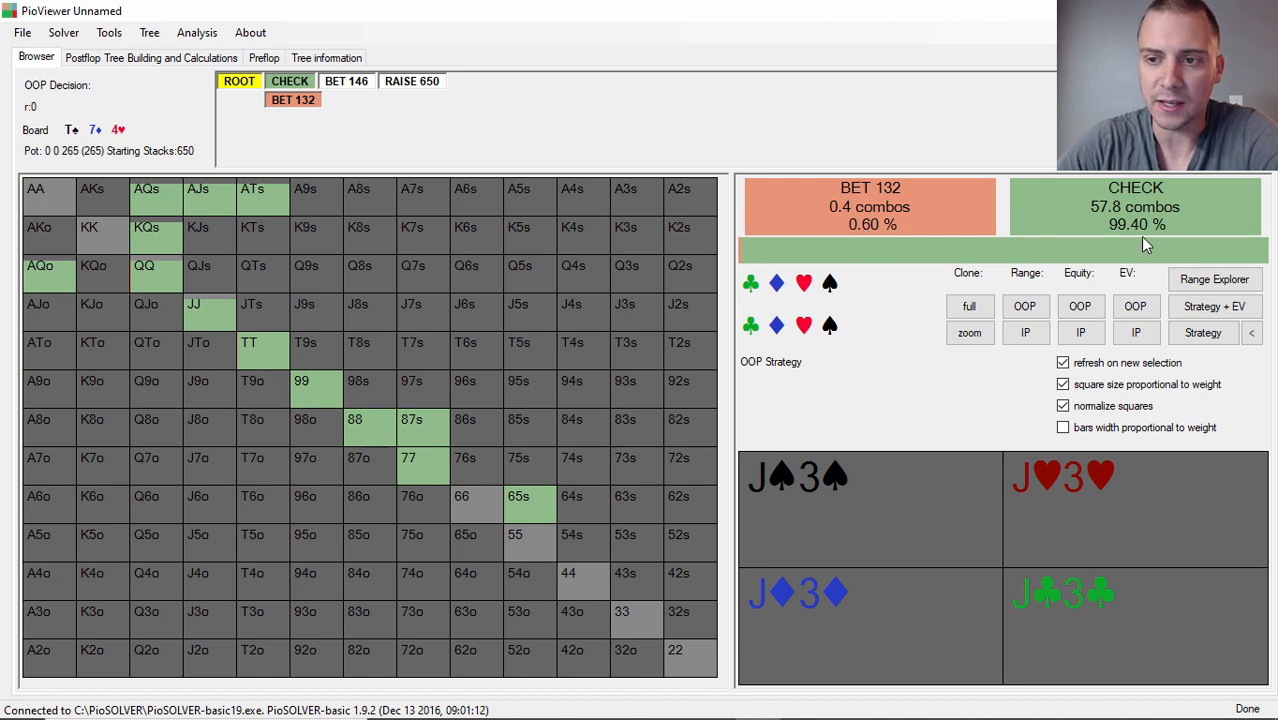
{"action": "mouse_move", "coordinate": [1147, 230]}
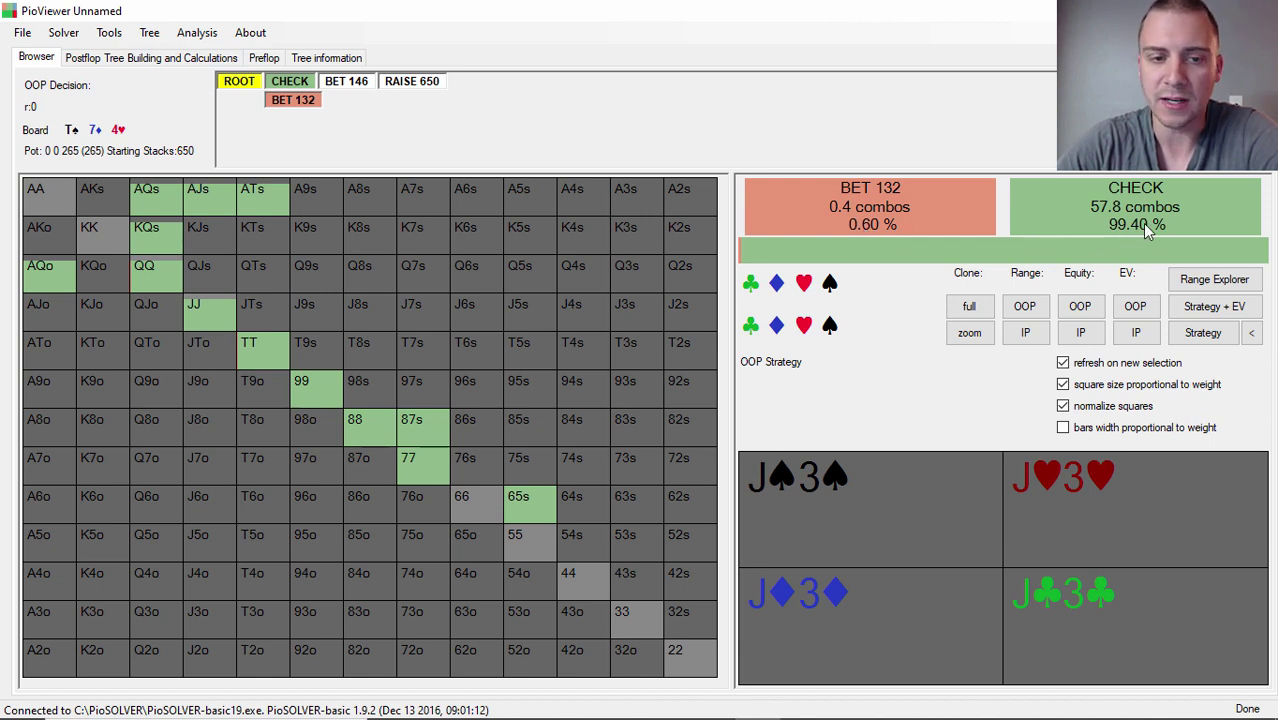
{"action": "mouse_move", "coordinate": [977, 367]}
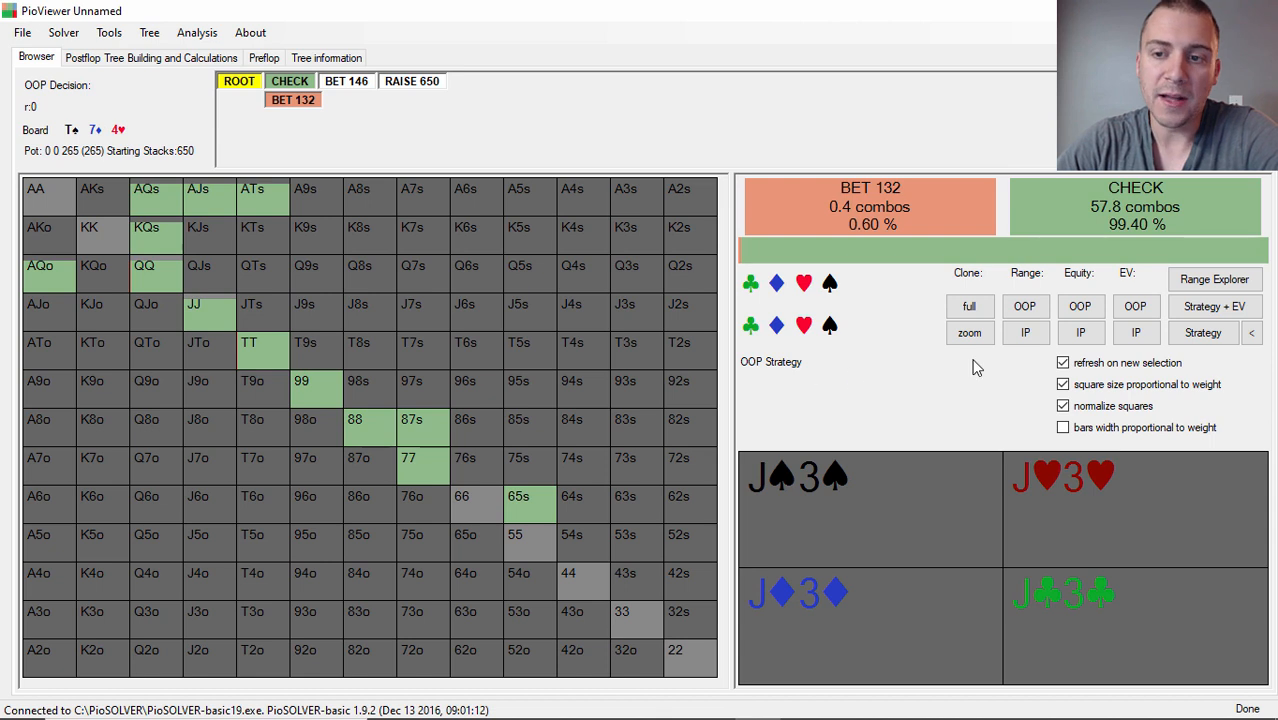
{"action": "left_click", "coordinate": [1080, 306]}
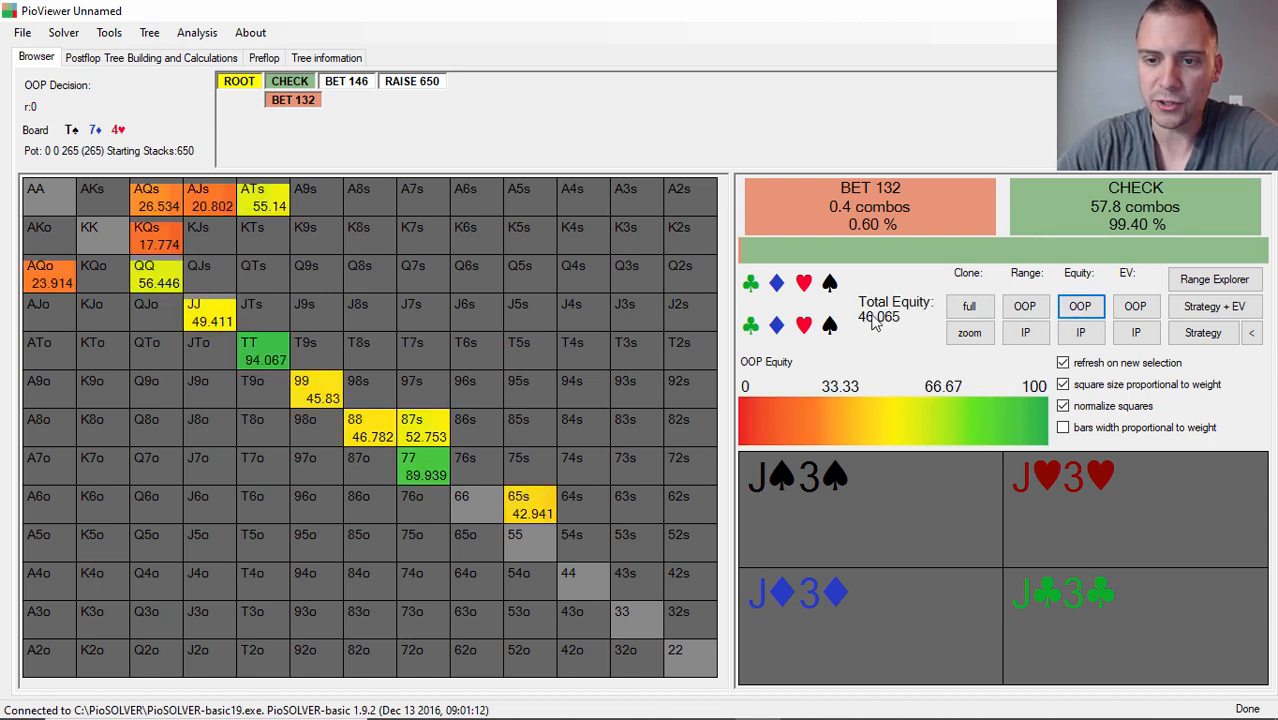
{"action": "mouse_move", "coordinate": [913, 330]}
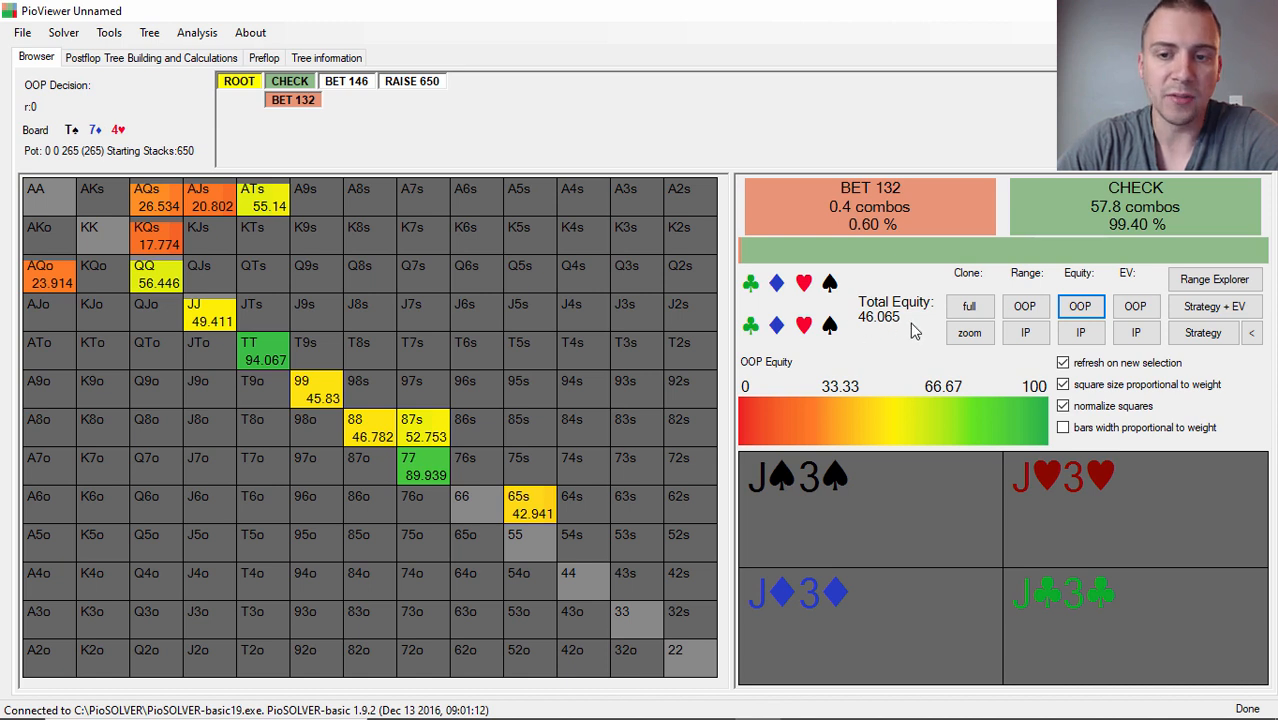
{"action": "mouse_move", "coordinate": [870, 330]}
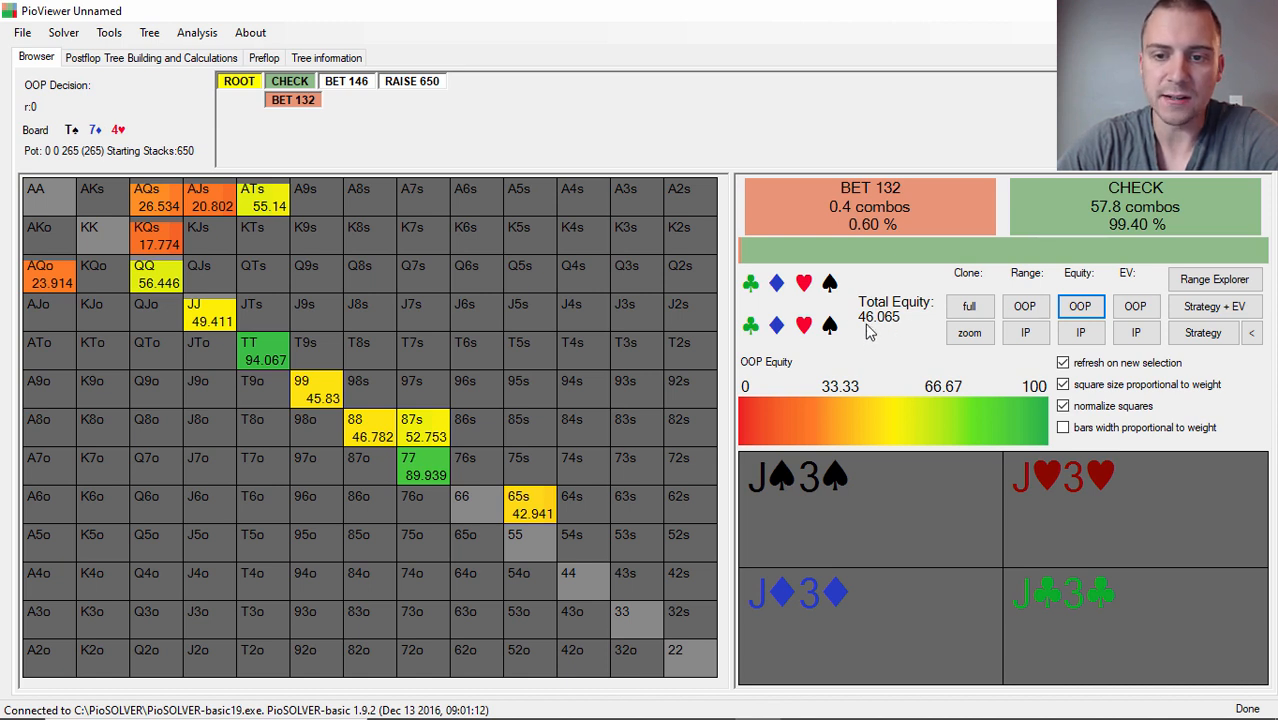
{"action": "mouse_move", "coordinate": [876, 351]}
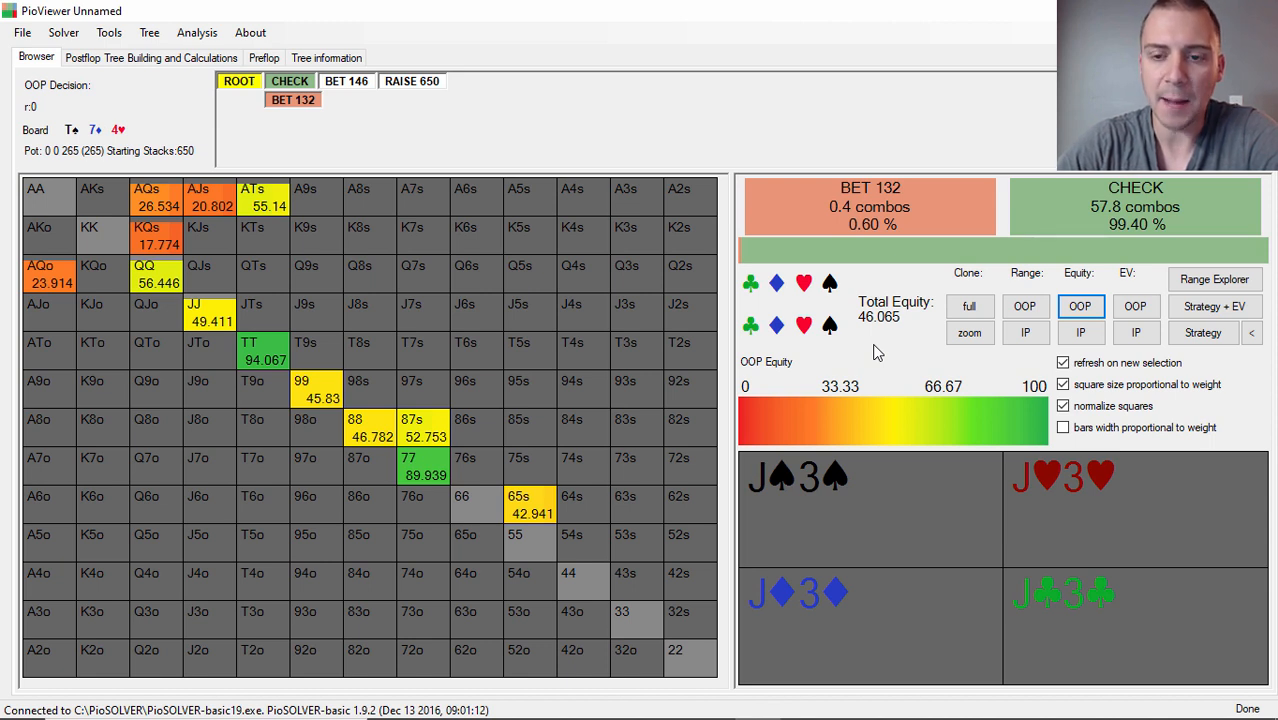
{"action": "mouse_move", "coordinate": [918, 335]}
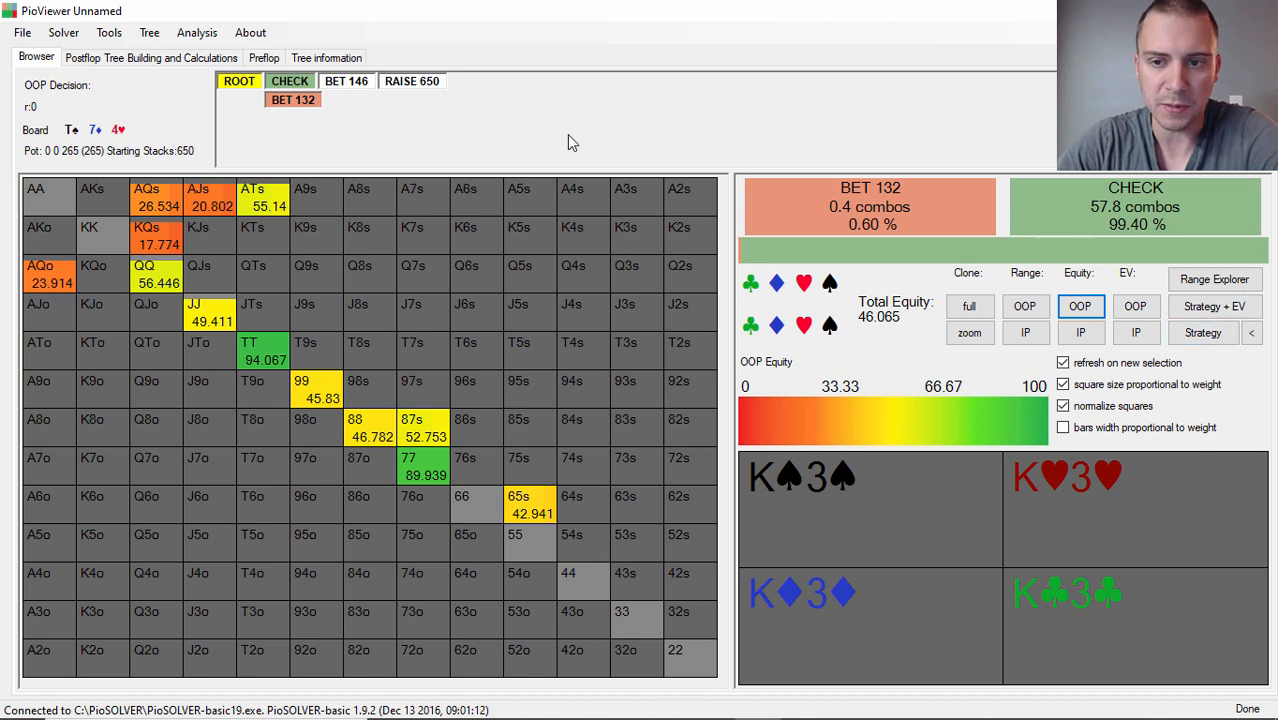
{"action": "left_click", "coordinate": [1203, 332]}
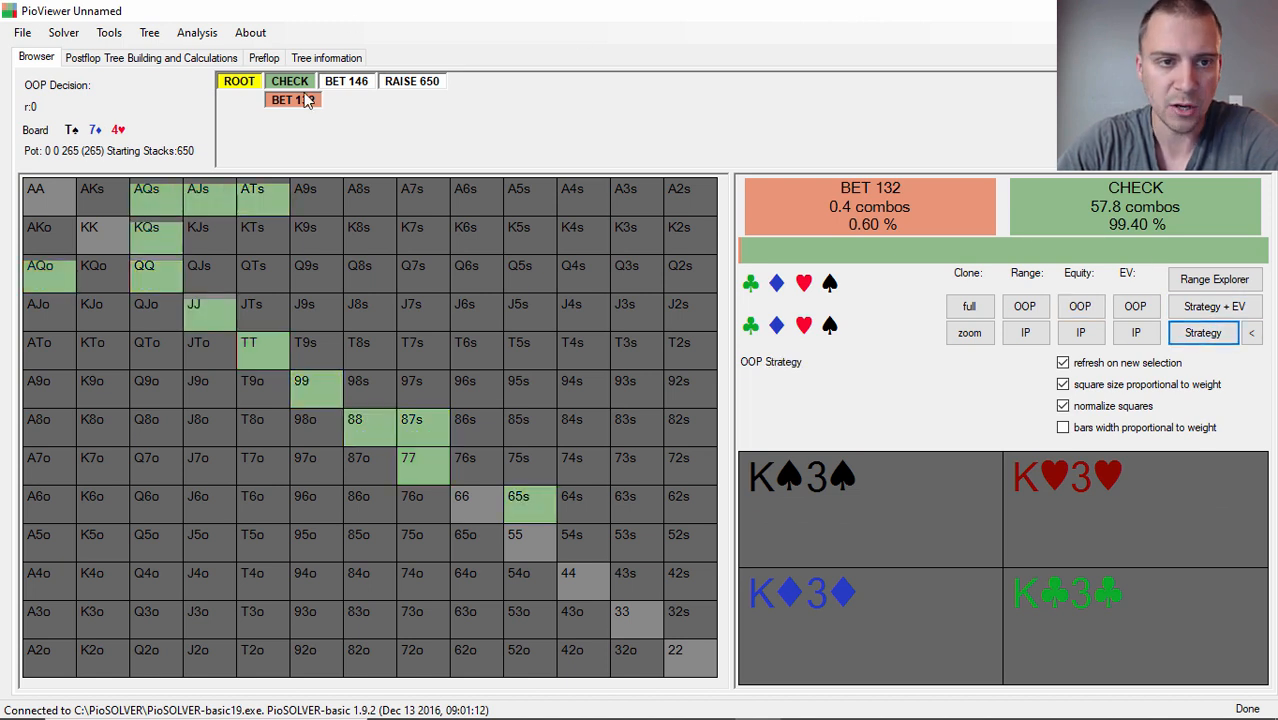
Follow OOP's check to IP's decision: bet 146 at 73.07%, check 26.93%.
{"action": "left_click", "coordinate": [289, 81]}
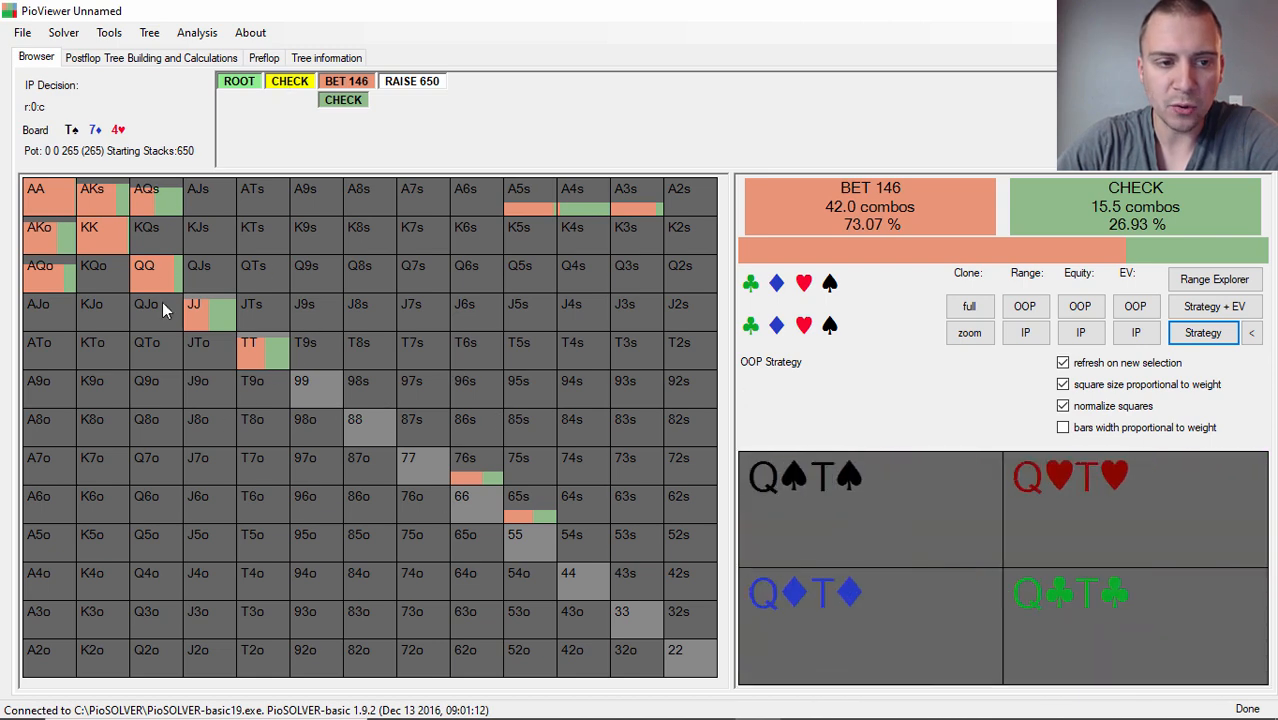
{"action": "mouse_move", "coordinate": [285, 268]}
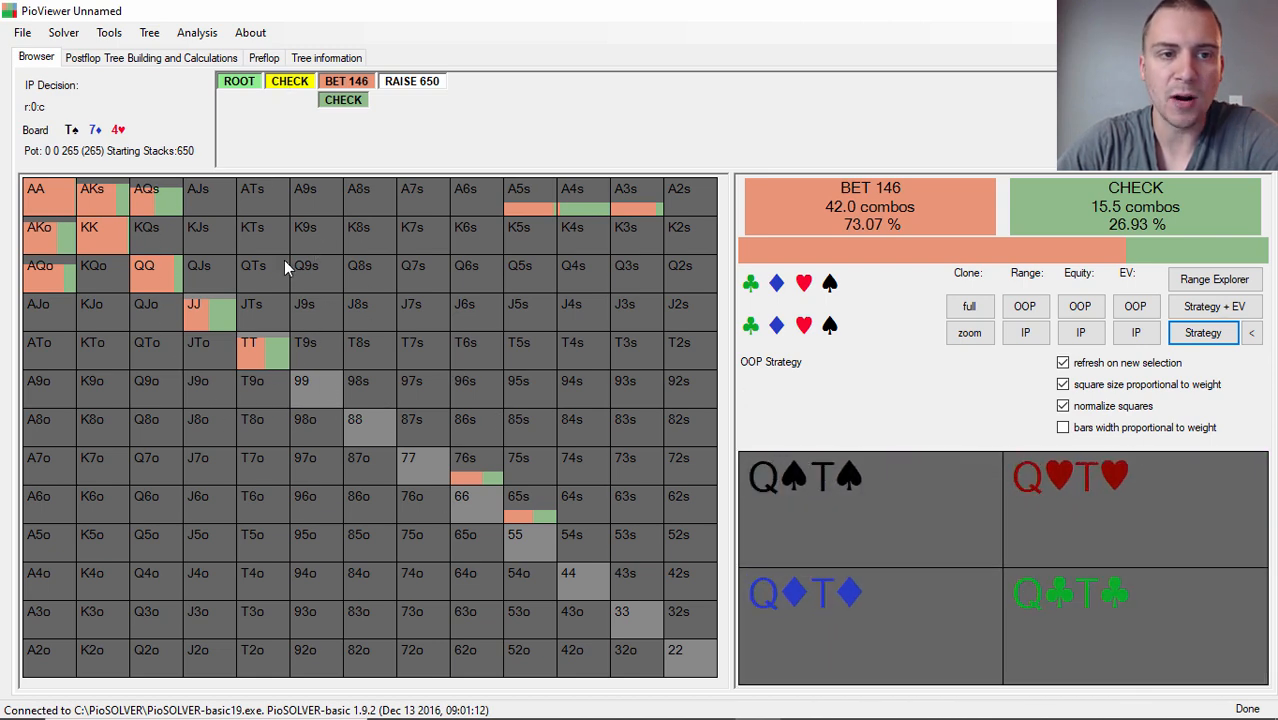
{"action": "mouse_move", "coordinate": [350, 353]}
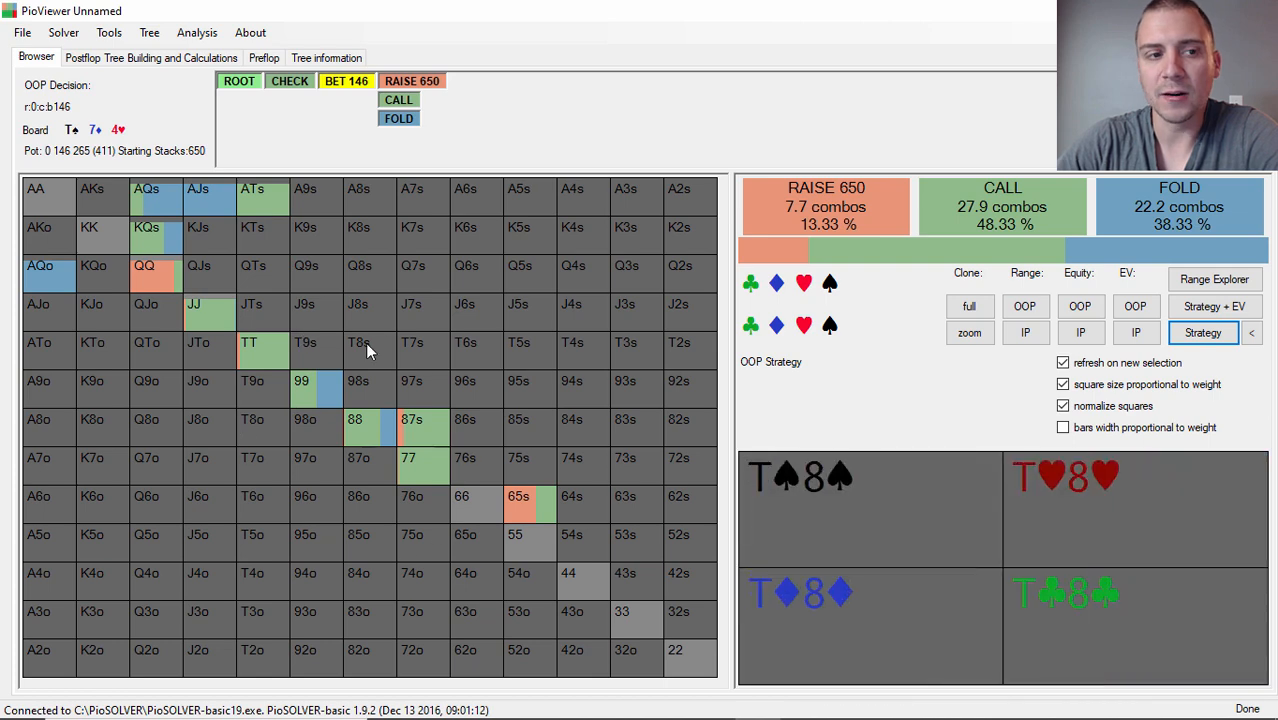
Inspect TT, 88, 87s, 65s and QQ combo strategies, then reach IP facing the 650 raise.
{"action": "left_click", "coordinate": [249, 342]}
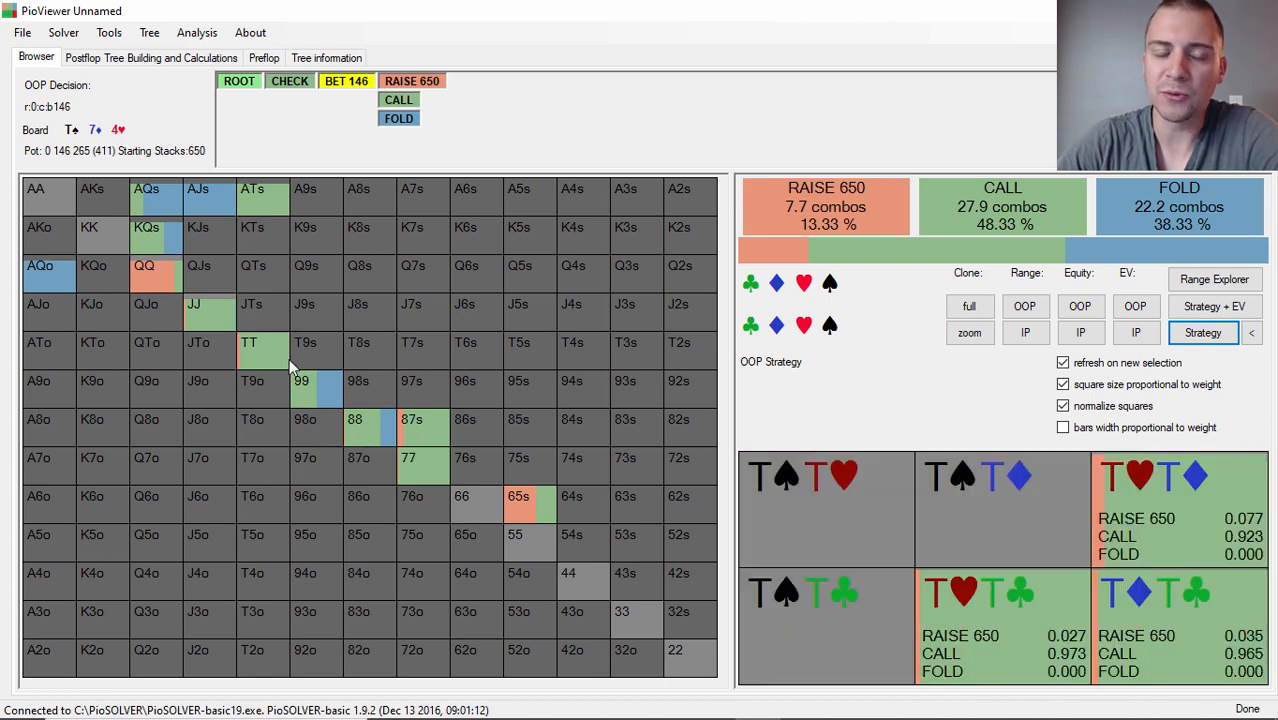
{"action": "left_click", "coordinate": [410, 418]}
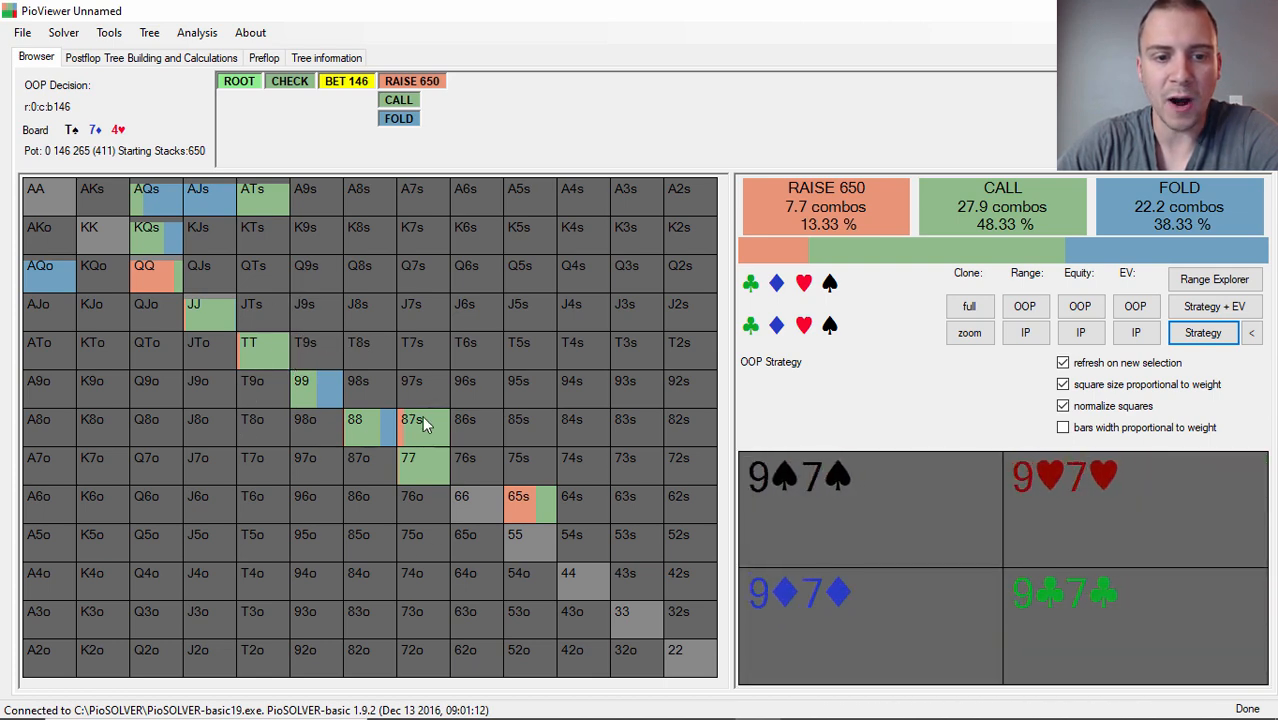
{"action": "left_click", "coordinate": [410, 419]}
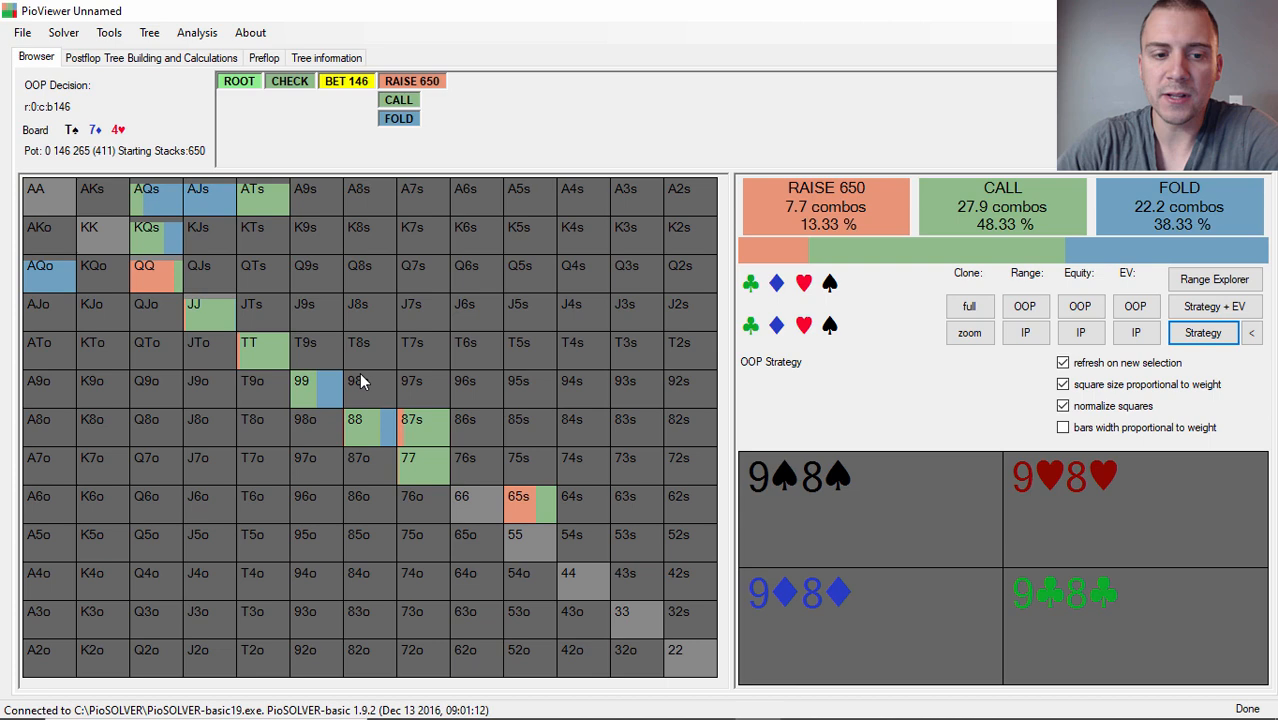
{"action": "left_click", "coordinate": [411, 457]}
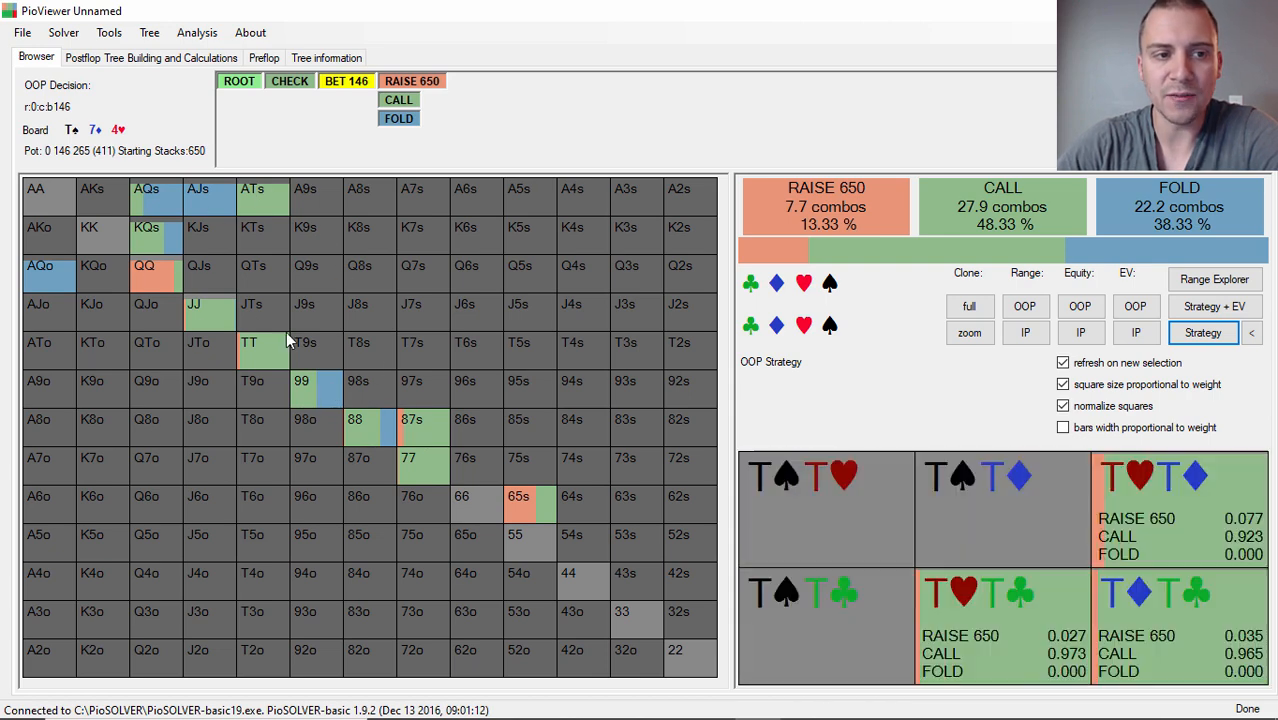
{"action": "left_click", "coordinate": [354, 419]}
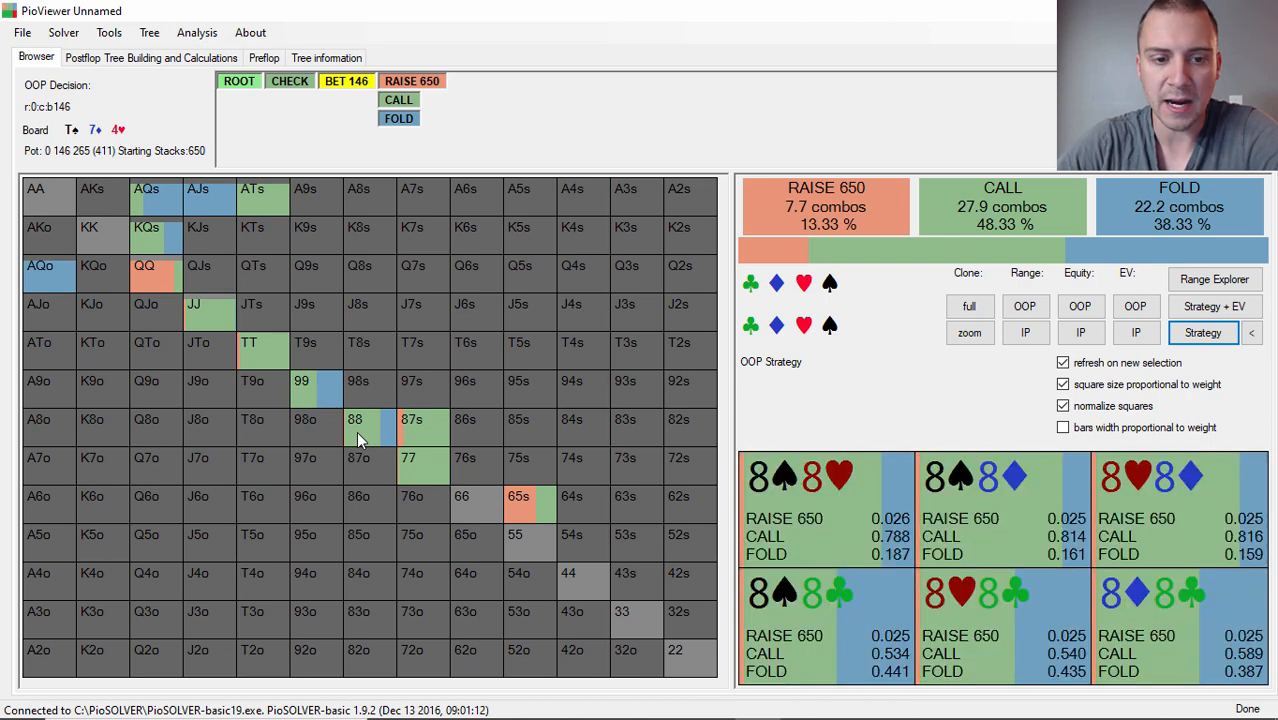
{"action": "left_click", "coordinate": [411, 418]}
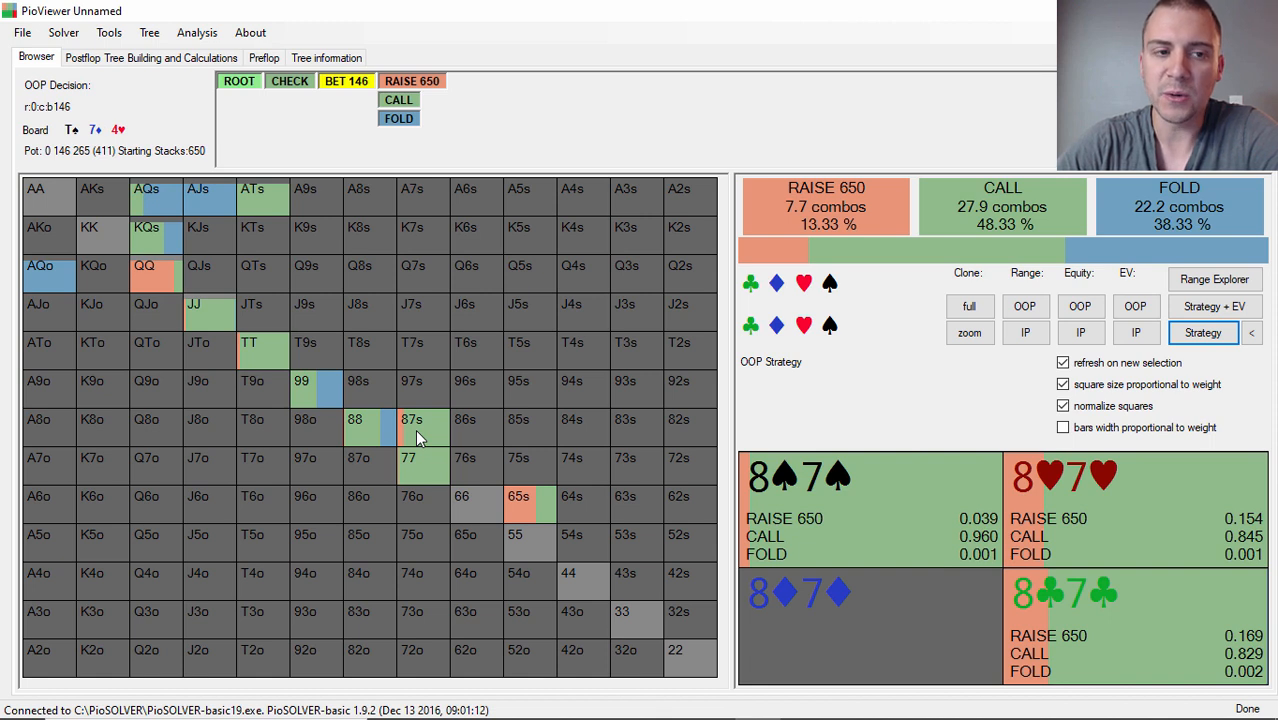
{"action": "mouse_move", "coordinate": [440, 445]}
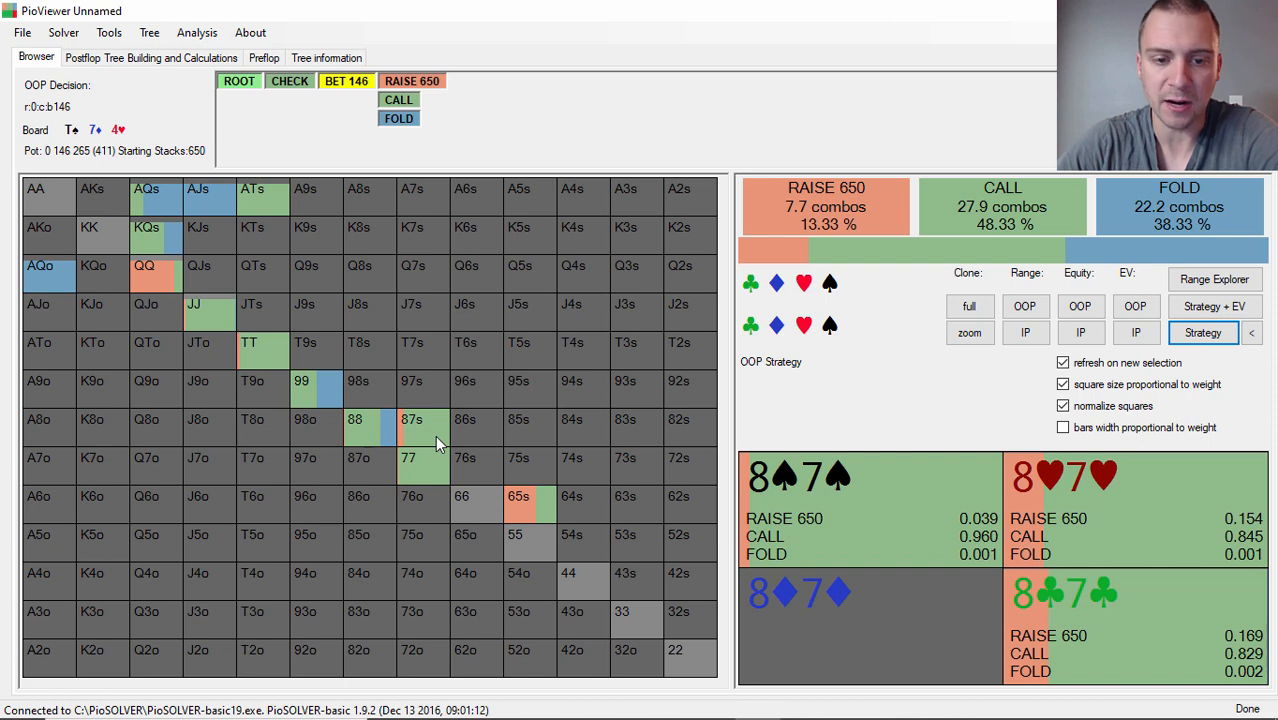
{"action": "left_click", "coordinate": [518, 496]}
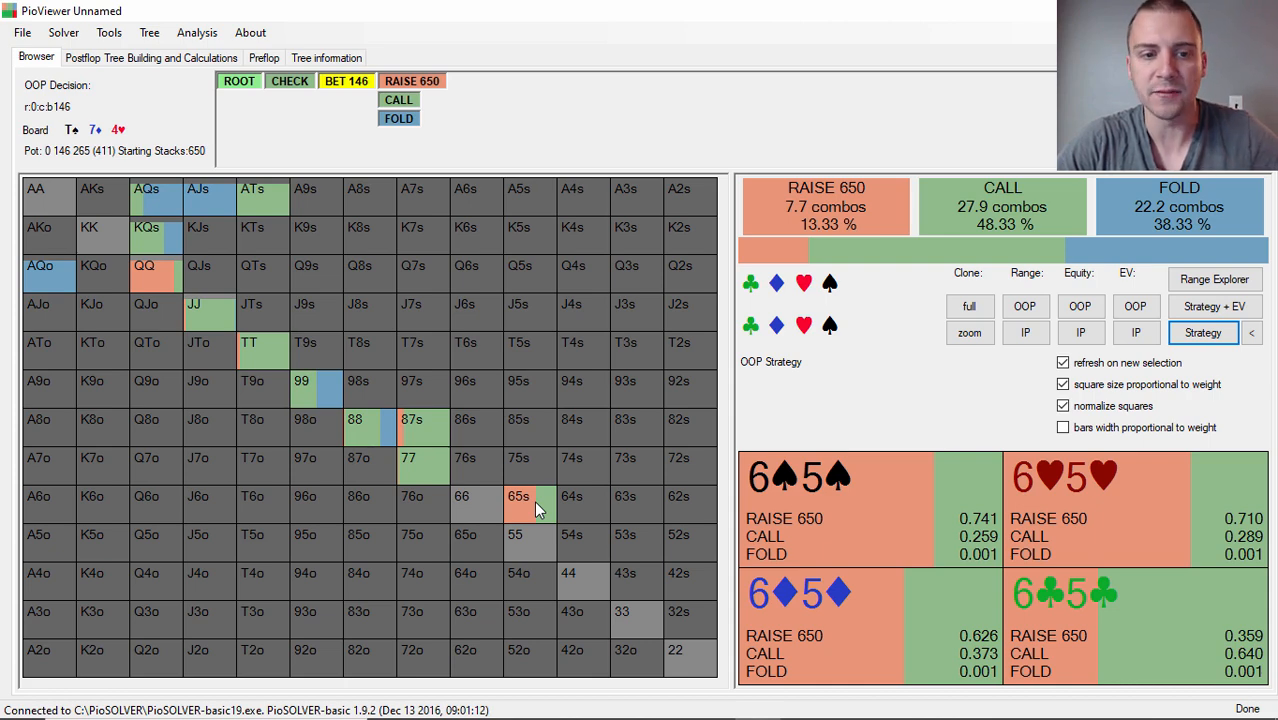
{"action": "left_click", "coordinate": [145, 265]}
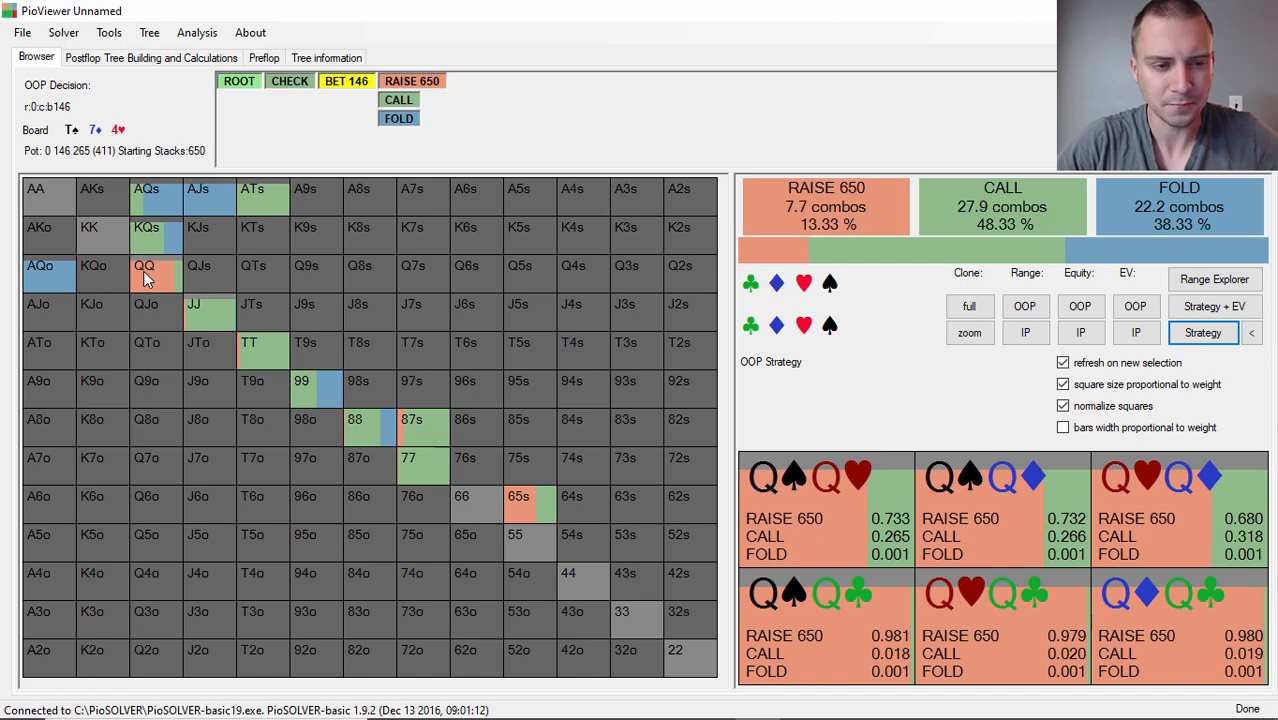
{"action": "mouse_move", "coordinate": [160, 266]}
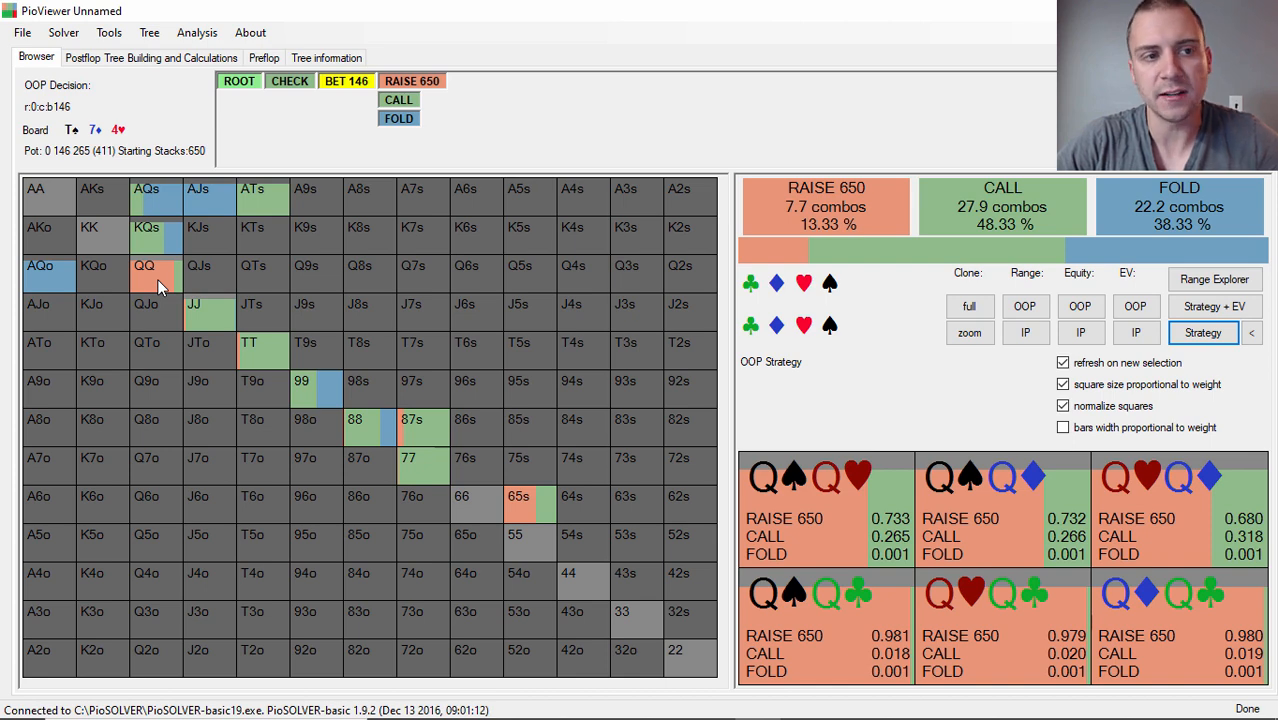
{"action": "left_click", "coordinate": [410, 457]}
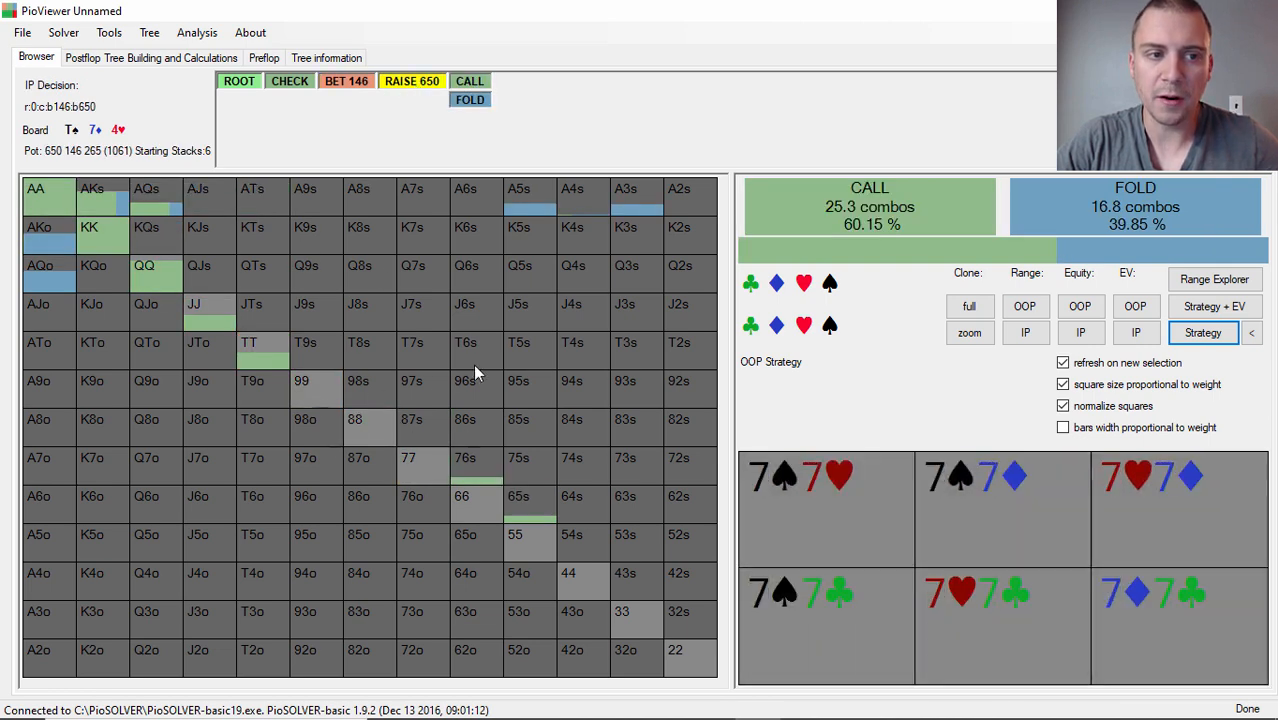
{"action": "left_click", "coordinate": [301, 381]}
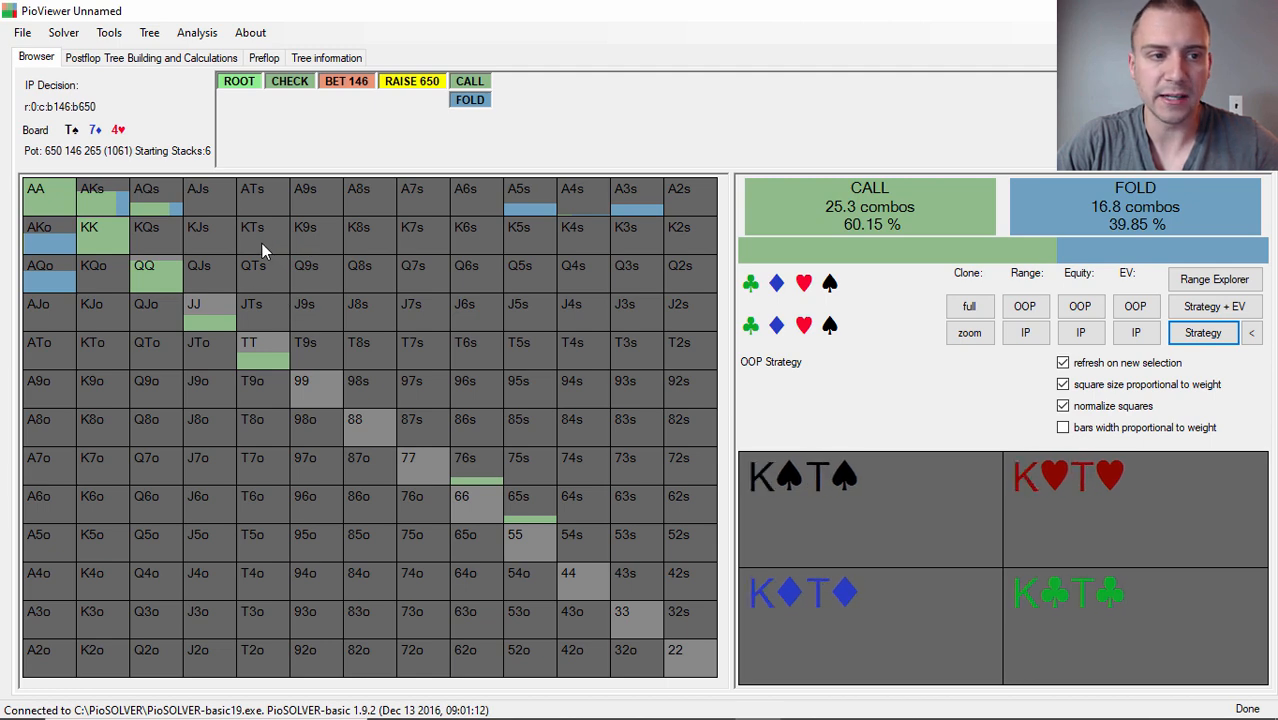
{"action": "left_click", "coordinate": [194, 304]}
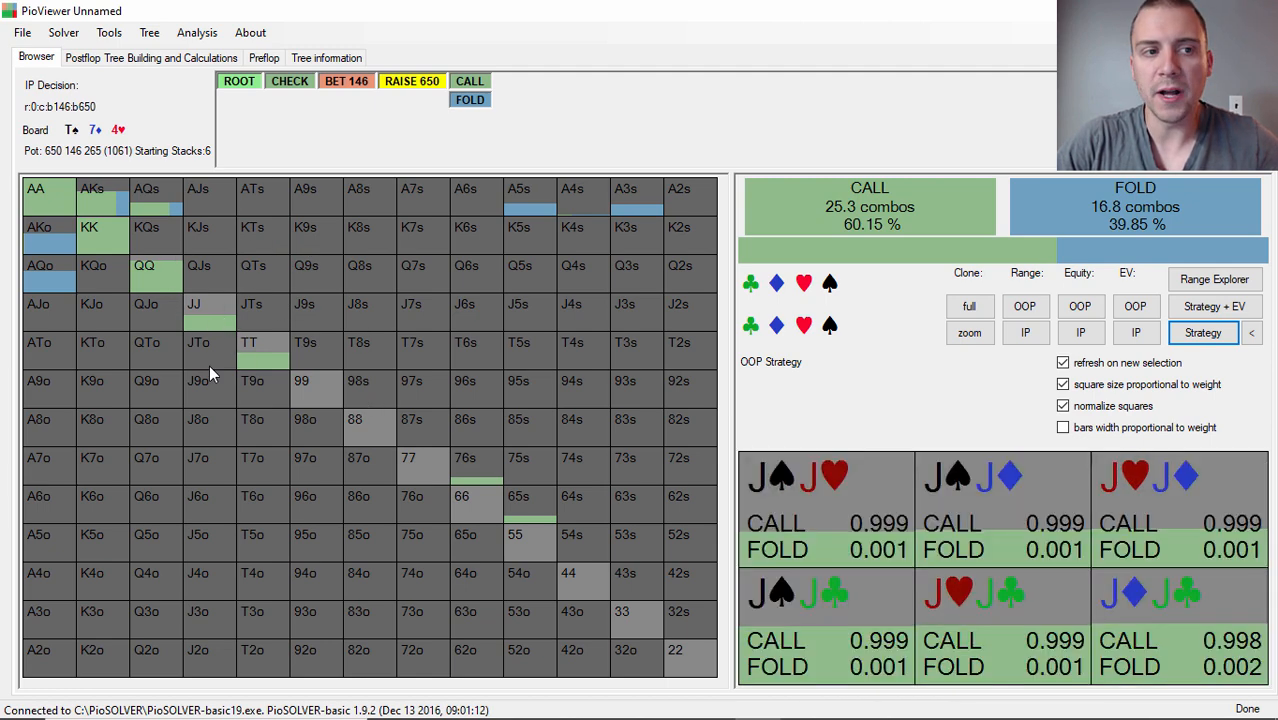
{"action": "left_click", "coordinate": [89, 226]}
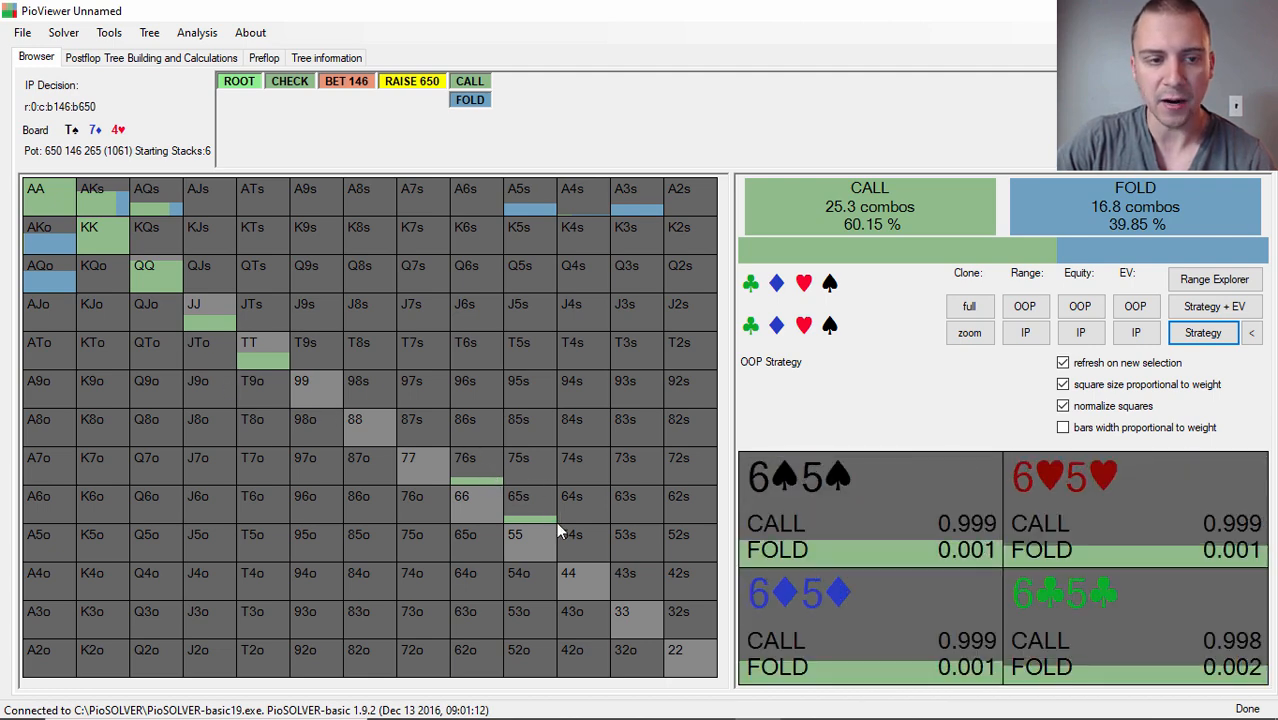
{"action": "mouse_move", "coordinate": [535, 512]}
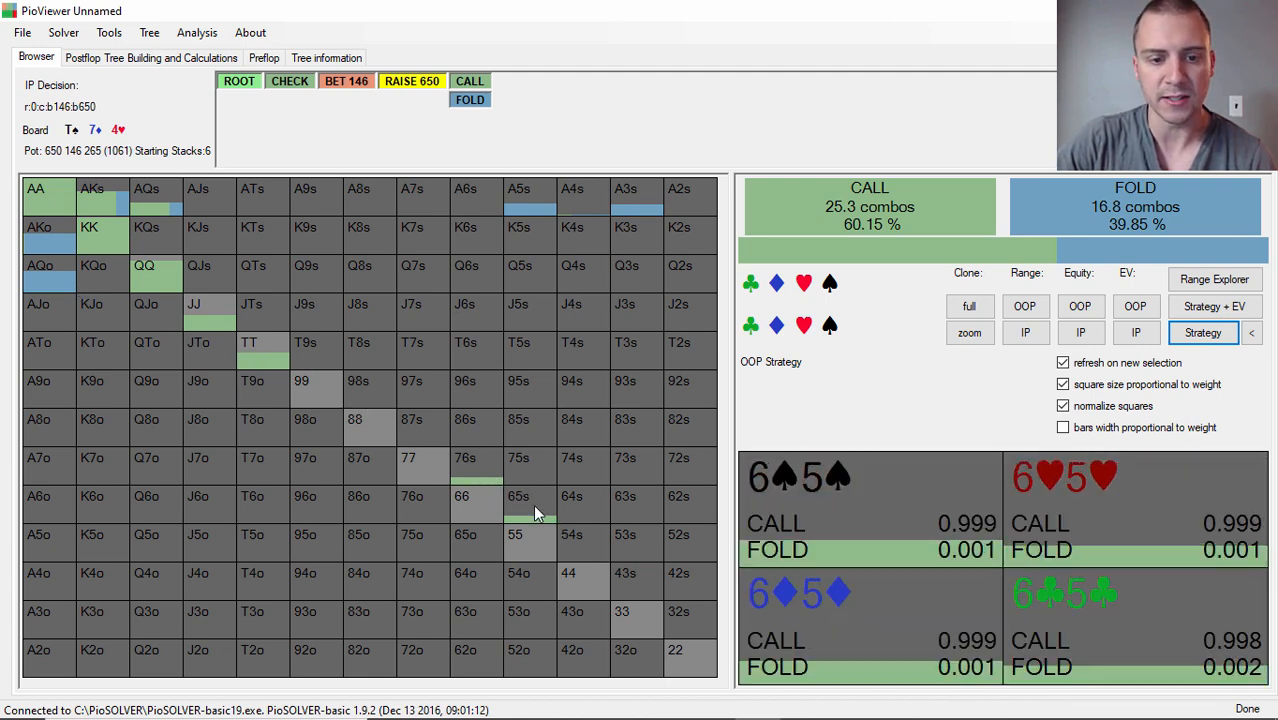
{"action": "left_click", "coordinate": [91, 197]}
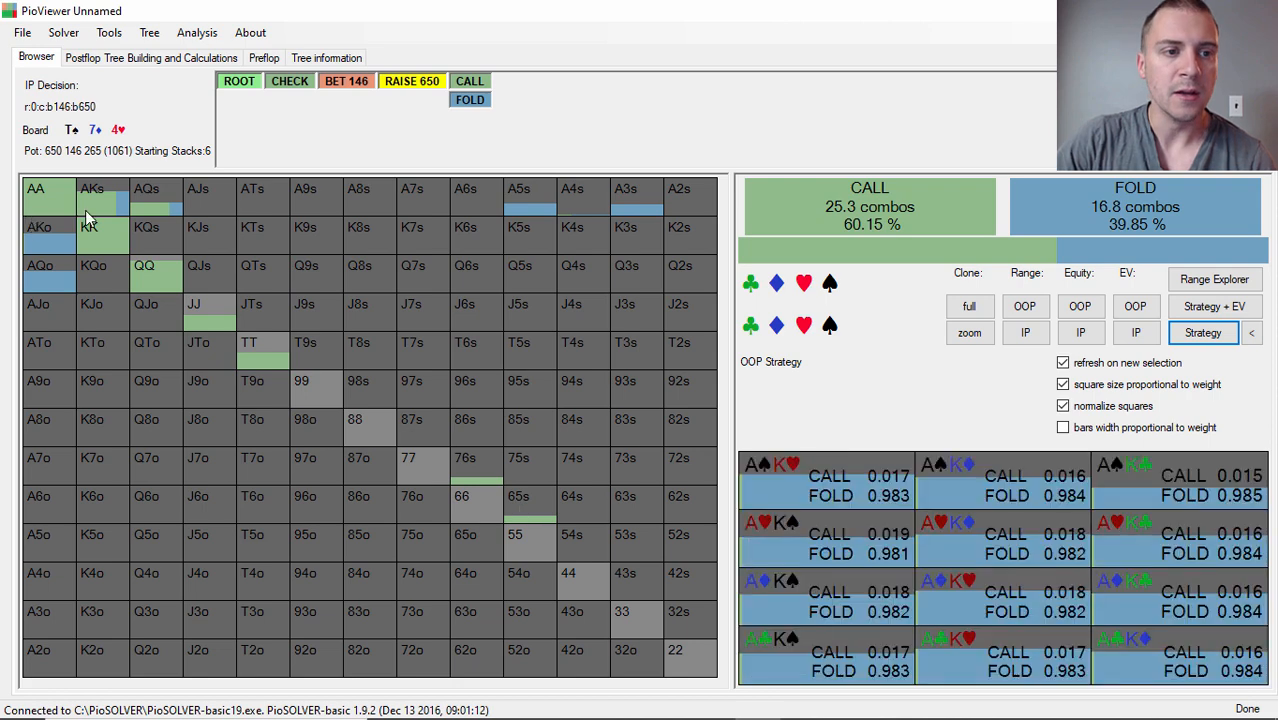
{"action": "left_click", "coordinate": [88, 227]}
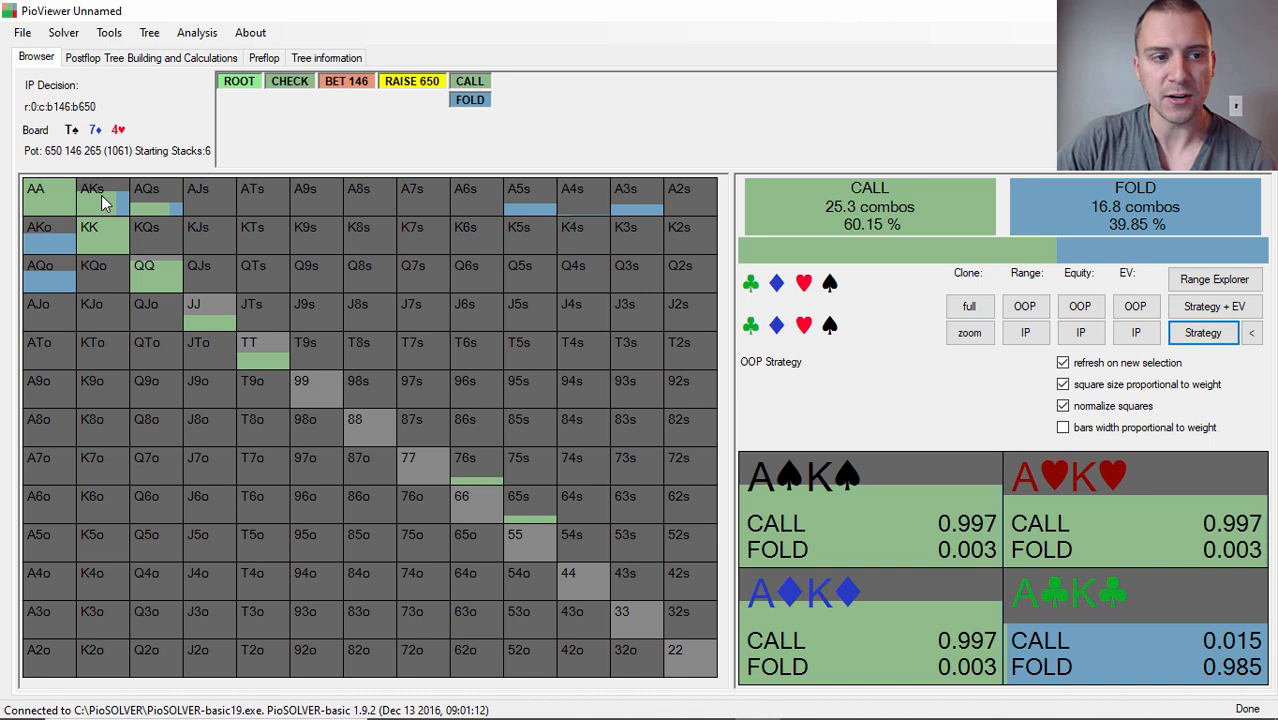
{"action": "mouse_move", "coordinate": [123, 205]}
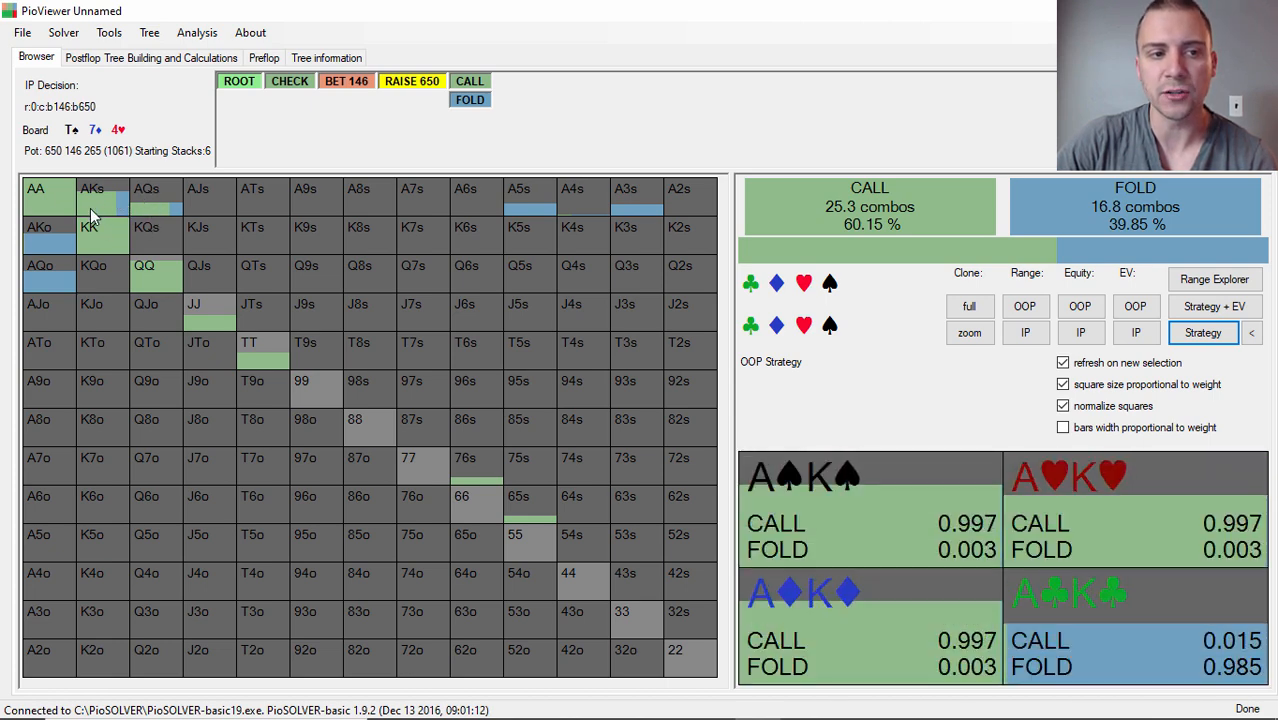
{"action": "mouse_move", "coordinate": [108, 32]}
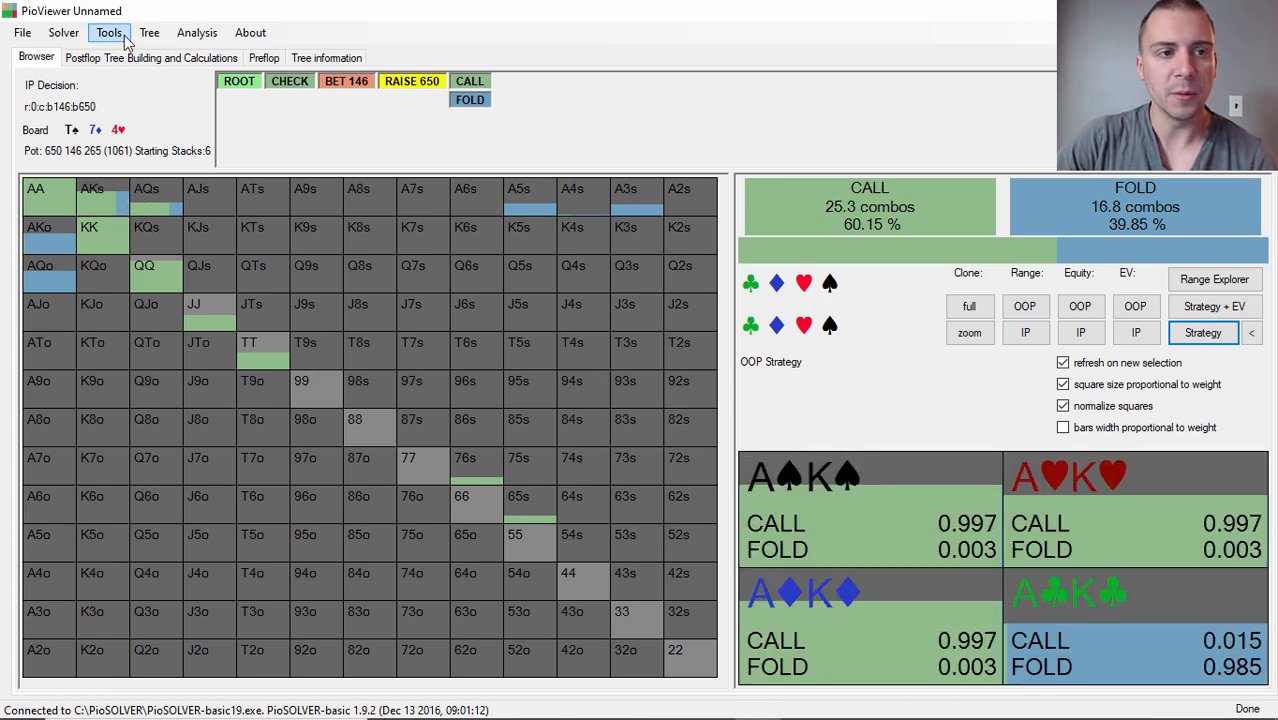
Review IP's call and fold ranges, lock all hands, and set the node strategy.
{"action": "left_click", "coordinate": [149, 32]}
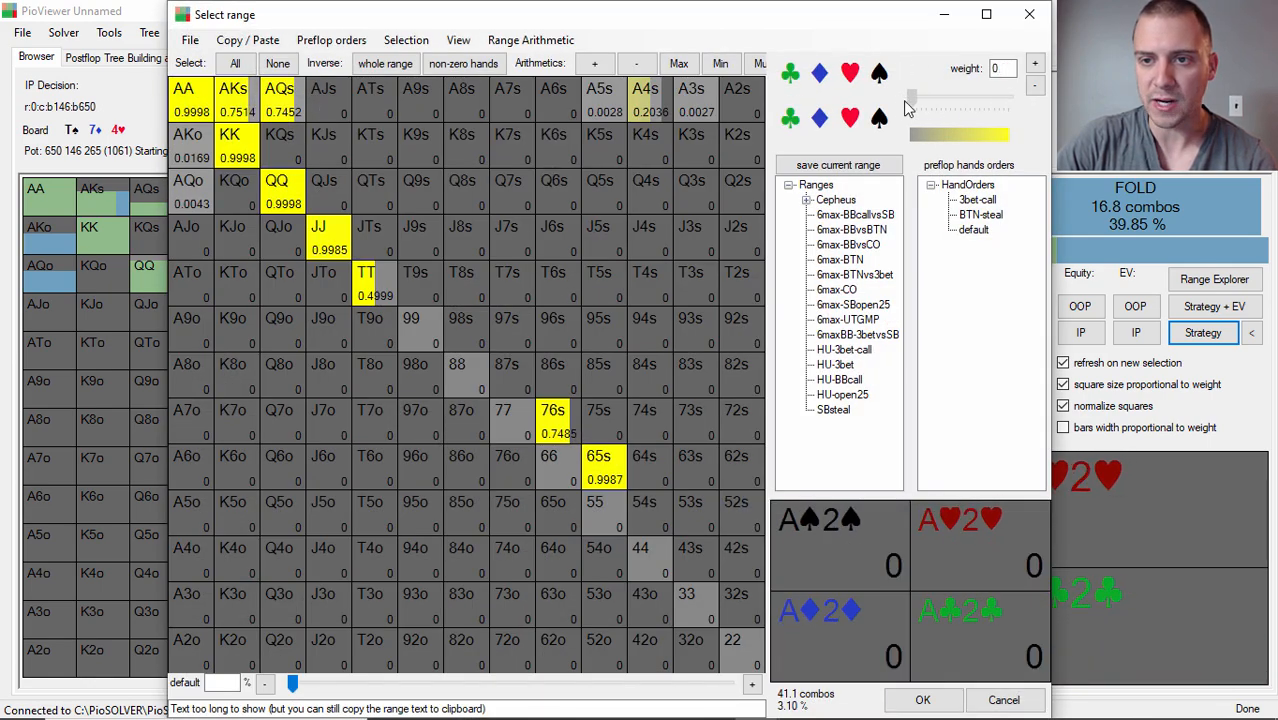
{"action": "left_click", "coordinate": [279, 95]}
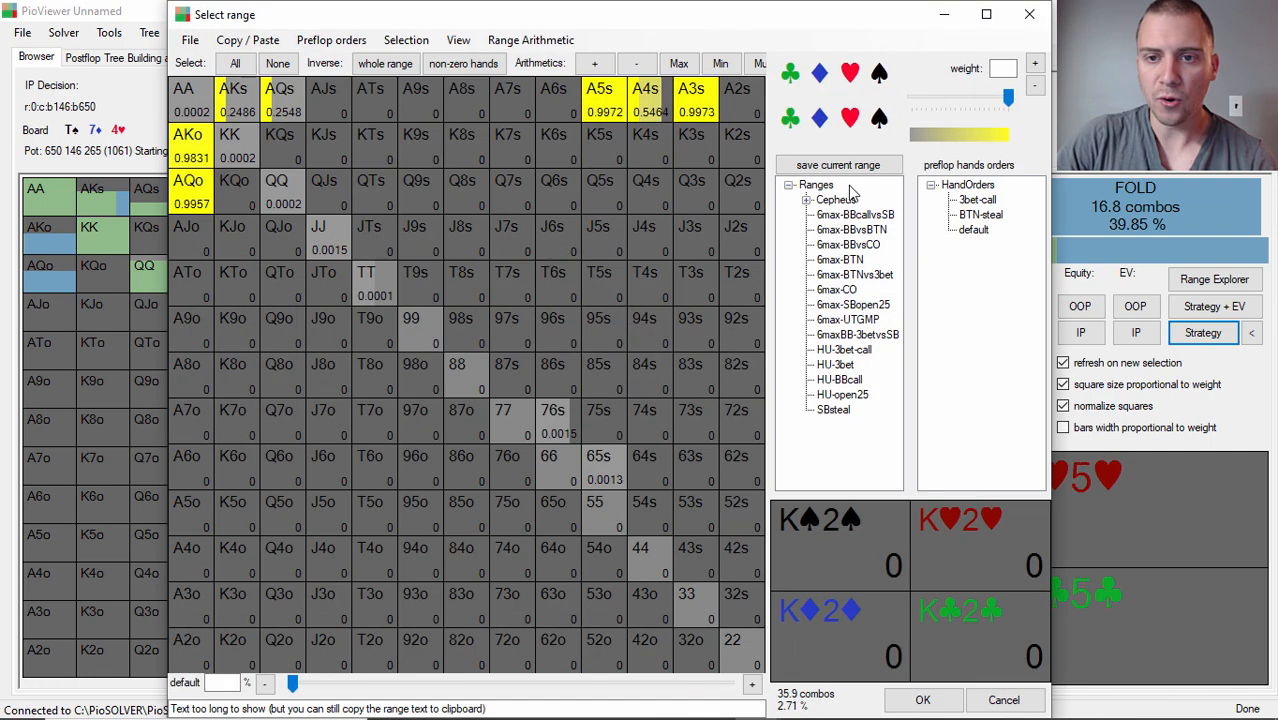
{"action": "left_click", "coordinate": [385, 63]}
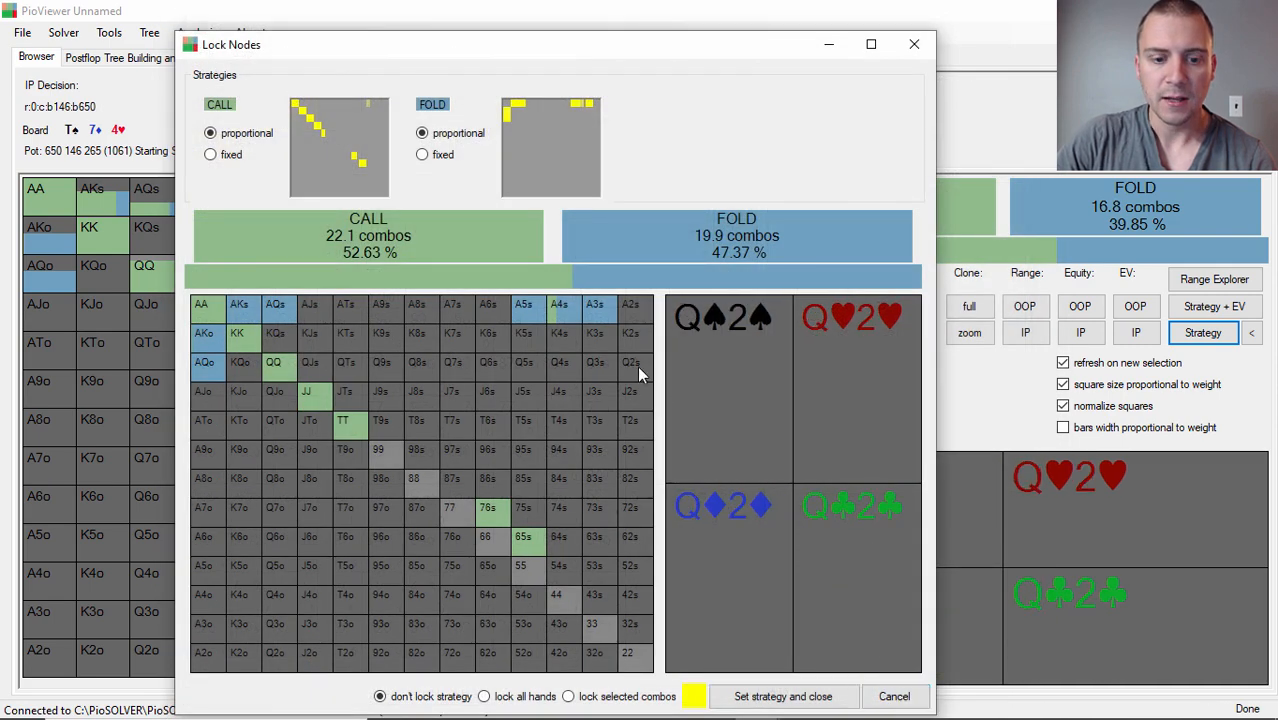
{"action": "left_click", "coordinate": [484, 696]}
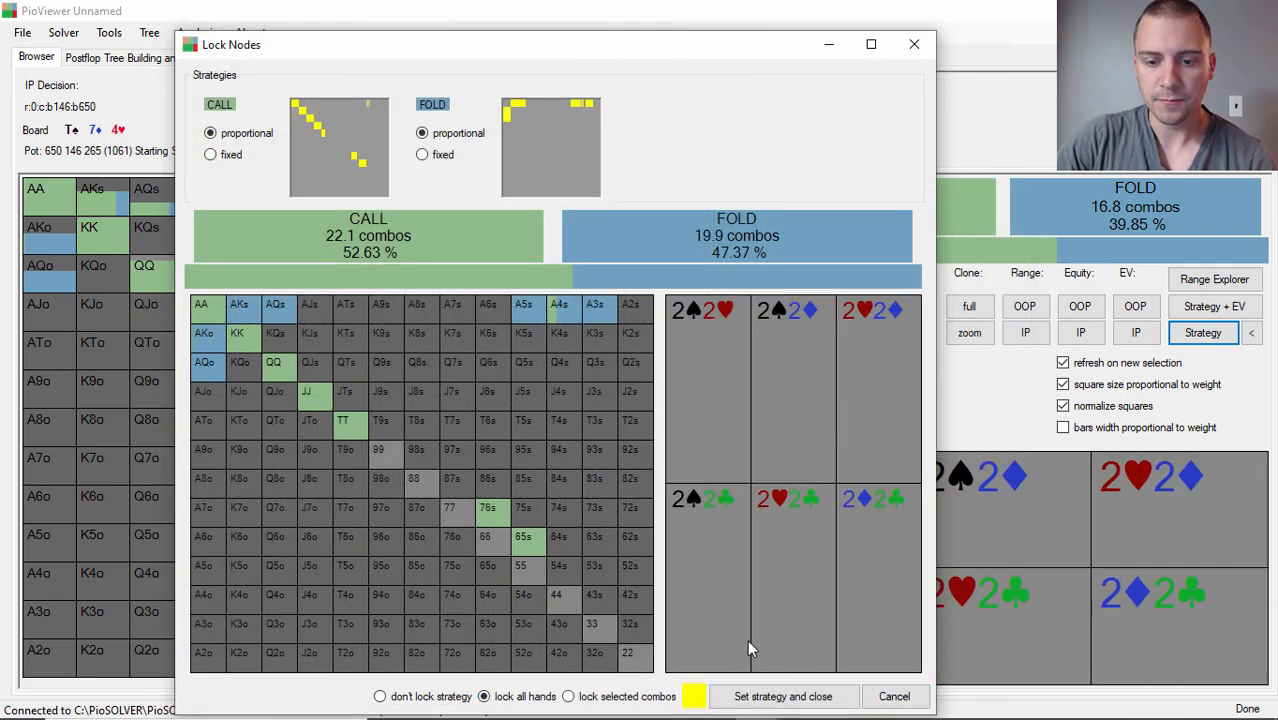
{"action": "left_click", "coordinate": [783, 696]}
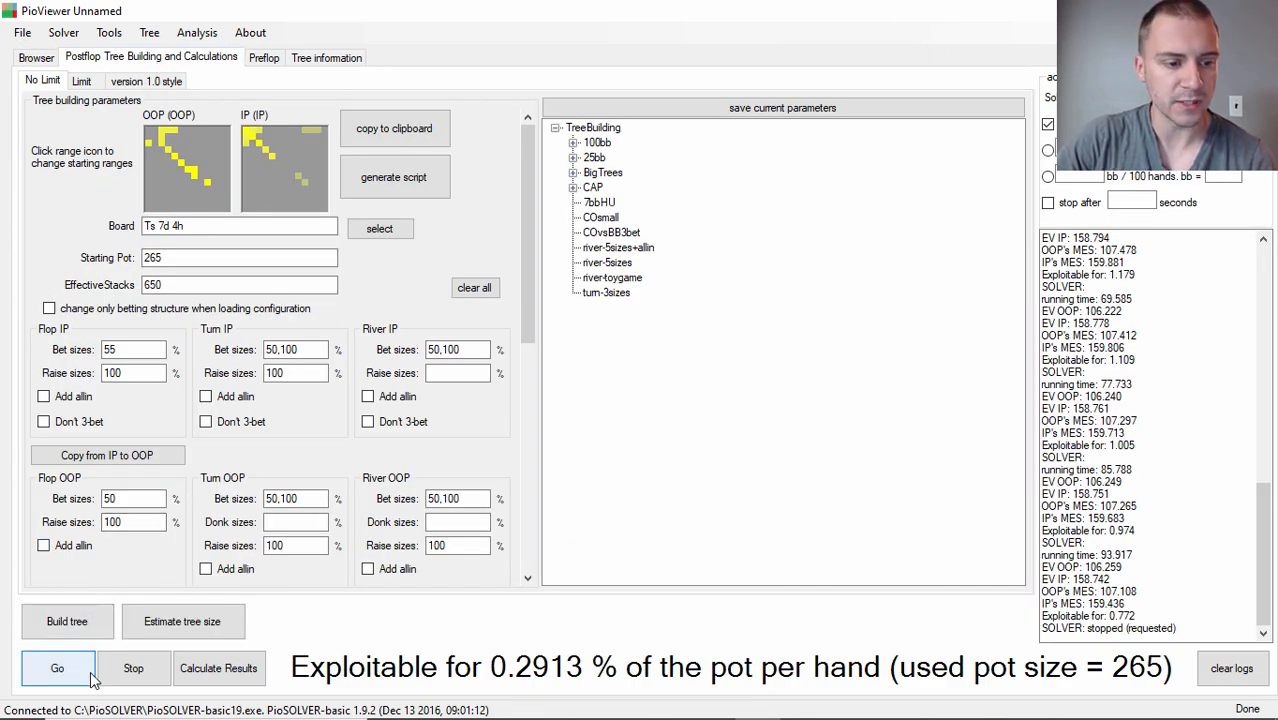
{"action": "mouse_move", "coordinate": [63, 678]}
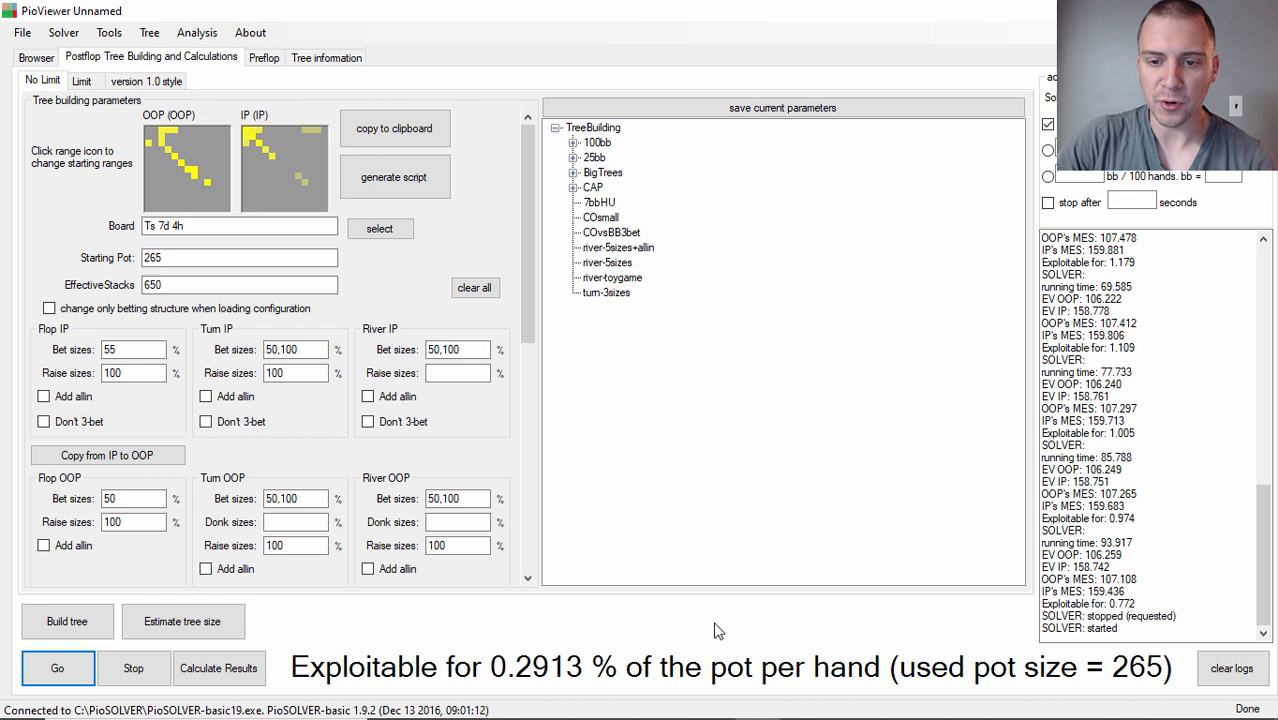
{"action": "mouse_move", "coordinate": [825, 489]}
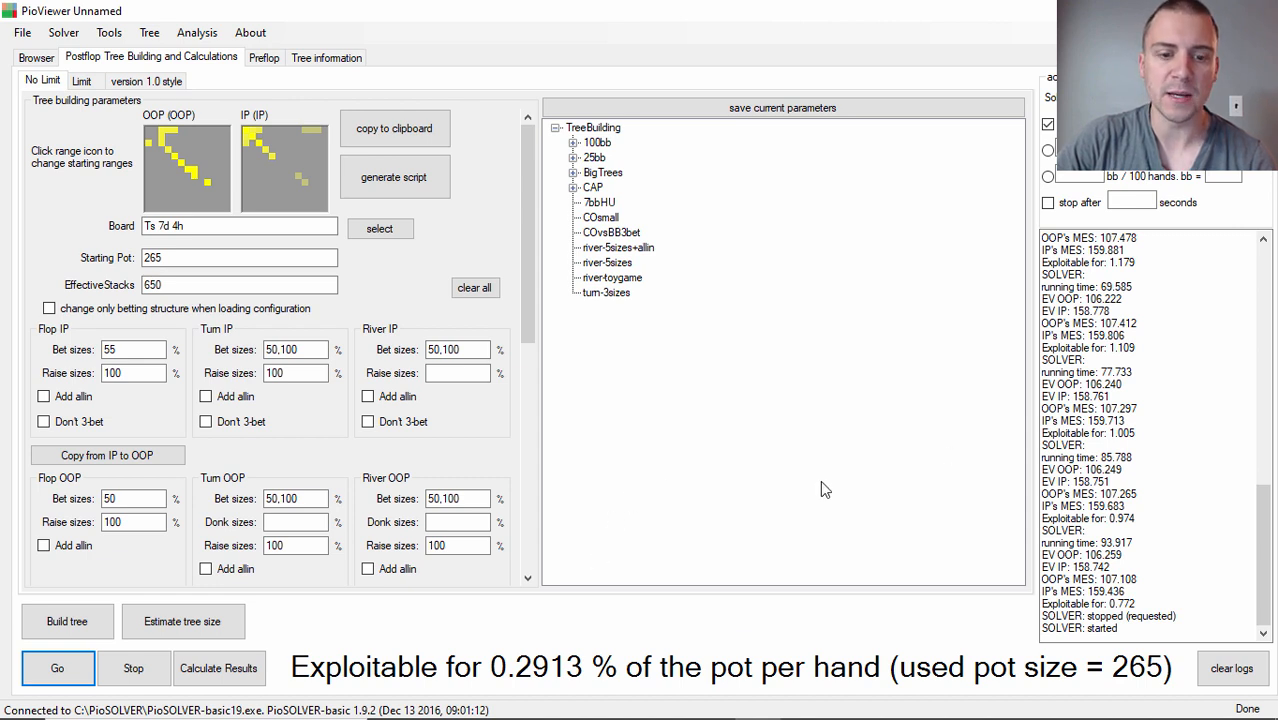
{"action": "mouse_move", "coordinate": [548, 615]}
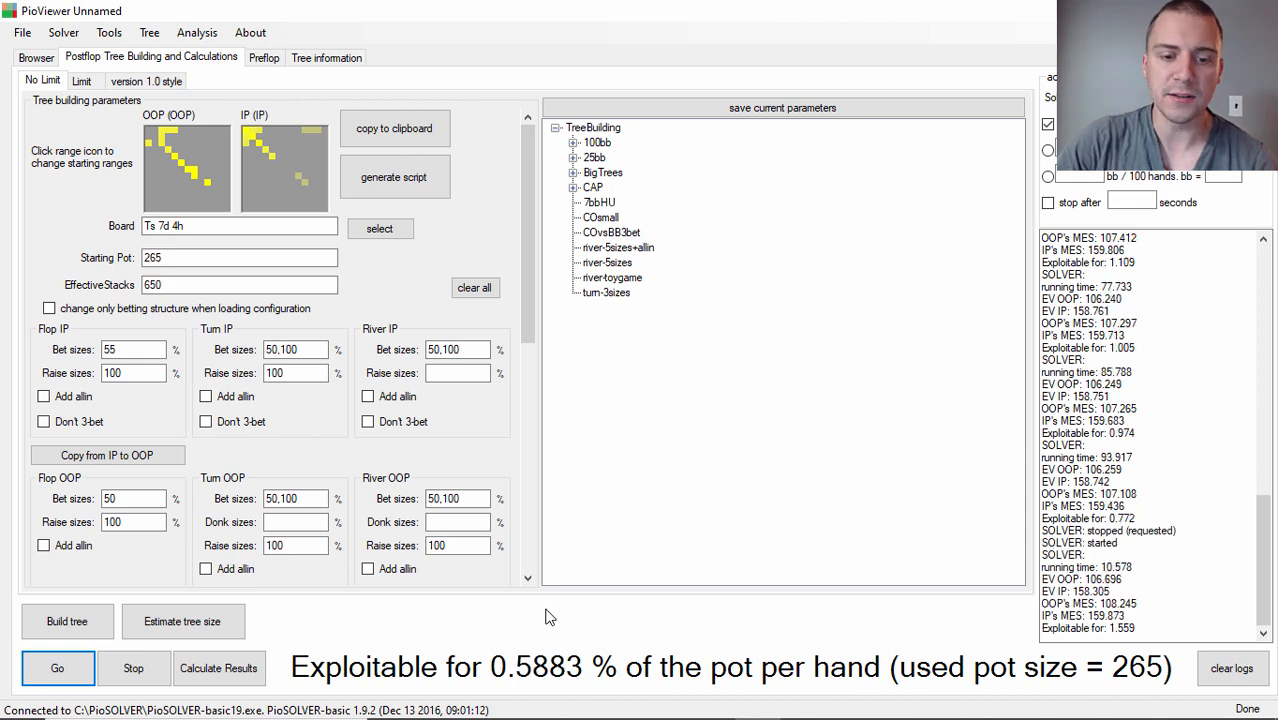
{"action": "mouse_move", "coordinate": [565, 660]}
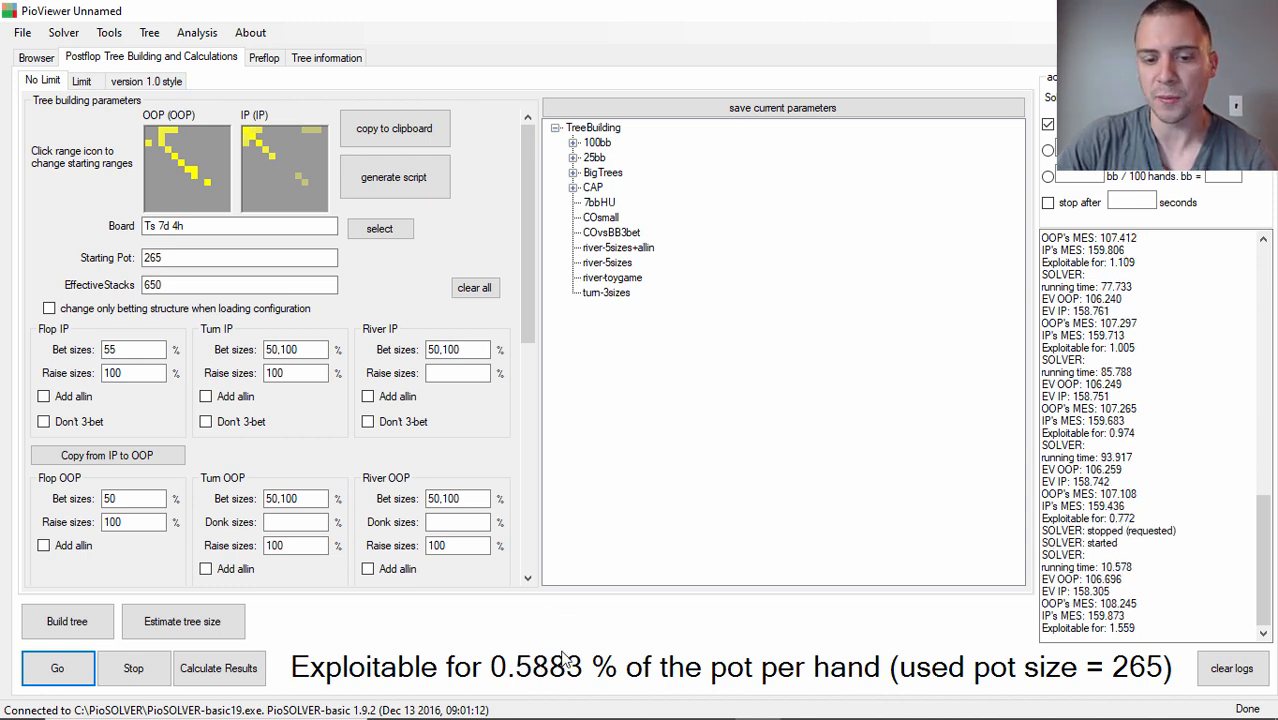
{"action": "mouse_move", "coordinate": [490, 605]}
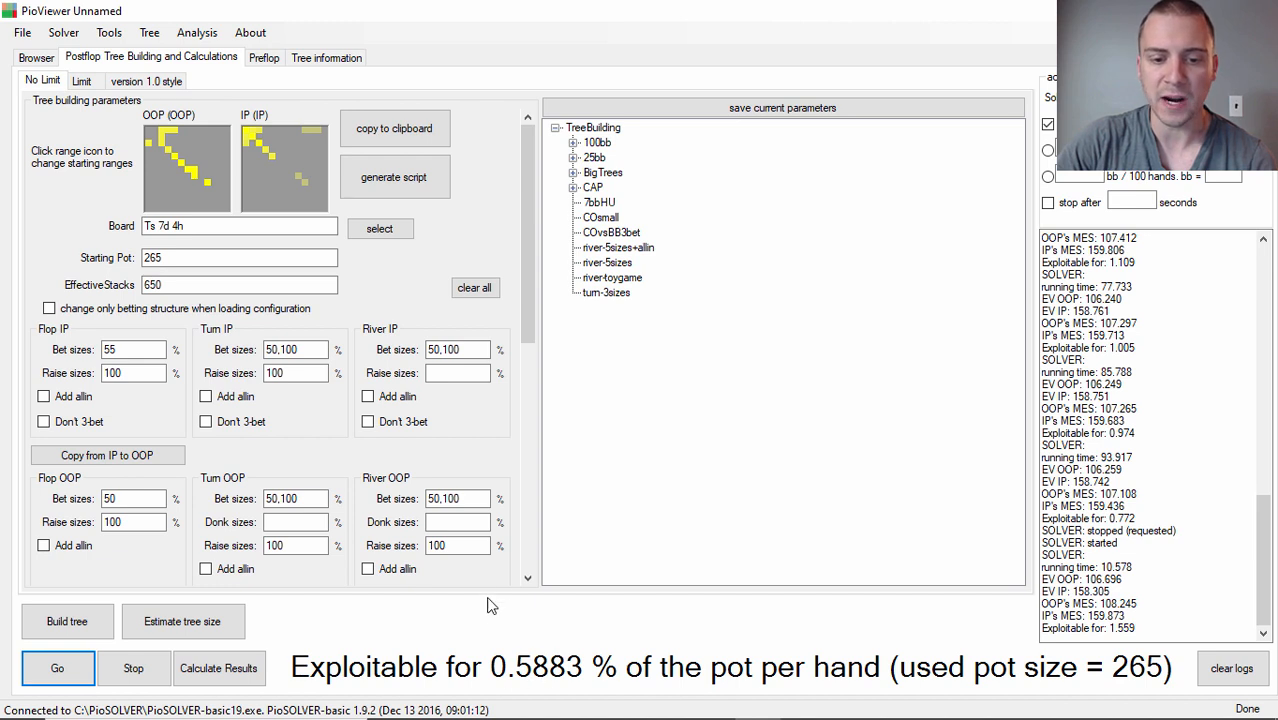
{"action": "mouse_move", "coordinate": [387, 347]}
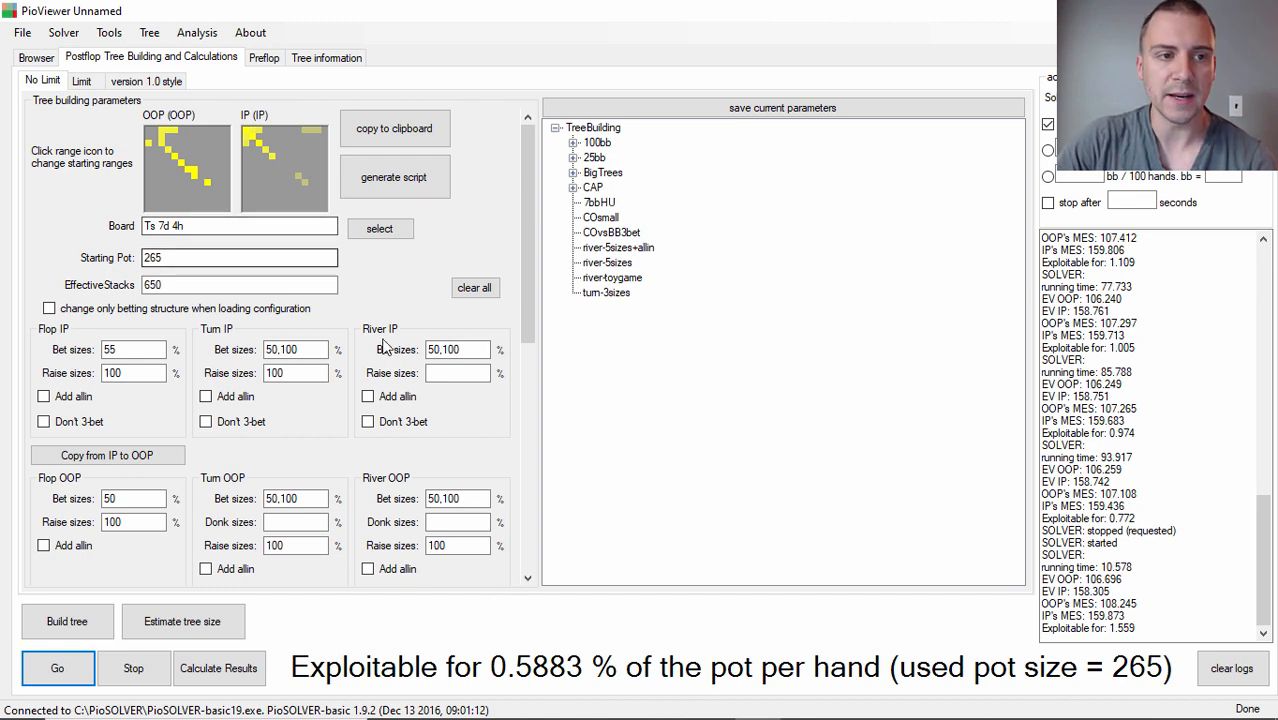
{"action": "mouse_move", "coordinate": [587, 513]}
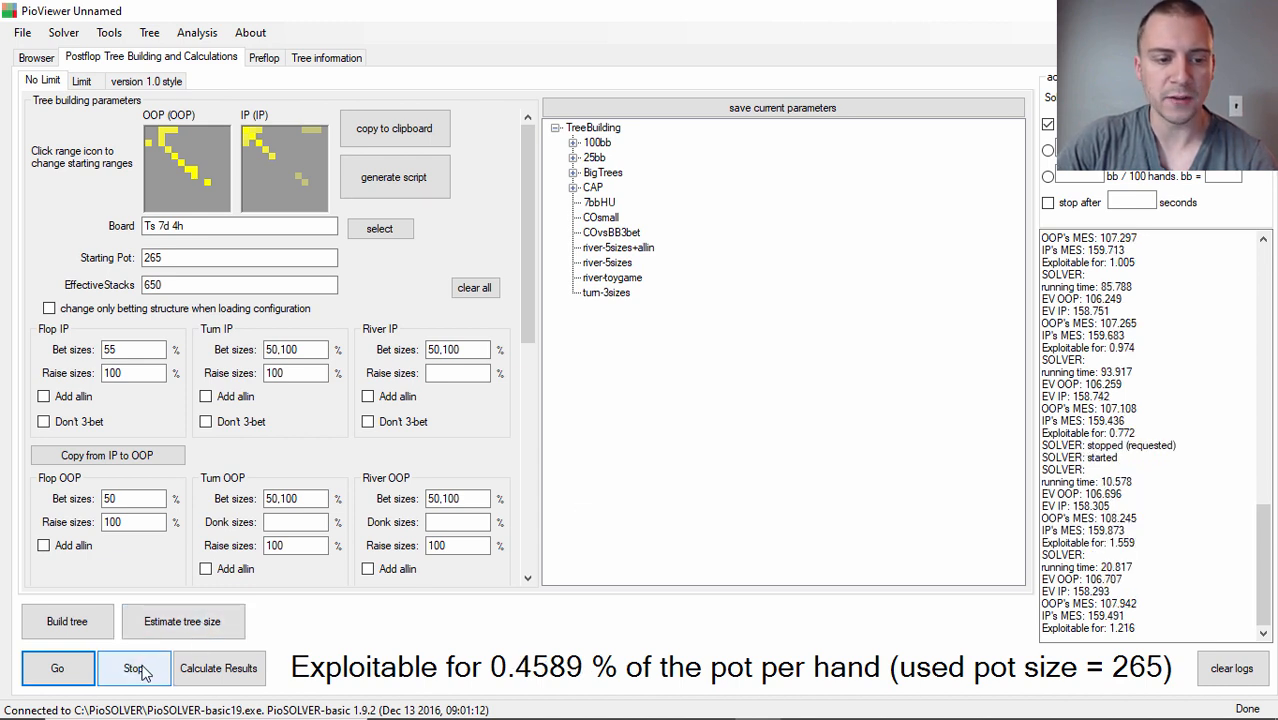
Stop the post-lock re-solve at about 0.46% pot exploitability.
{"action": "left_click", "coordinate": [134, 668]}
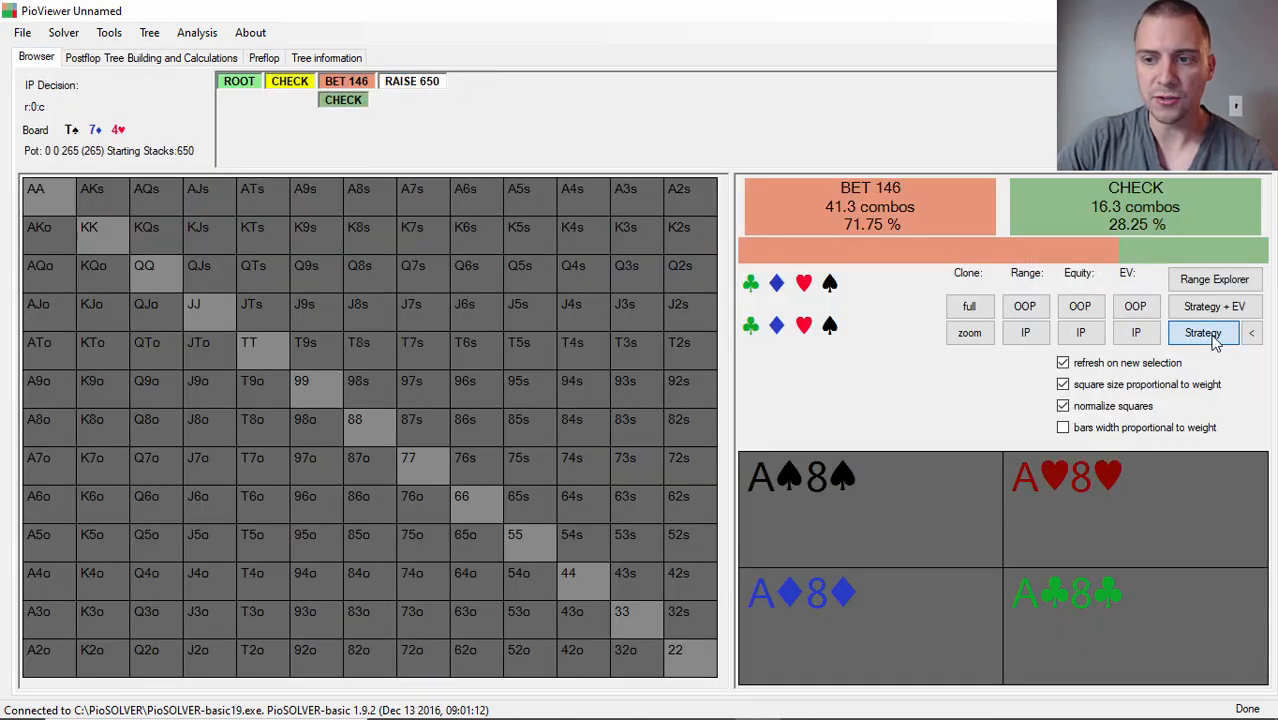
Navigate the action line back to OOP's decision facing IP's 146 bet after checking.
{"action": "left_click", "coordinate": [1203, 332]}
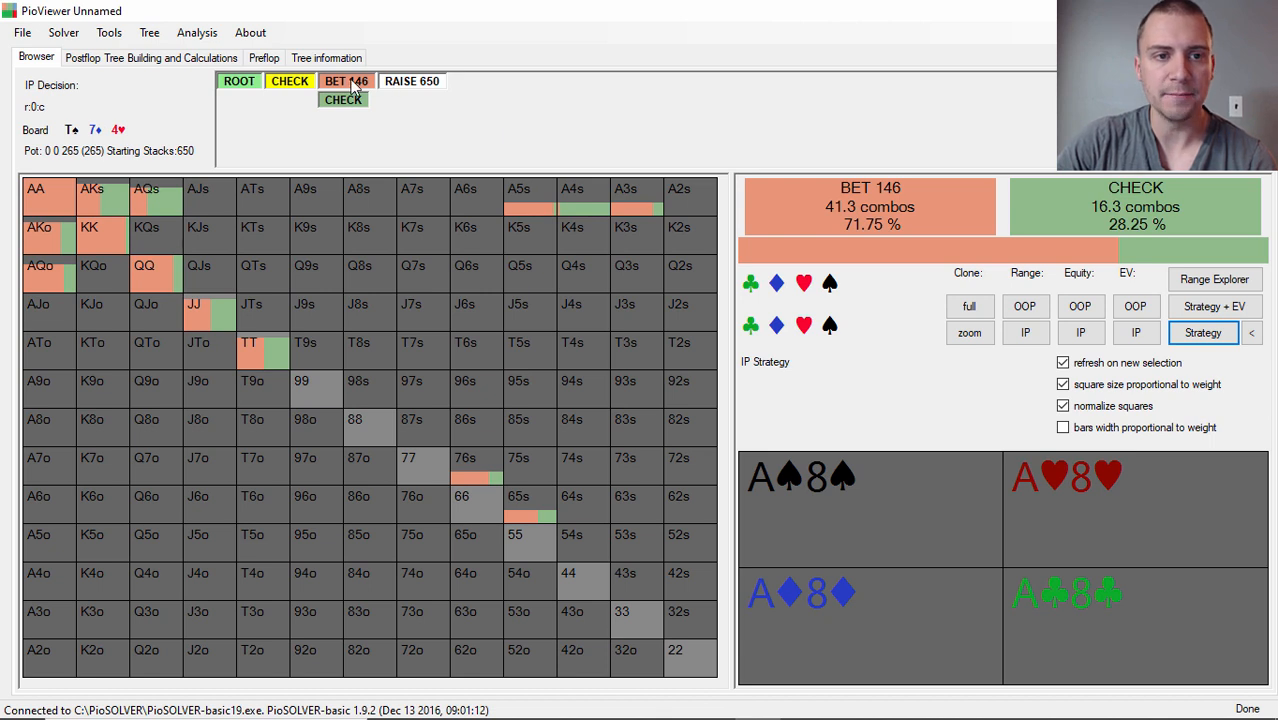
{"action": "left_click", "coordinate": [346, 81]}
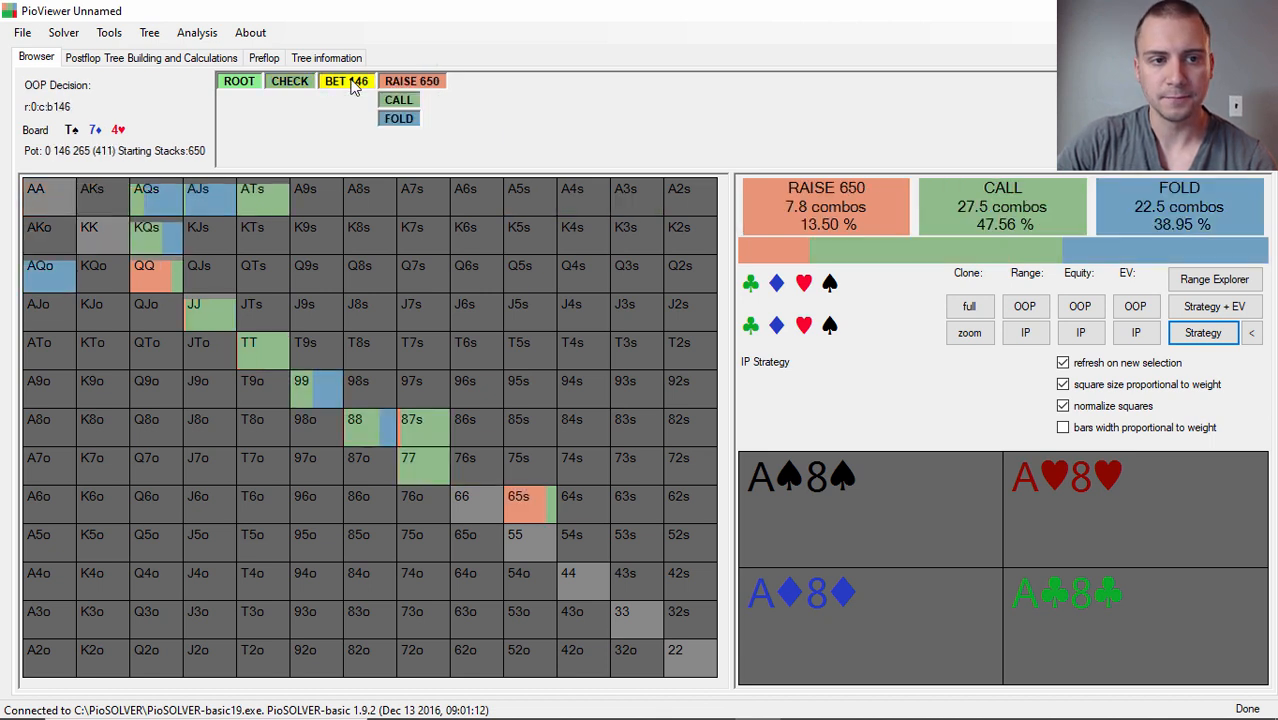
{"action": "left_click", "coordinate": [289, 81]}
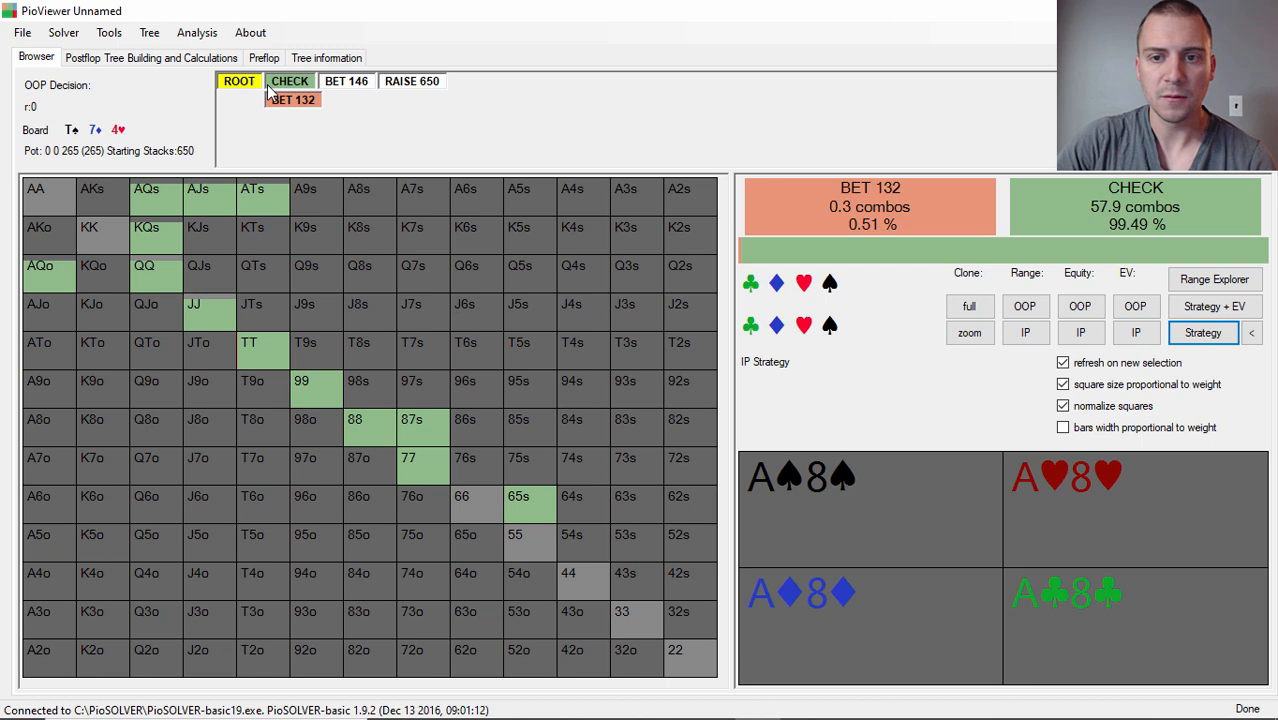
{"action": "left_click", "coordinate": [346, 81]}
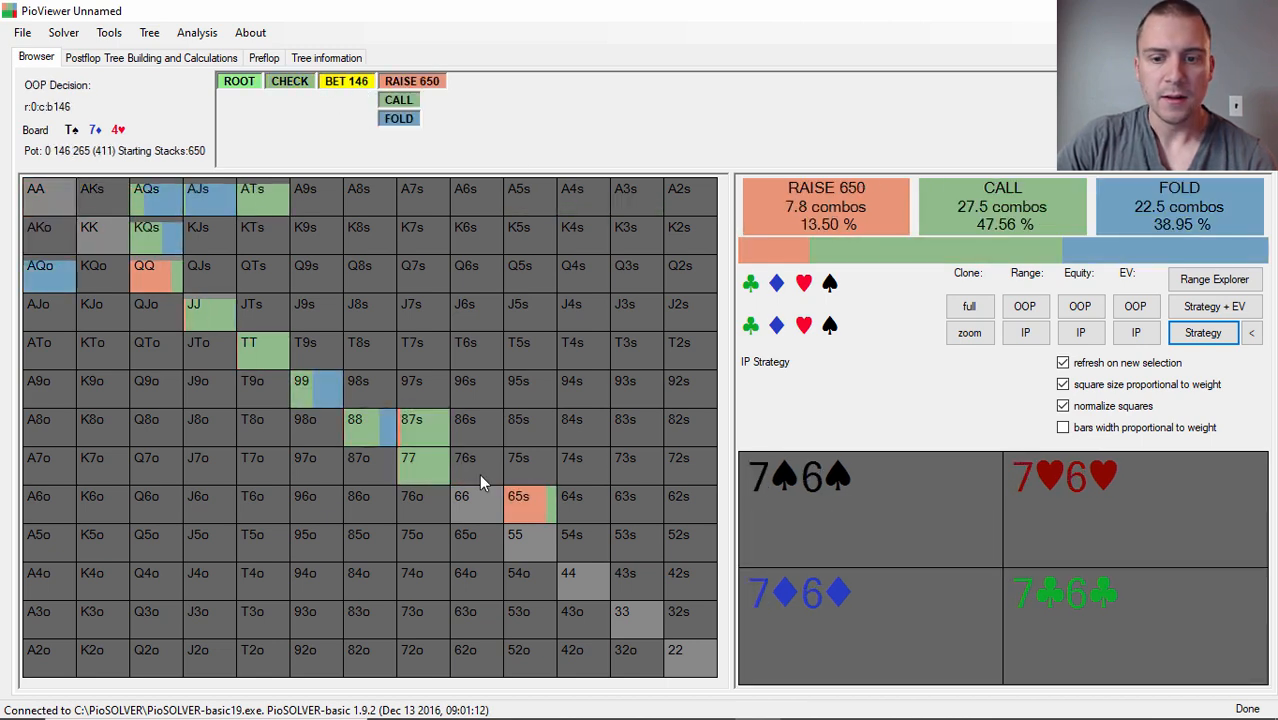
Inspect combo strategies for 65s (mostly raising), 87s (almost always calling) and QQ.
{"action": "left_click", "coordinate": [411, 419]}
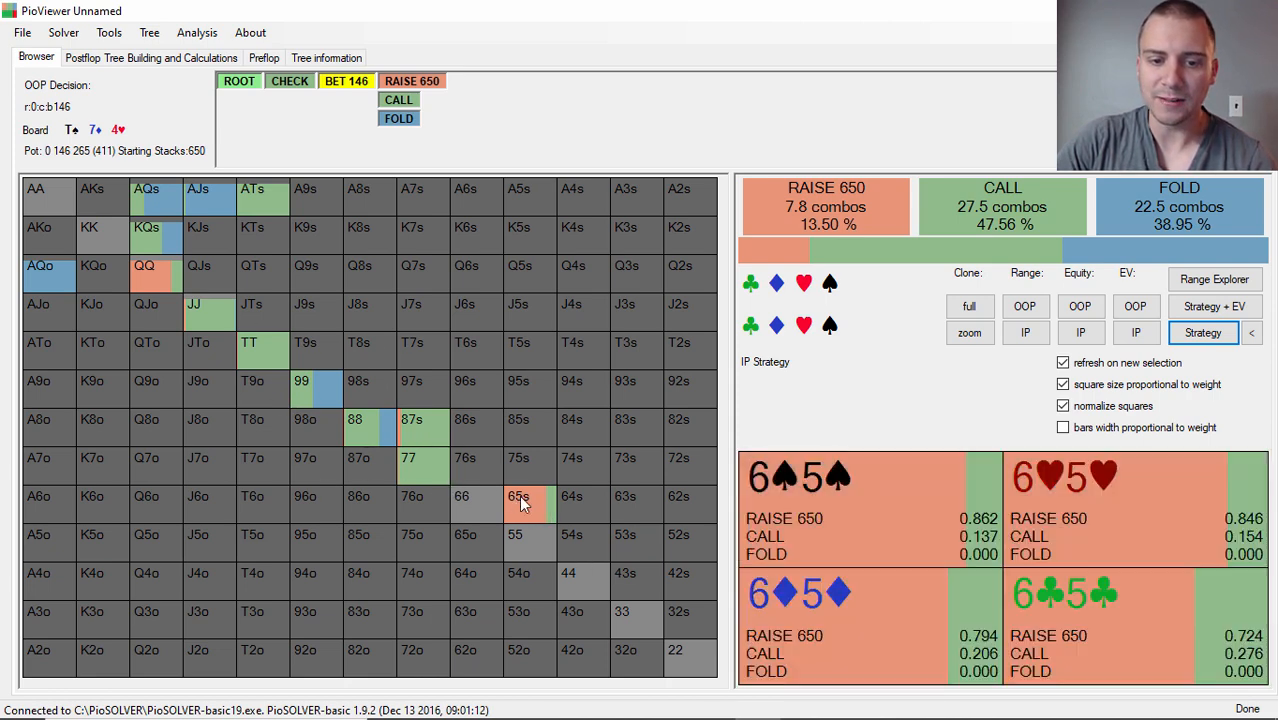
{"action": "mouse_move", "coordinate": [533, 503]}
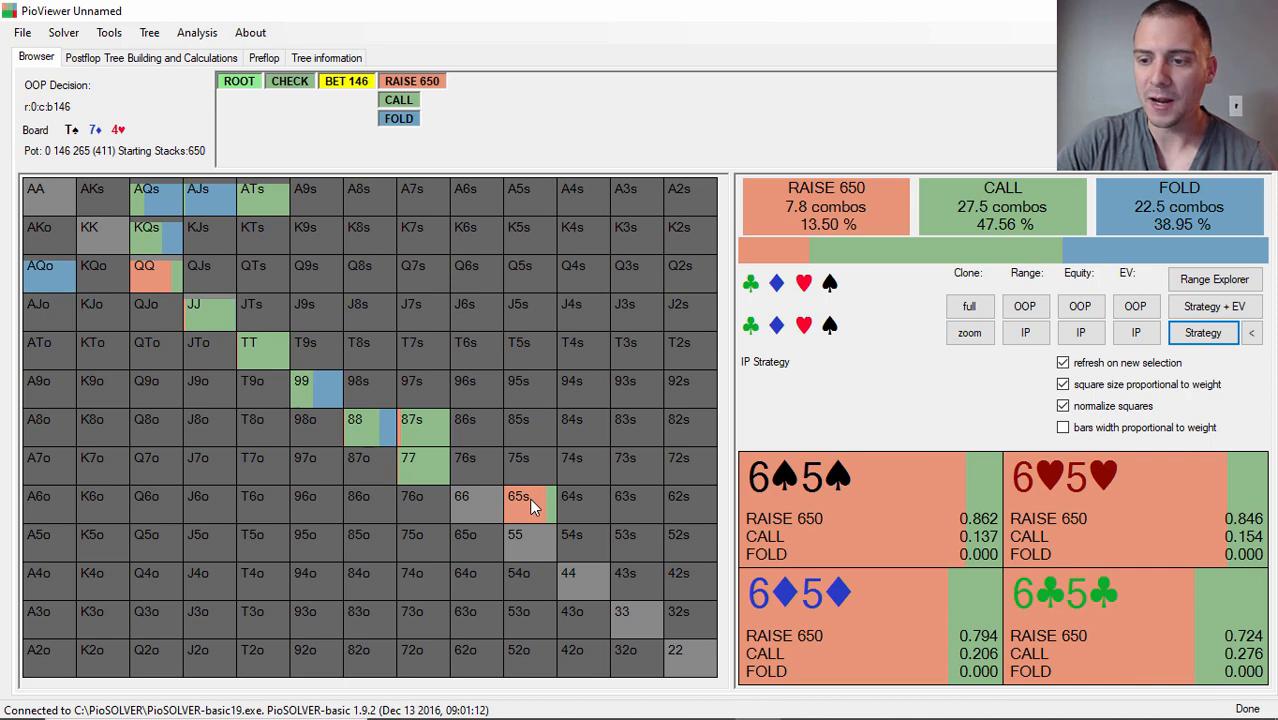
{"action": "left_click", "coordinate": [518, 458]}
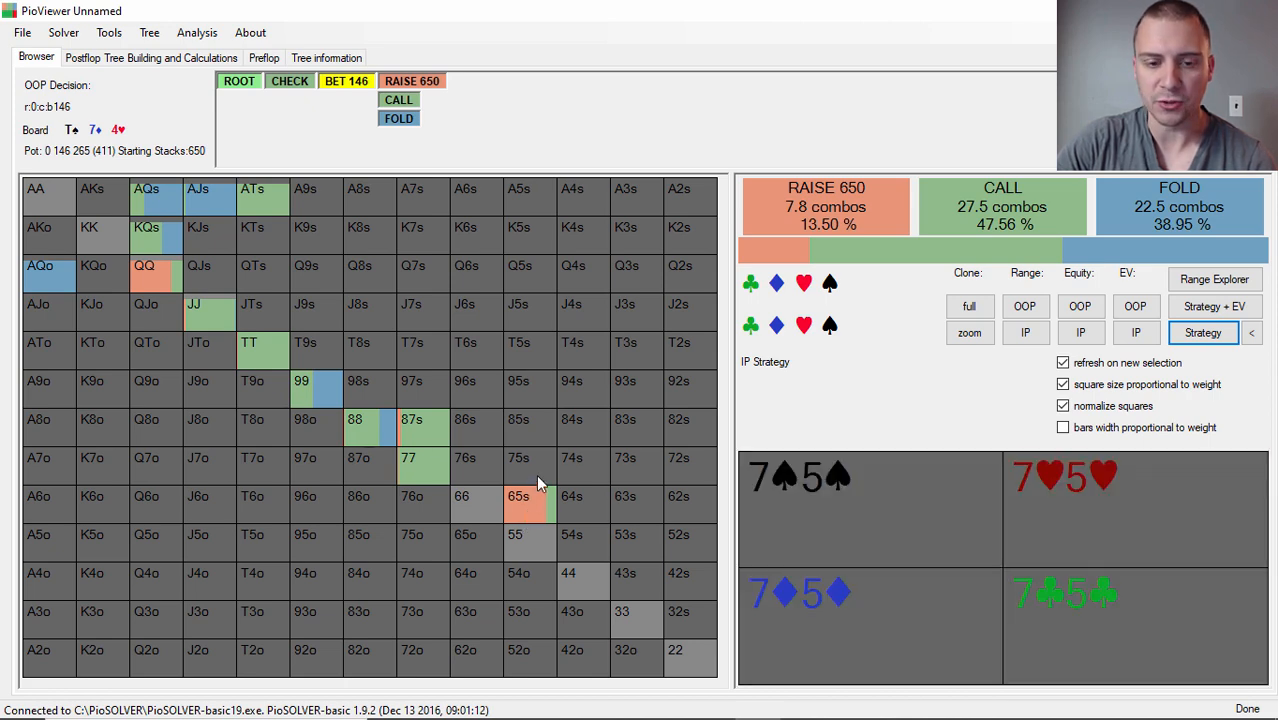
{"action": "left_click", "coordinate": [518, 496]}
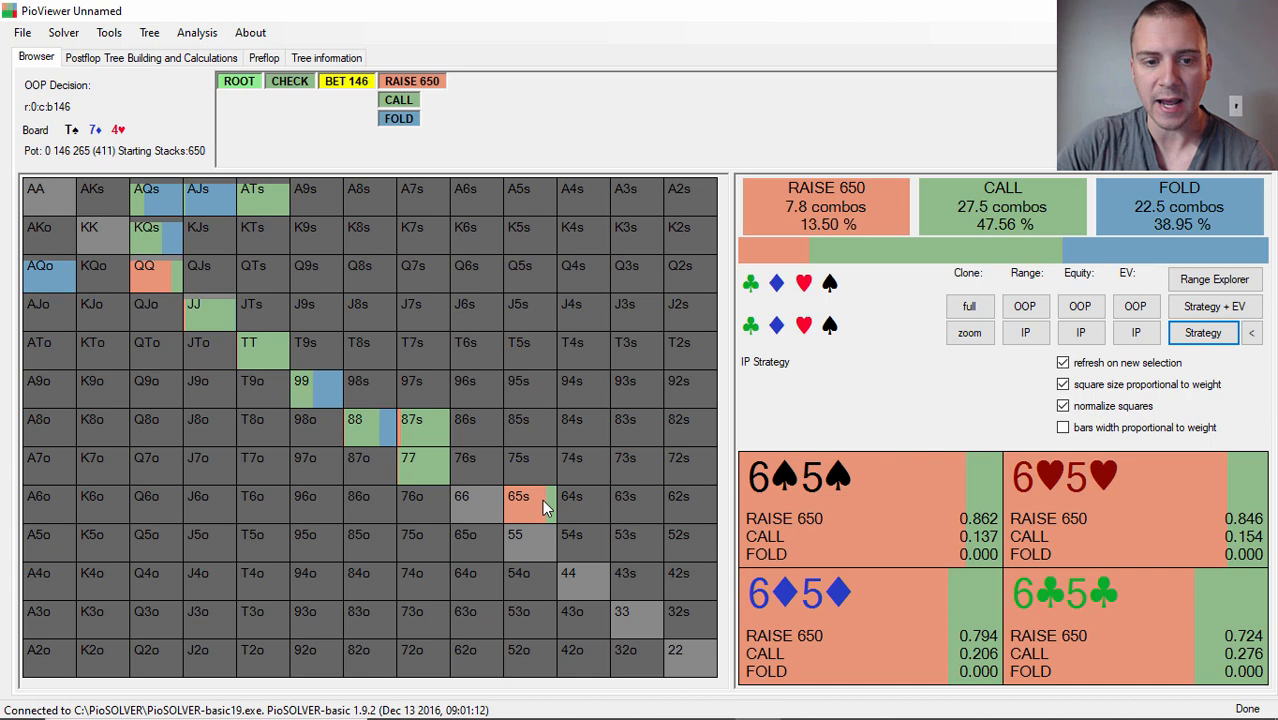
{"action": "left_click", "coordinate": [411, 419]}
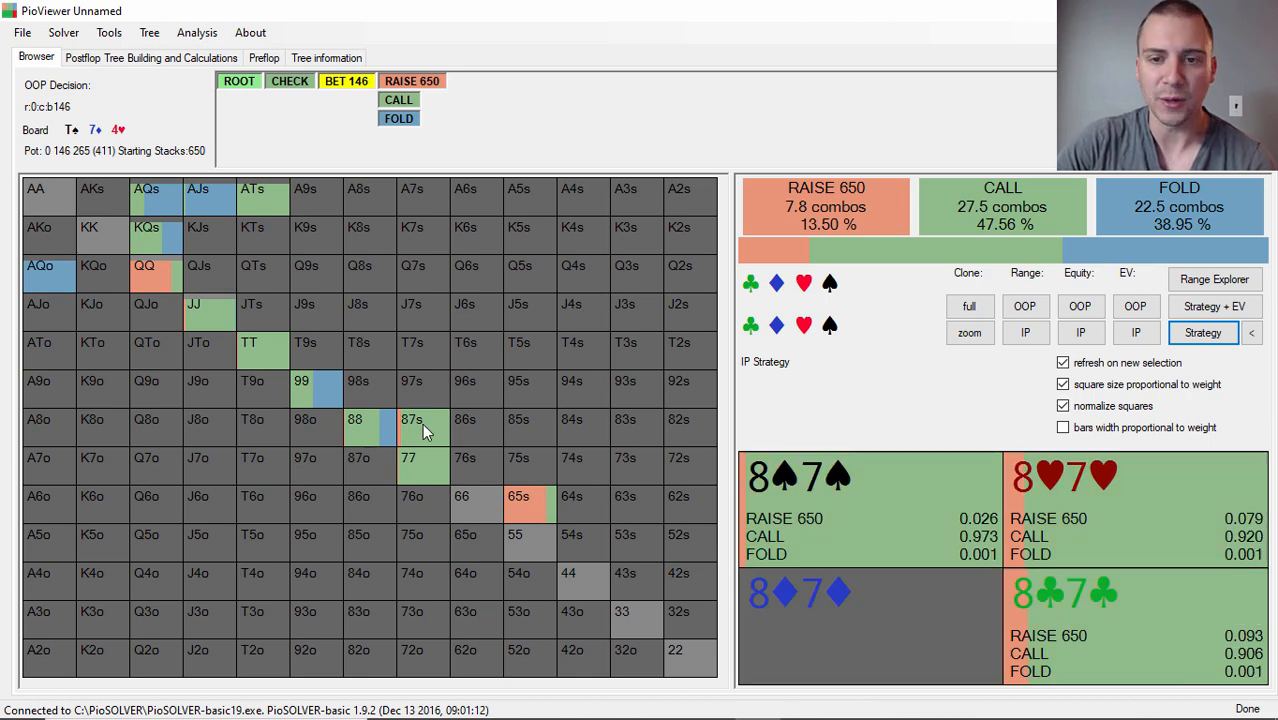
{"action": "left_click", "coordinate": [145, 265]}
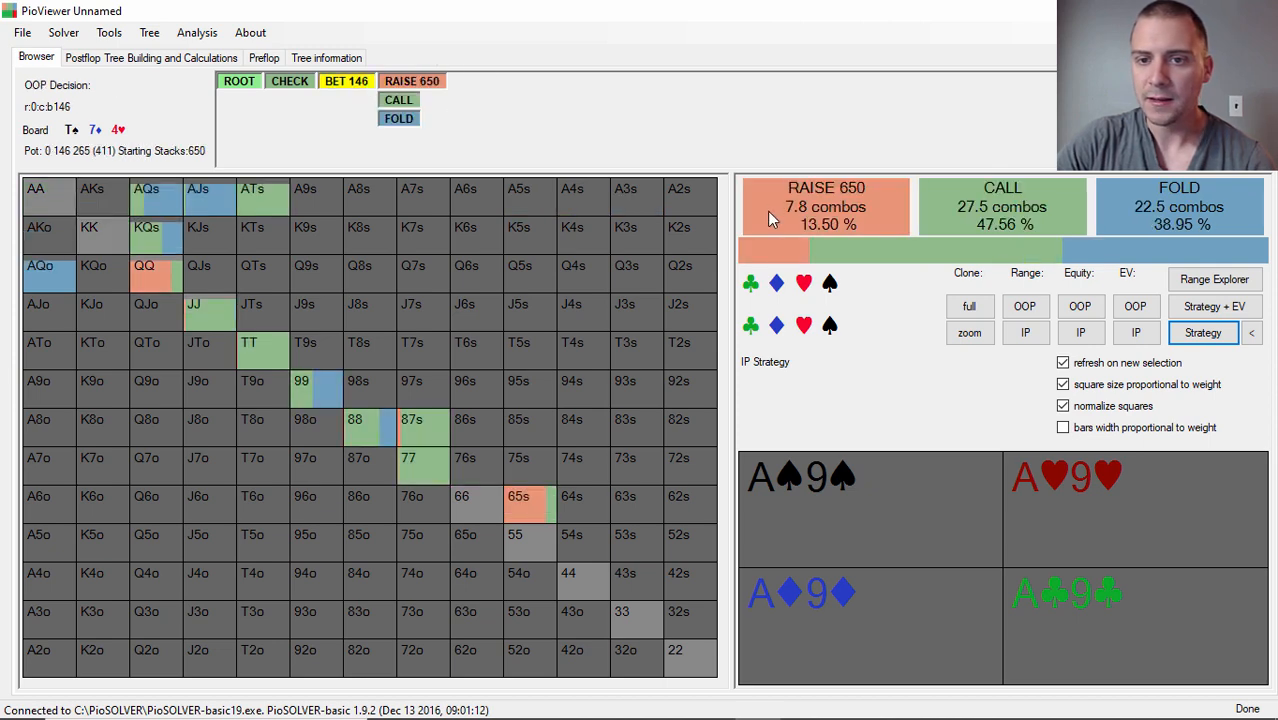
{"action": "mouse_move", "coordinate": [708, 251]}
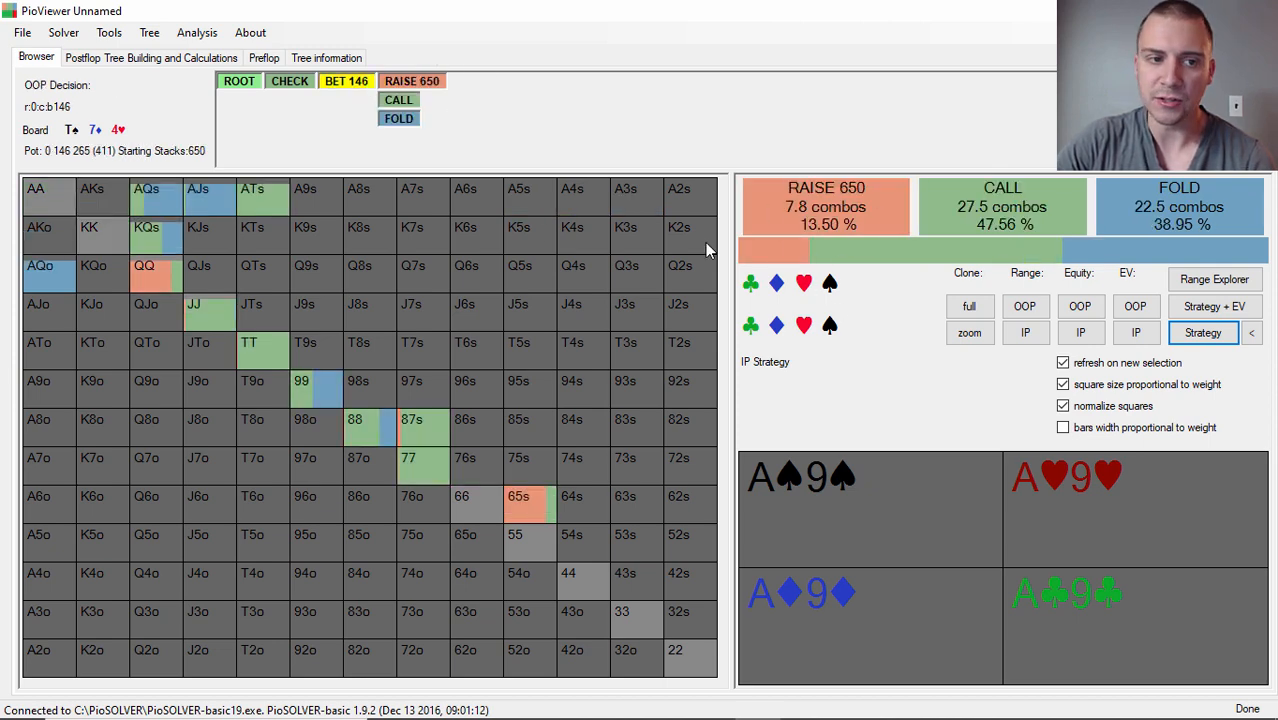
{"action": "left_click", "coordinate": [411, 81]}
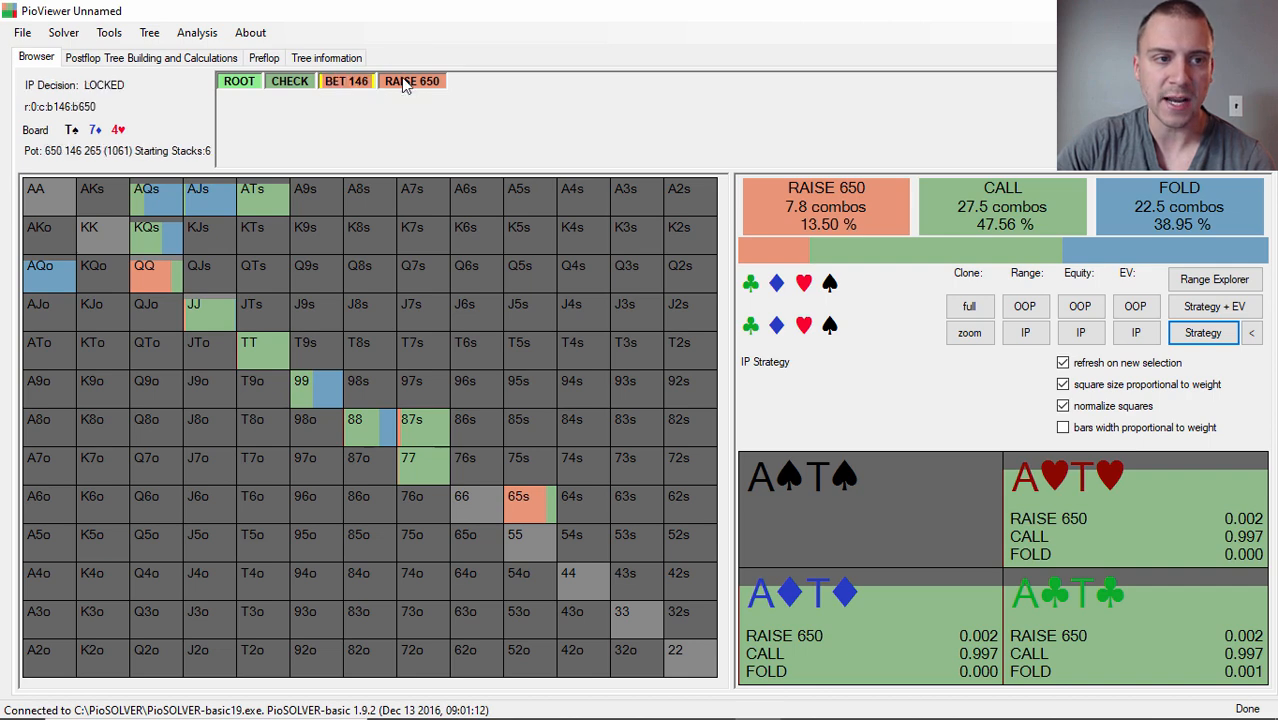
{"action": "left_click", "coordinate": [410, 81]}
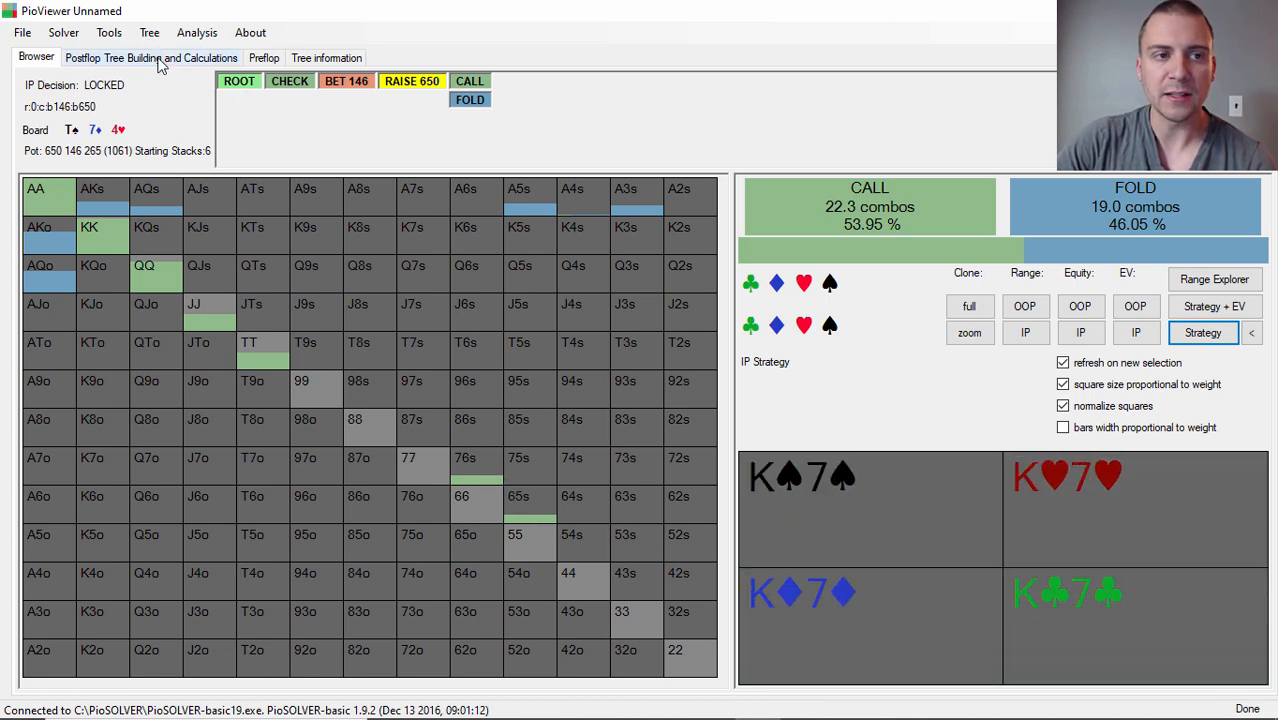
{"action": "left_click", "coordinate": [149, 32]}
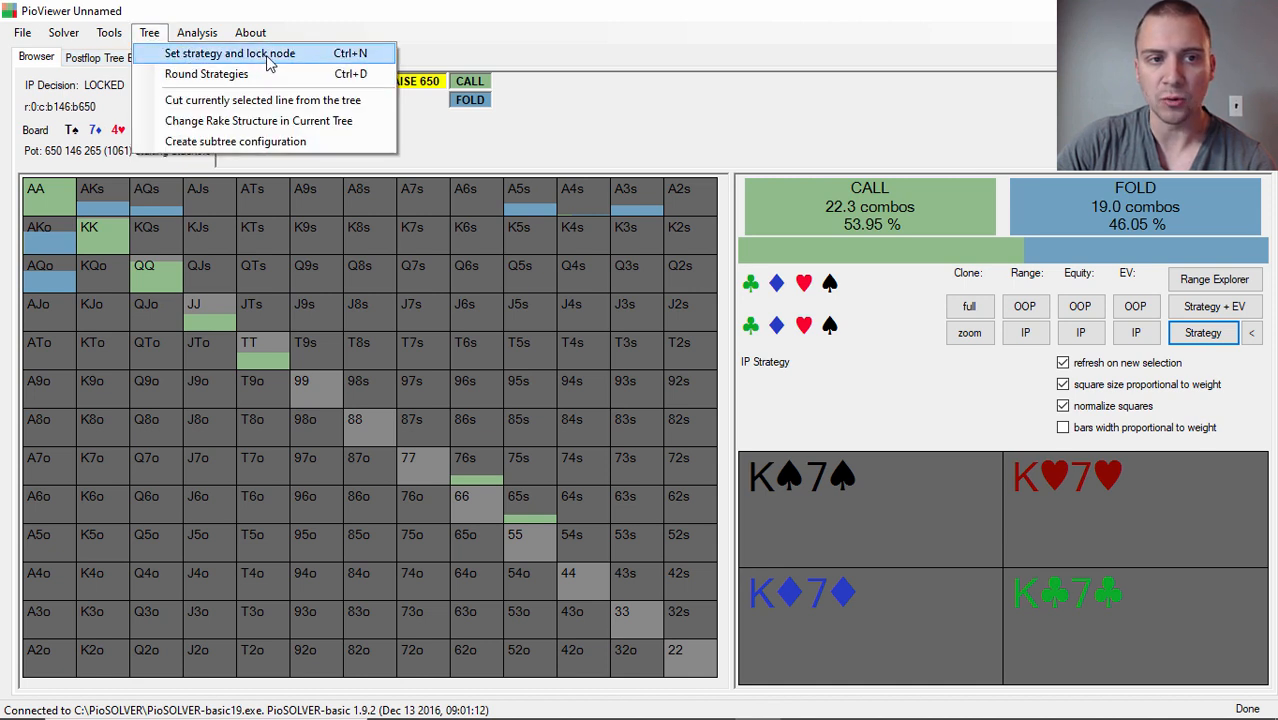
{"action": "mouse_move", "coordinate": [575, 118]}
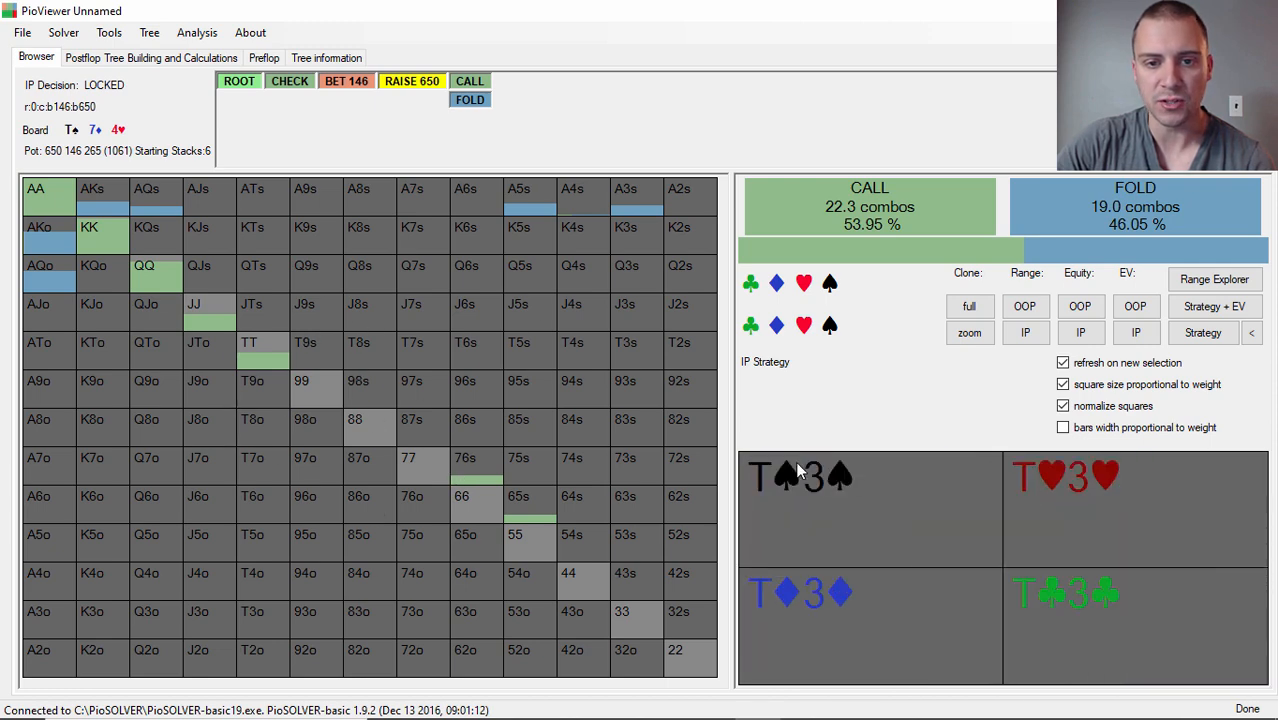
{"action": "left_click", "coordinate": [529, 189]}
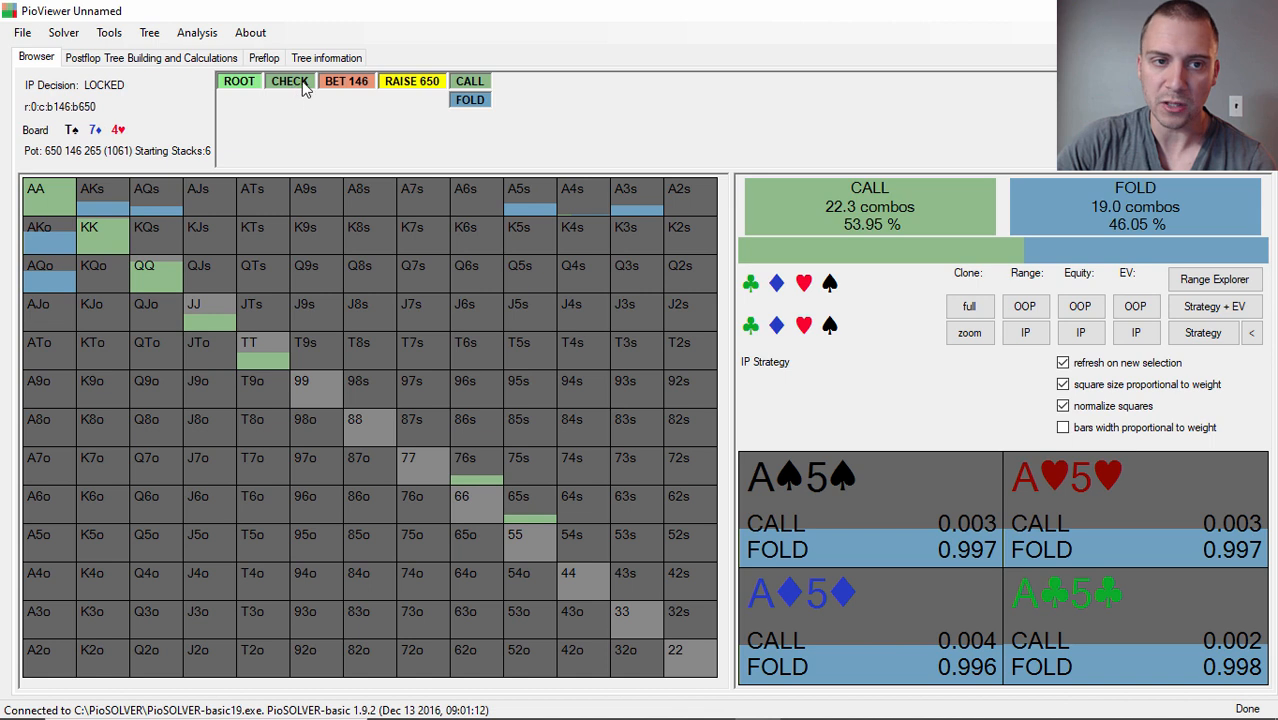
{"action": "left_click", "coordinate": [289, 81]}
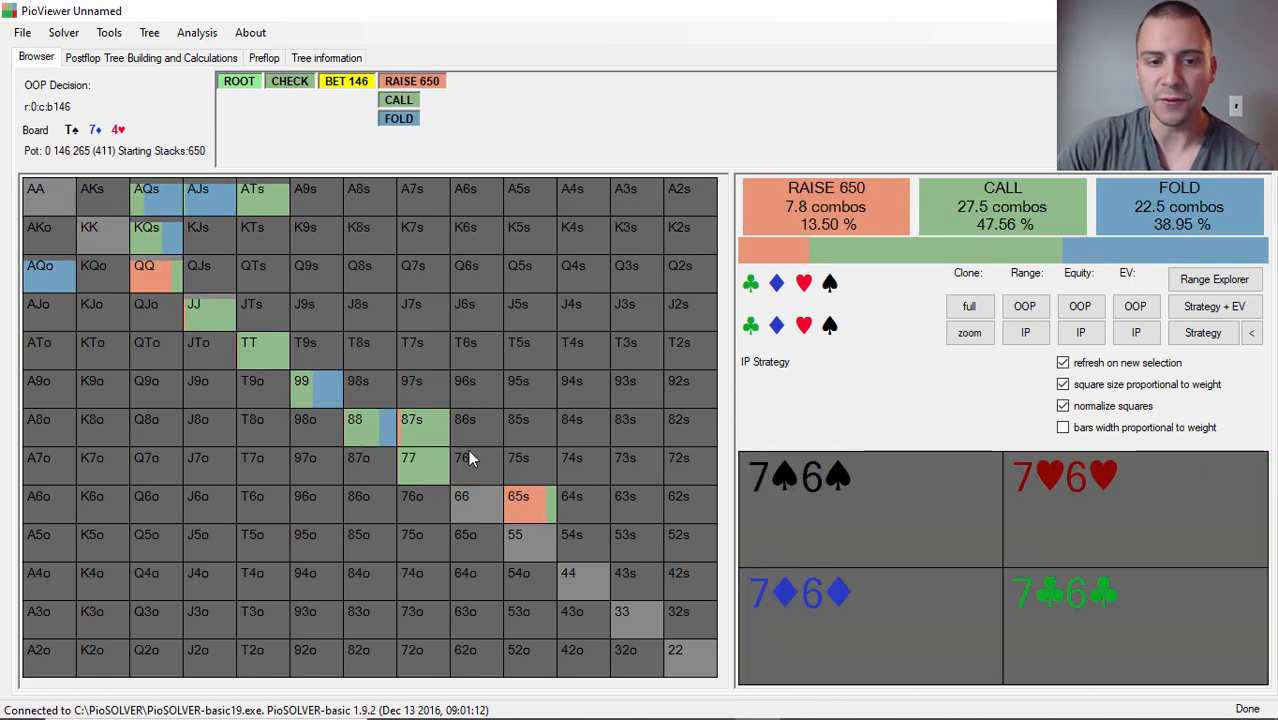
Read the combo breakdowns for 55, JJ, QQ and 77.
{"action": "left_click", "coordinate": [412, 419]}
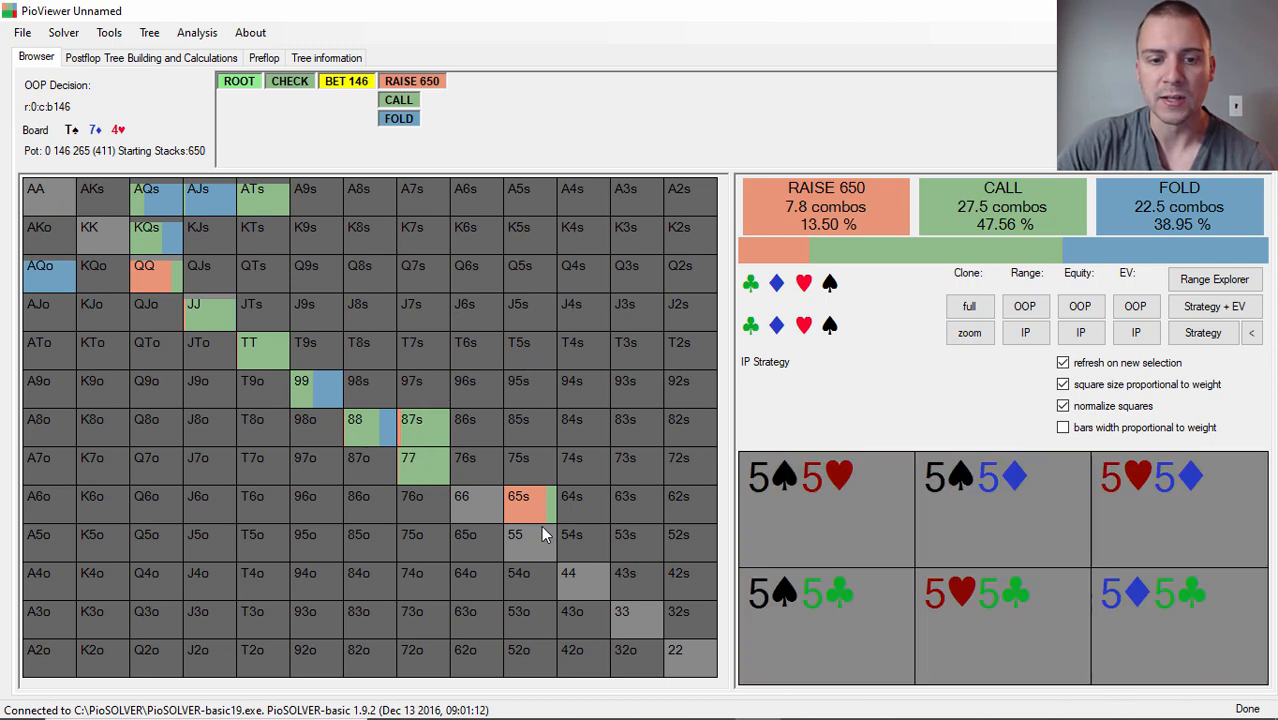
{"action": "left_click", "coordinate": [519, 496]}
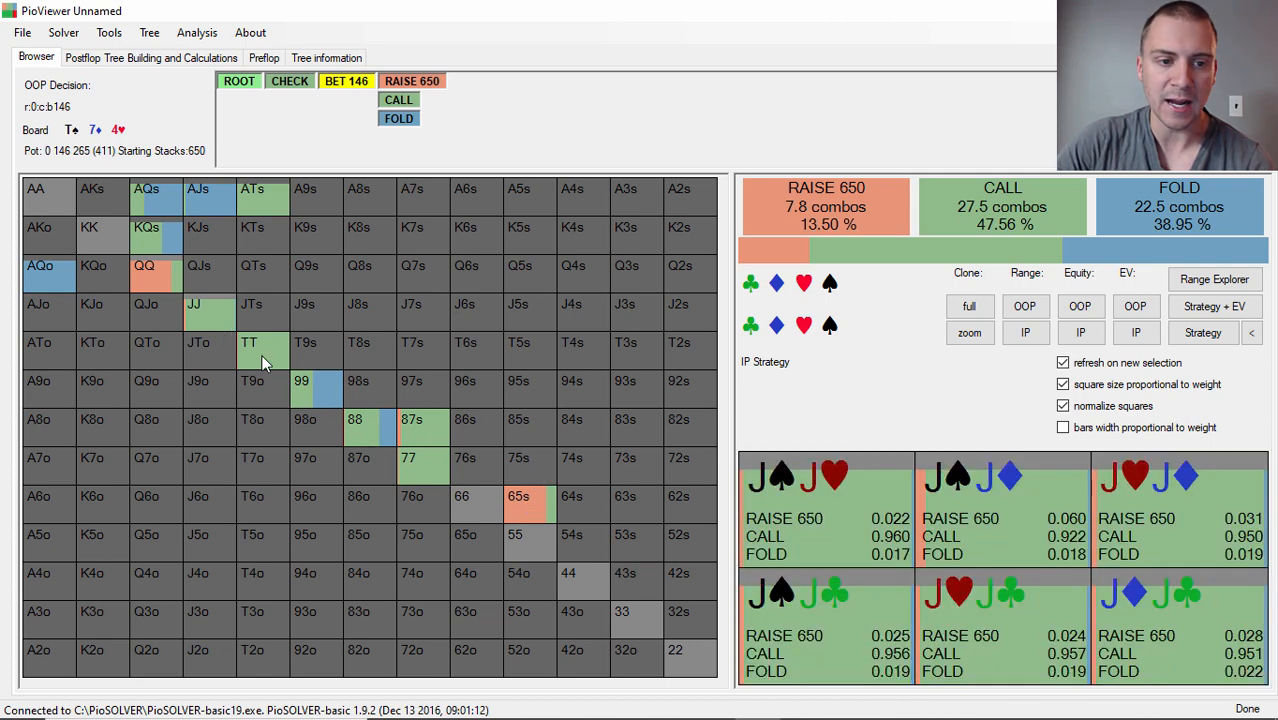
{"action": "left_click", "coordinate": [146, 265]}
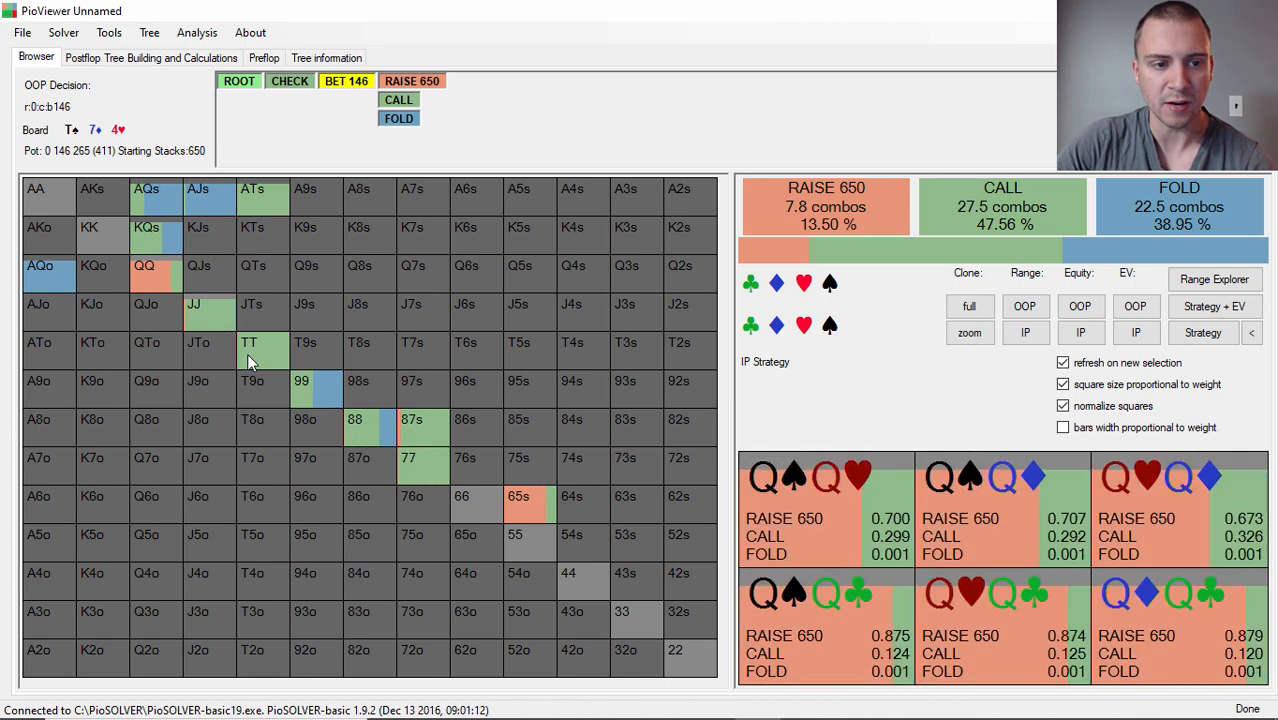
{"action": "left_click", "coordinate": [408, 457]}
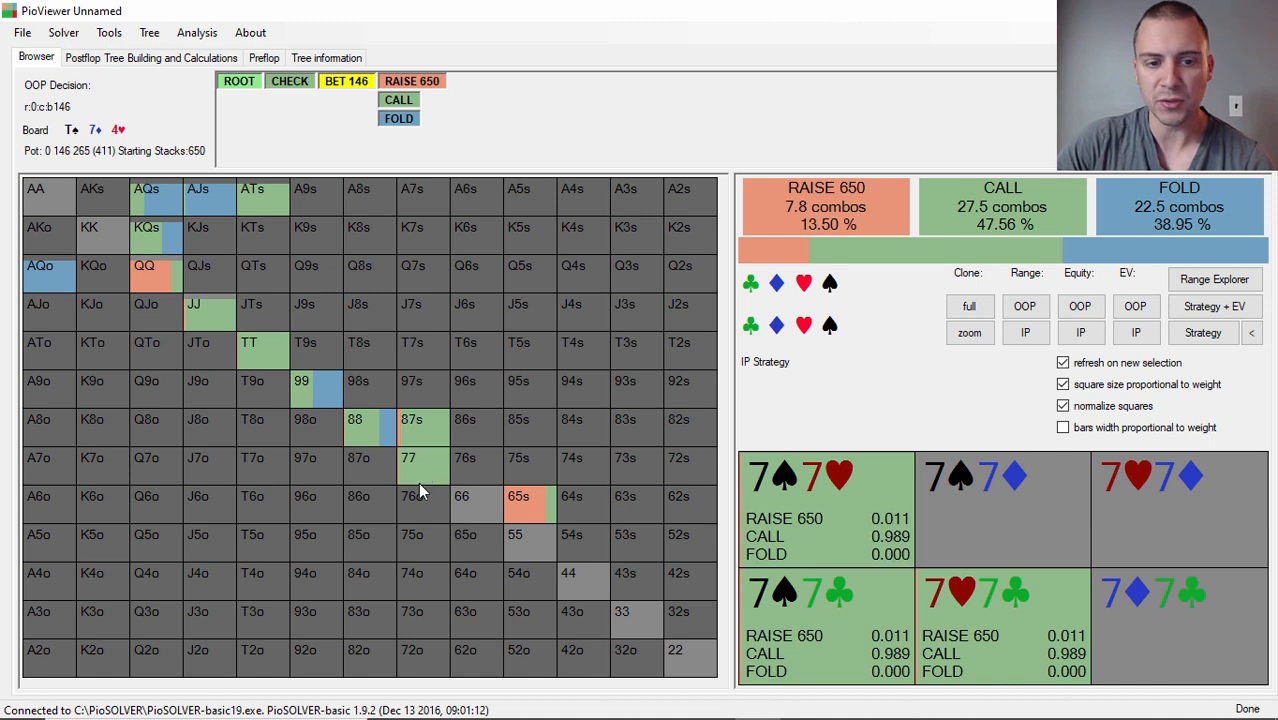
{"action": "mouse_move", "coordinate": [432, 485]}
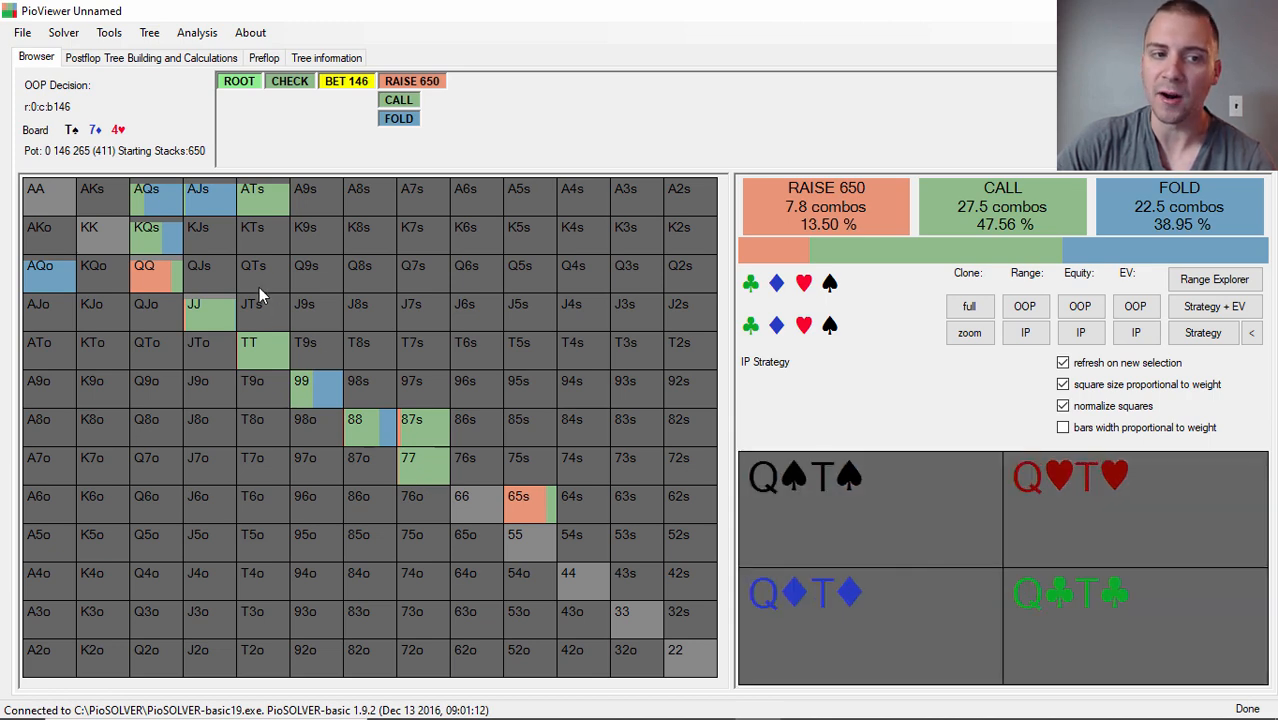
Recheck QQ, JJ, 99 and 77 combos, then return to IP's post-check decision.
{"action": "left_click", "coordinate": [145, 265]}
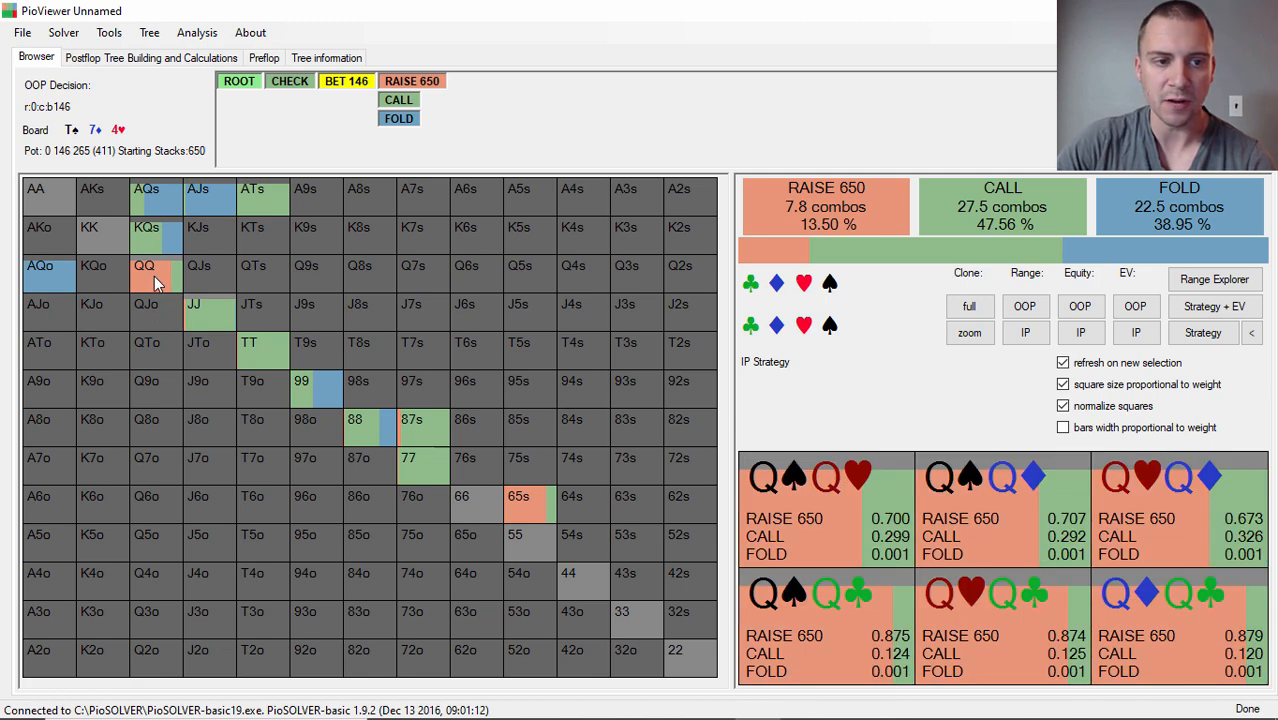
{"action": "left_click", "coordinate": [194, 304]}
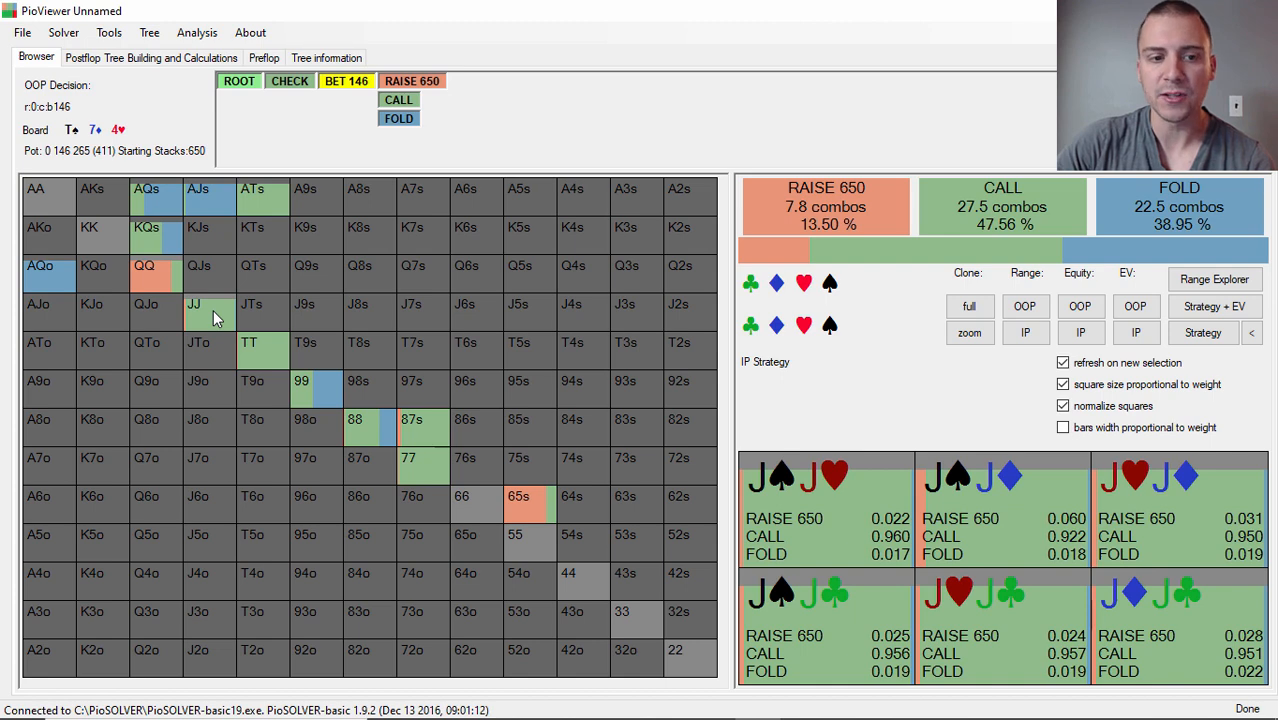
{"action": "left_click", "coordinate": [302, 380]}
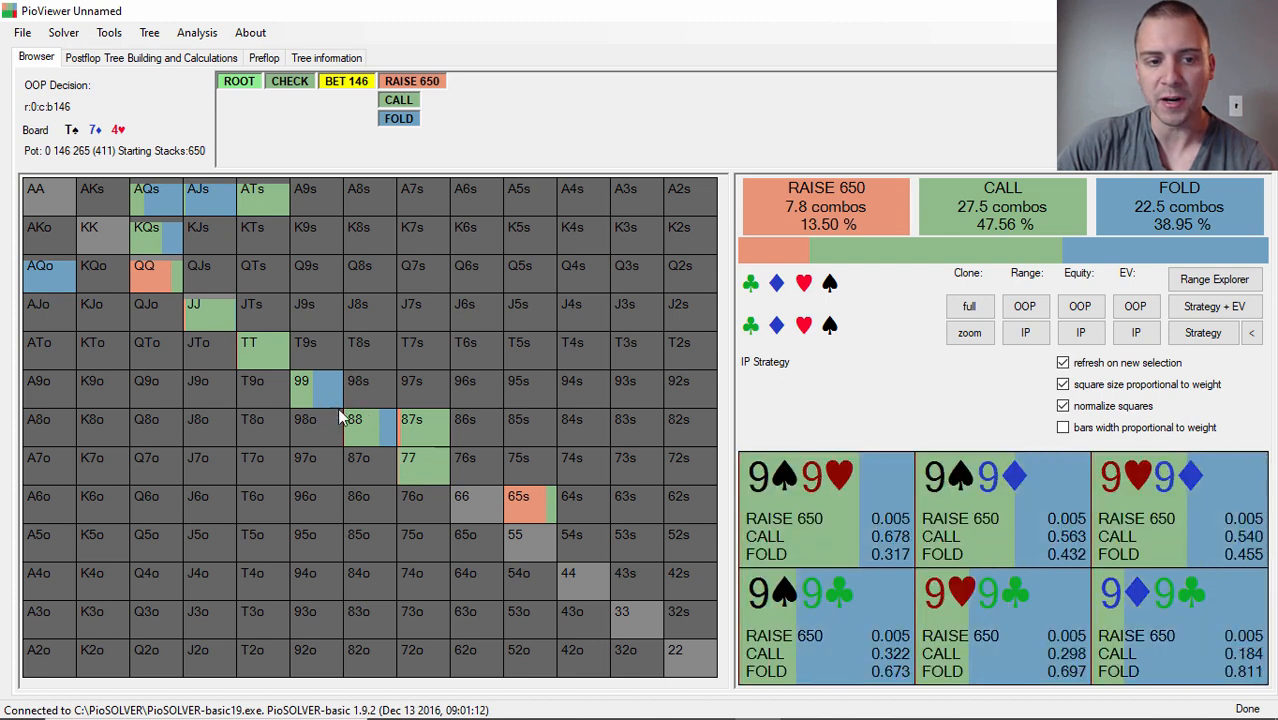
{"action": "left_click", "coordinate": [249, 342]}
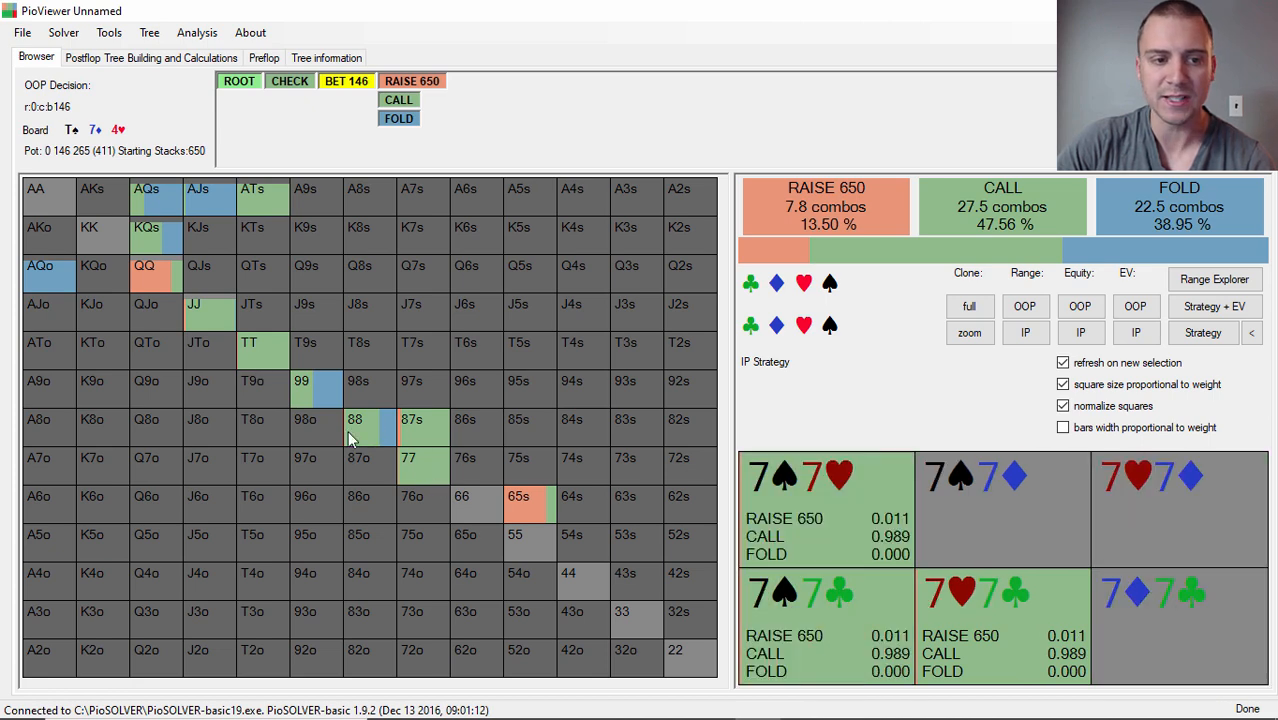
{"action": "left_click", "coordinate": [248, 342]}
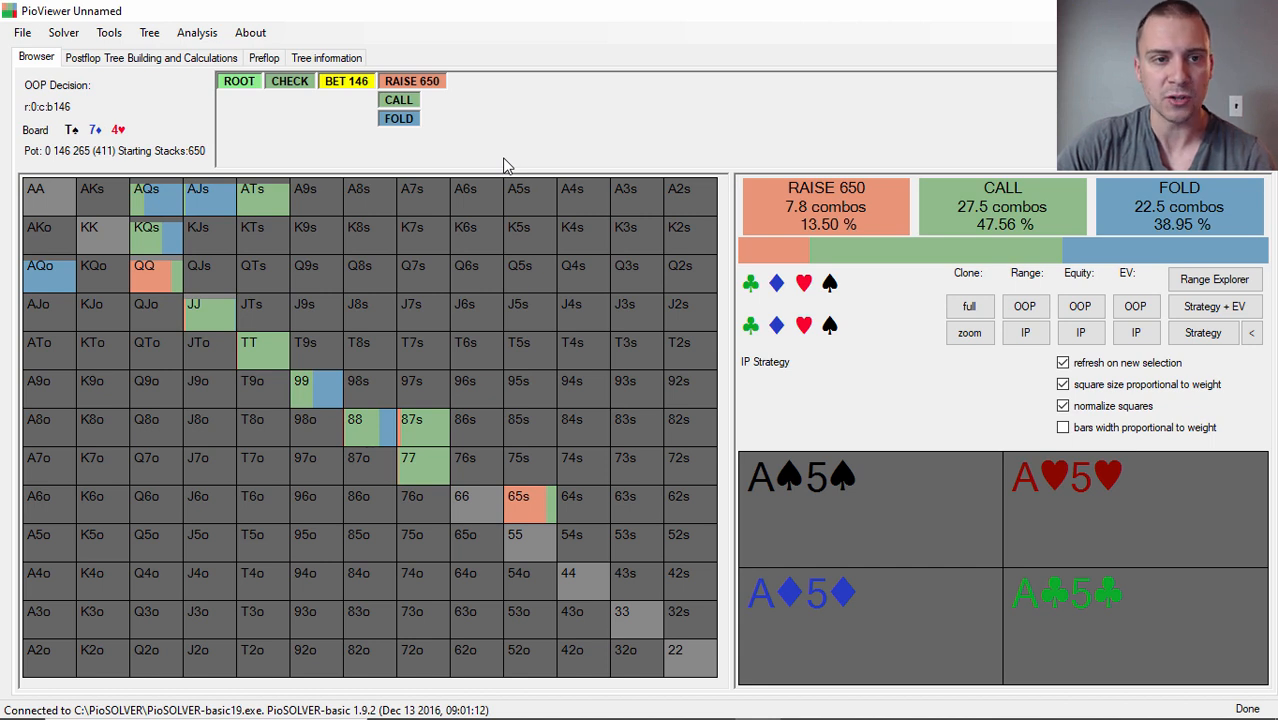
{"action": "left_click", "coordinate": [239, 81]}
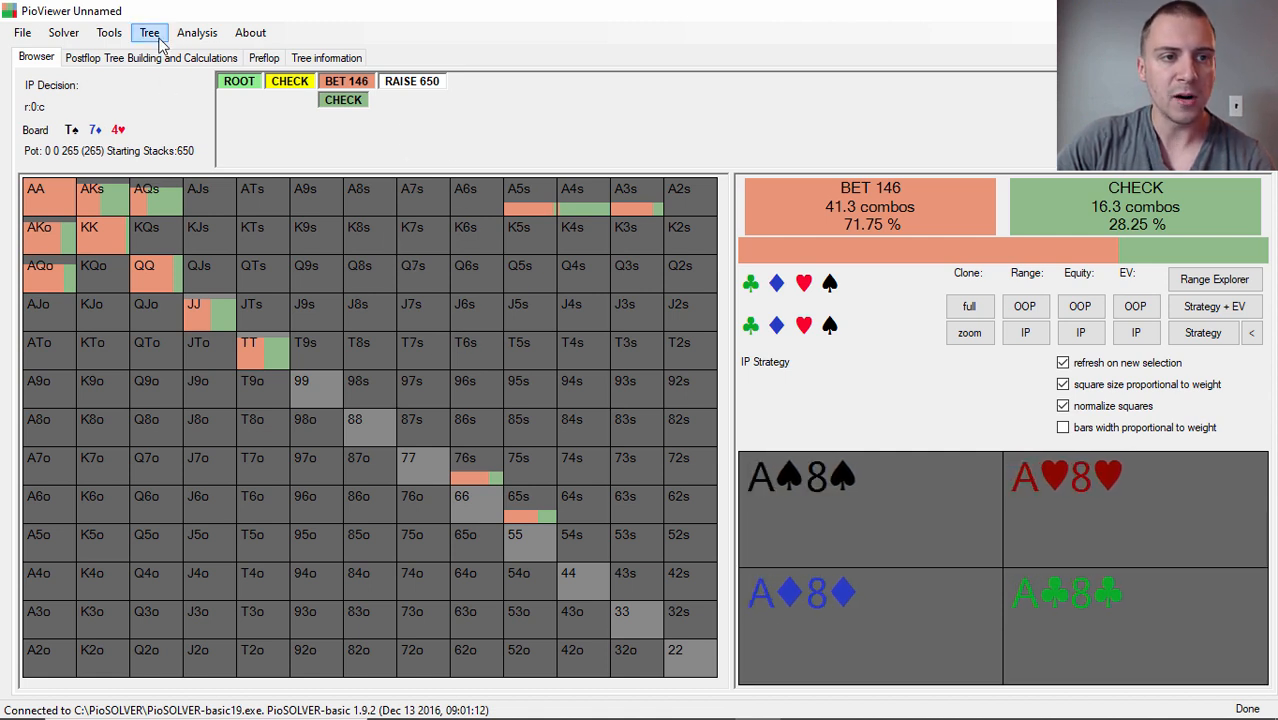
{"action": "left_click", "coordinate": [197, 32]}
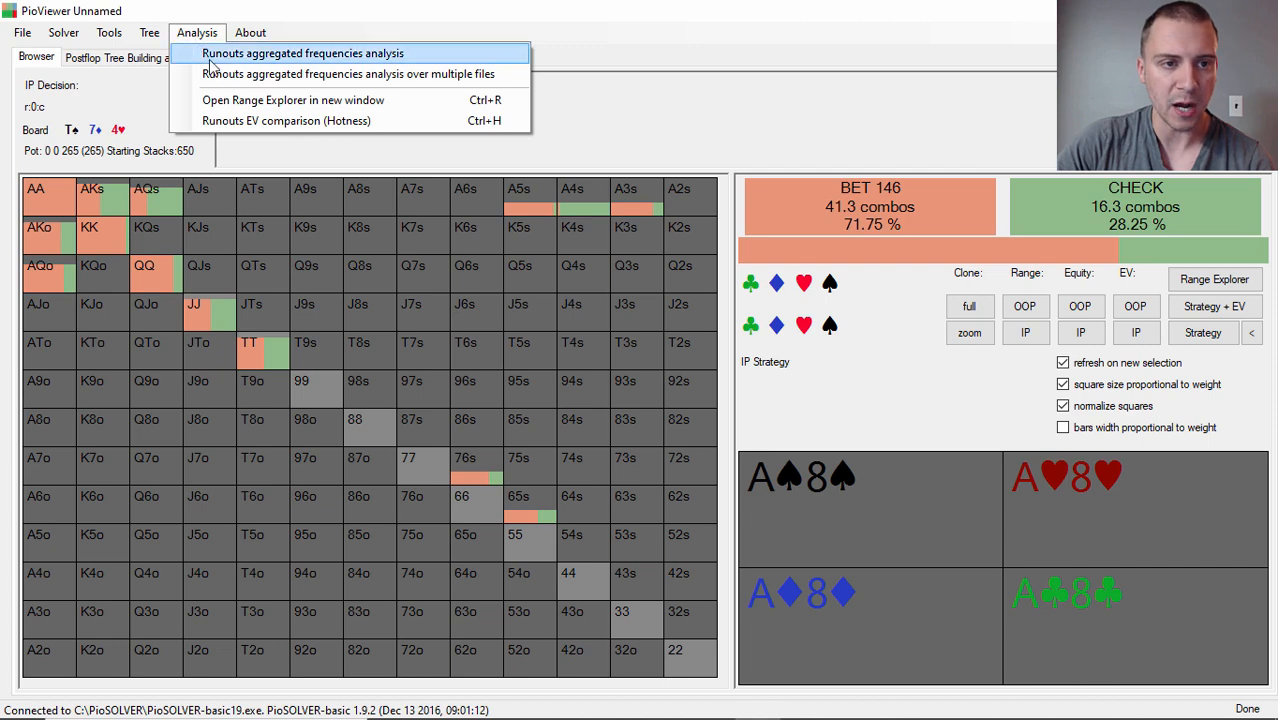
{"action": "left_click", "coordinate": [293, 99]}
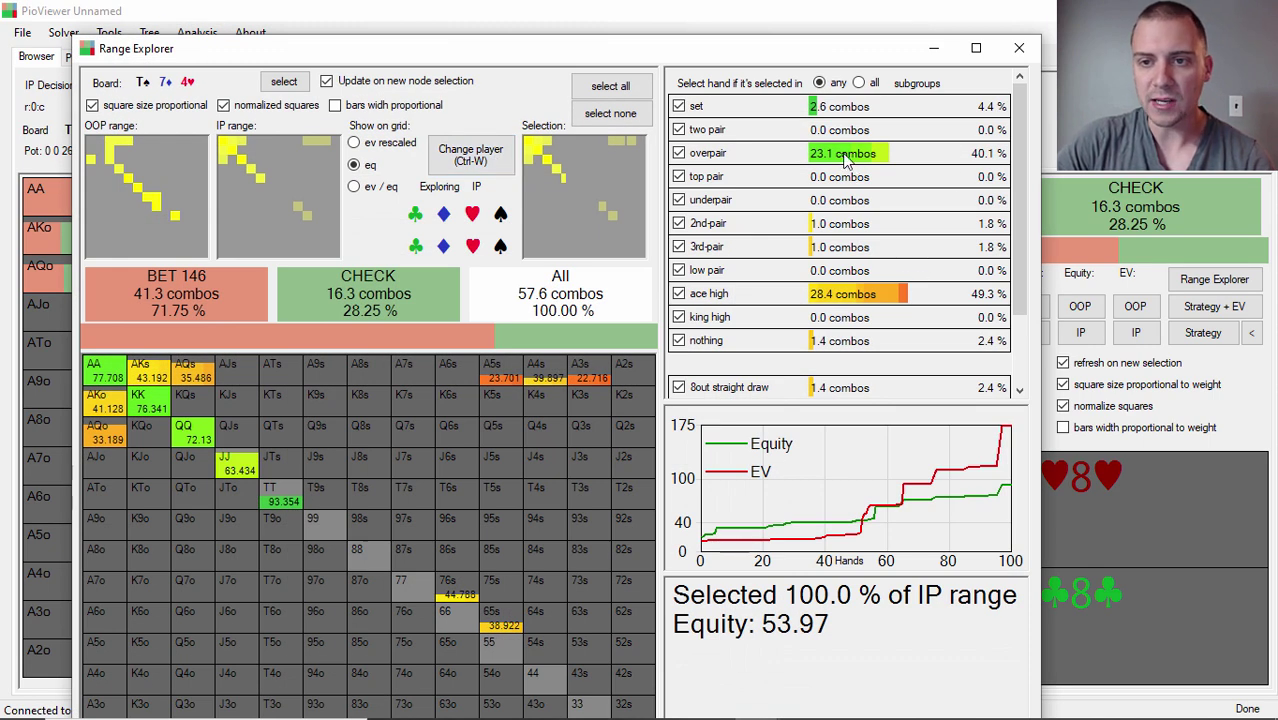
{"action": "mouse_move", "coordinate": [930, 214]}
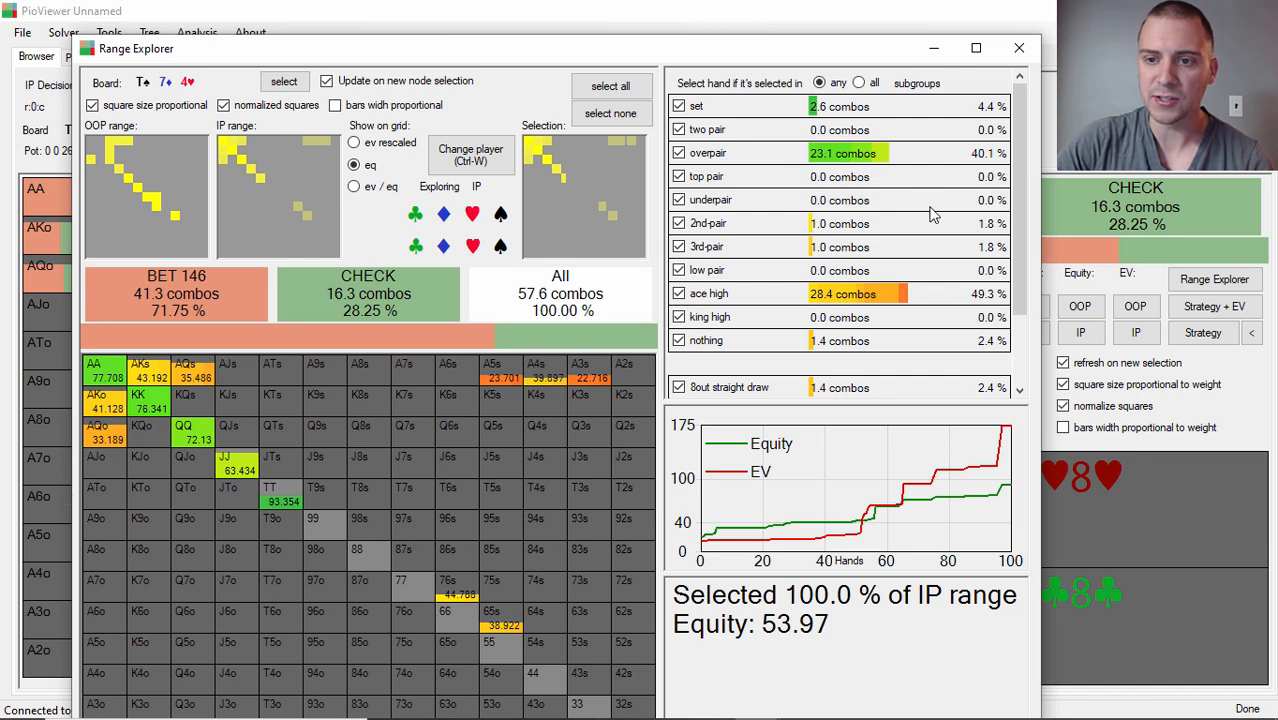
{"action": "mouse_move", "coordinate": [870, 166]}
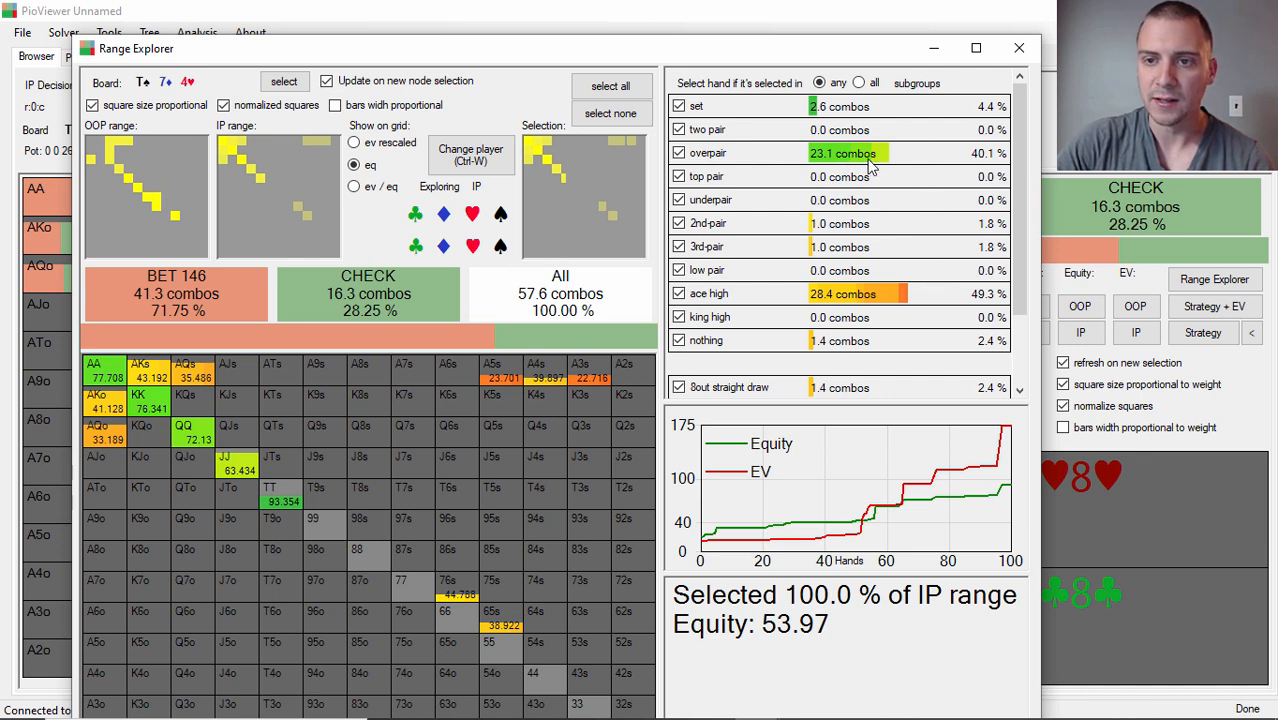
{"action": "mouse_move", "coordinate": [873, 176]}
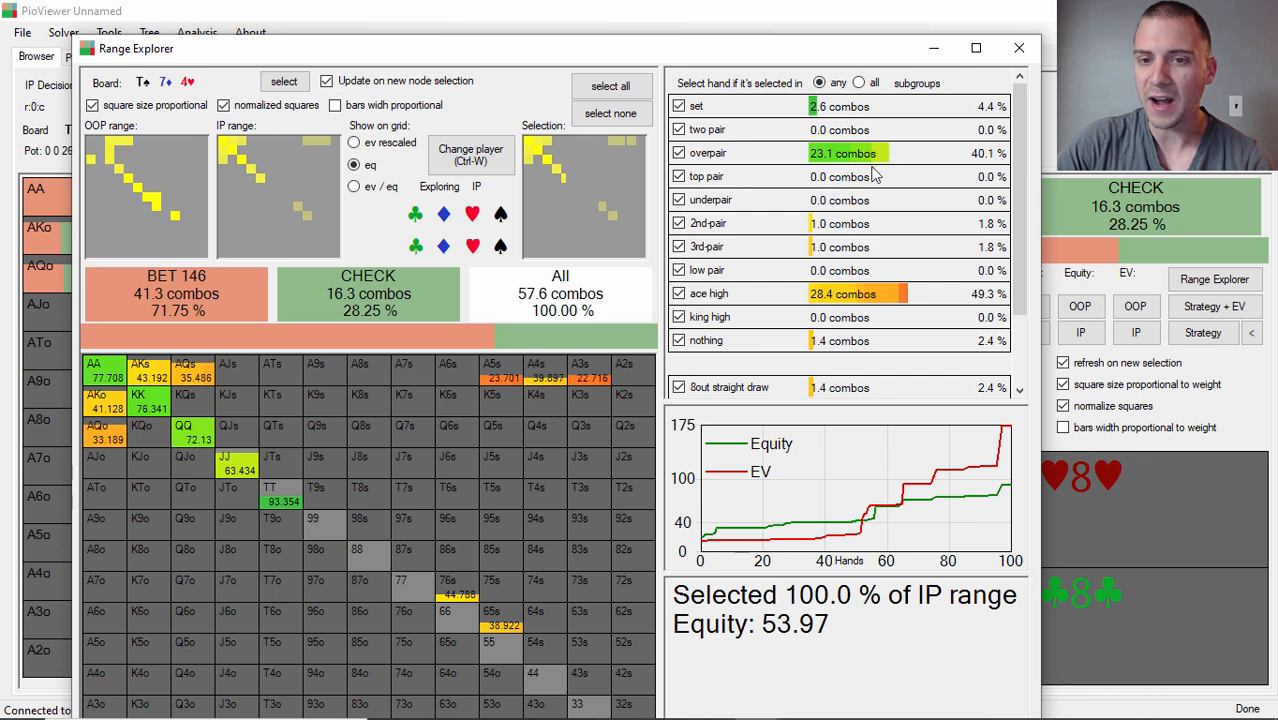
{"action": "mouse_move", "coordinate": [857, 237]}
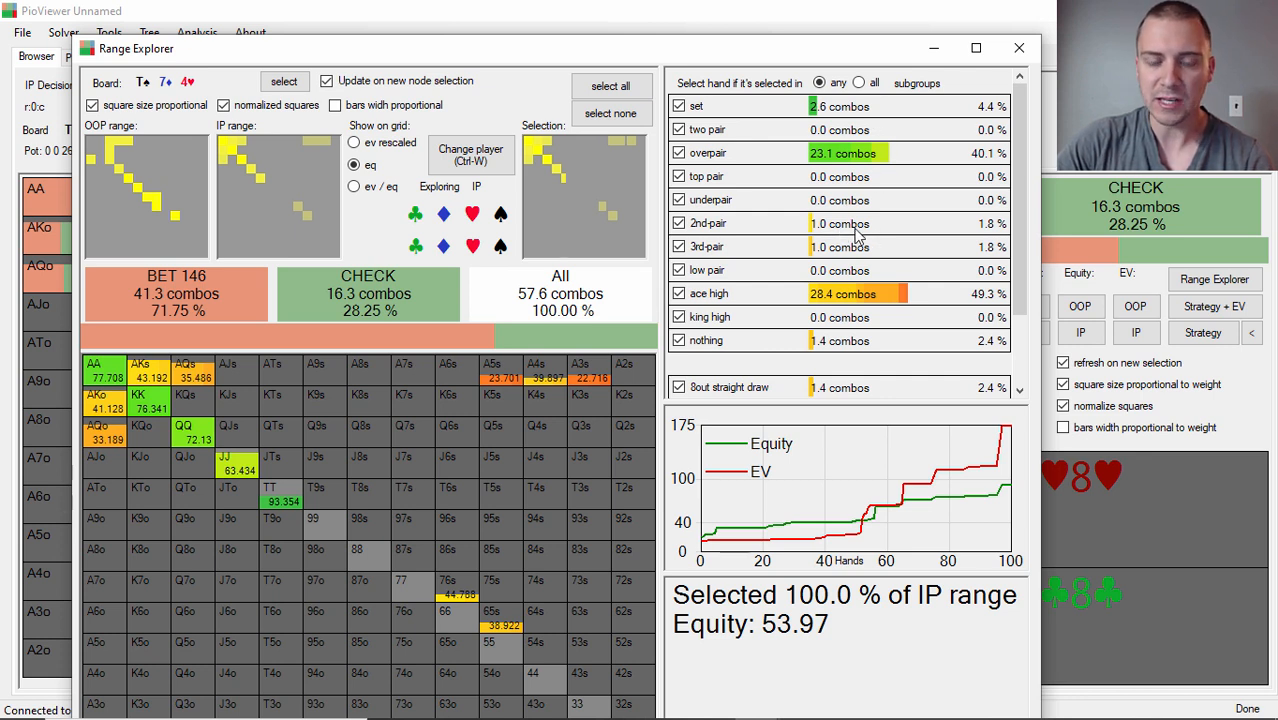
{"action": "mouse_move", "coordinate": [860, 256]}
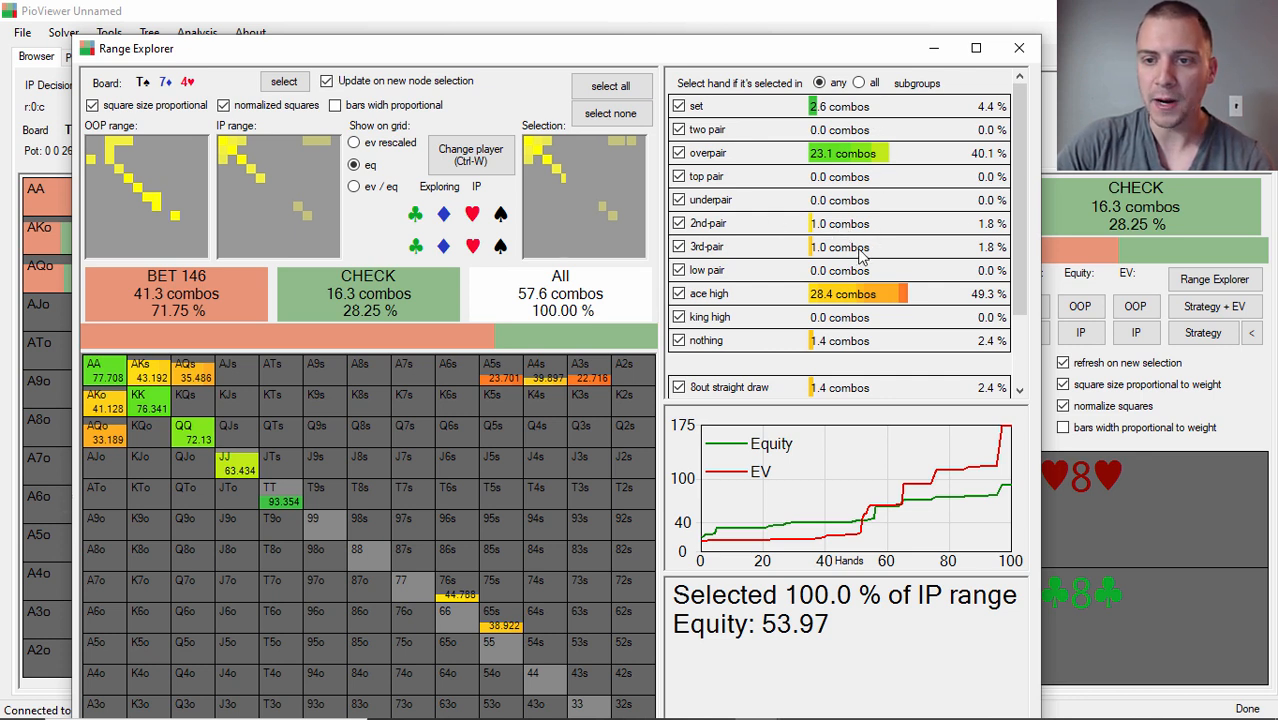
{"action": "mouse_move", "coordinate": [895, 318]}
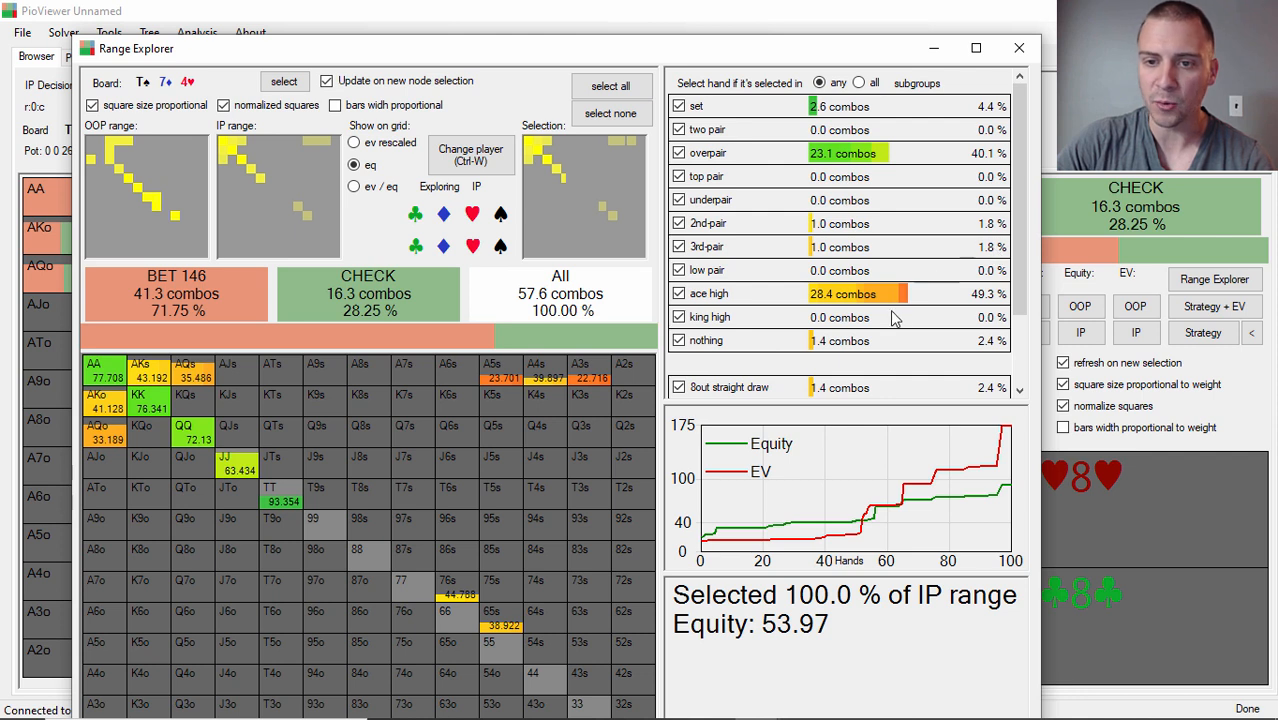
{"action": "mouse_move", "coordinate": [960, 320]}
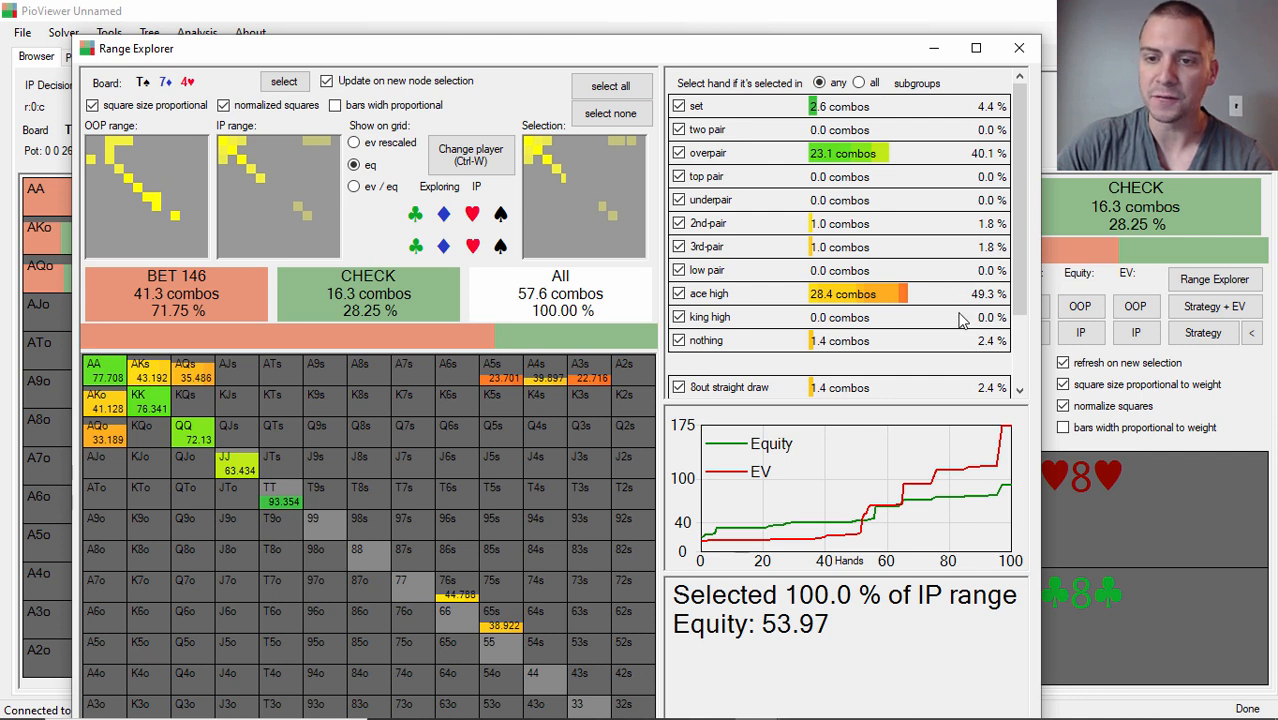
{"action": "mouse_move", "coordinate": [890, 318]}
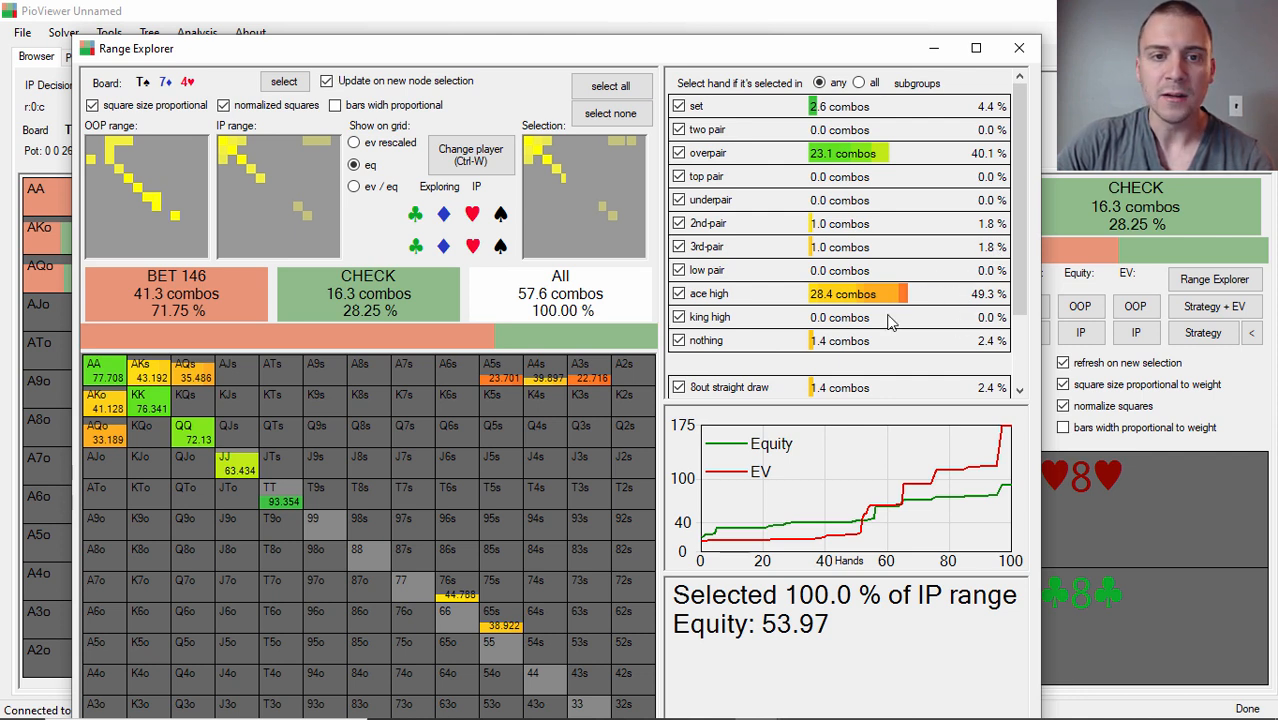
{"action": "mouse_move", "coordinate": [885, 231]}
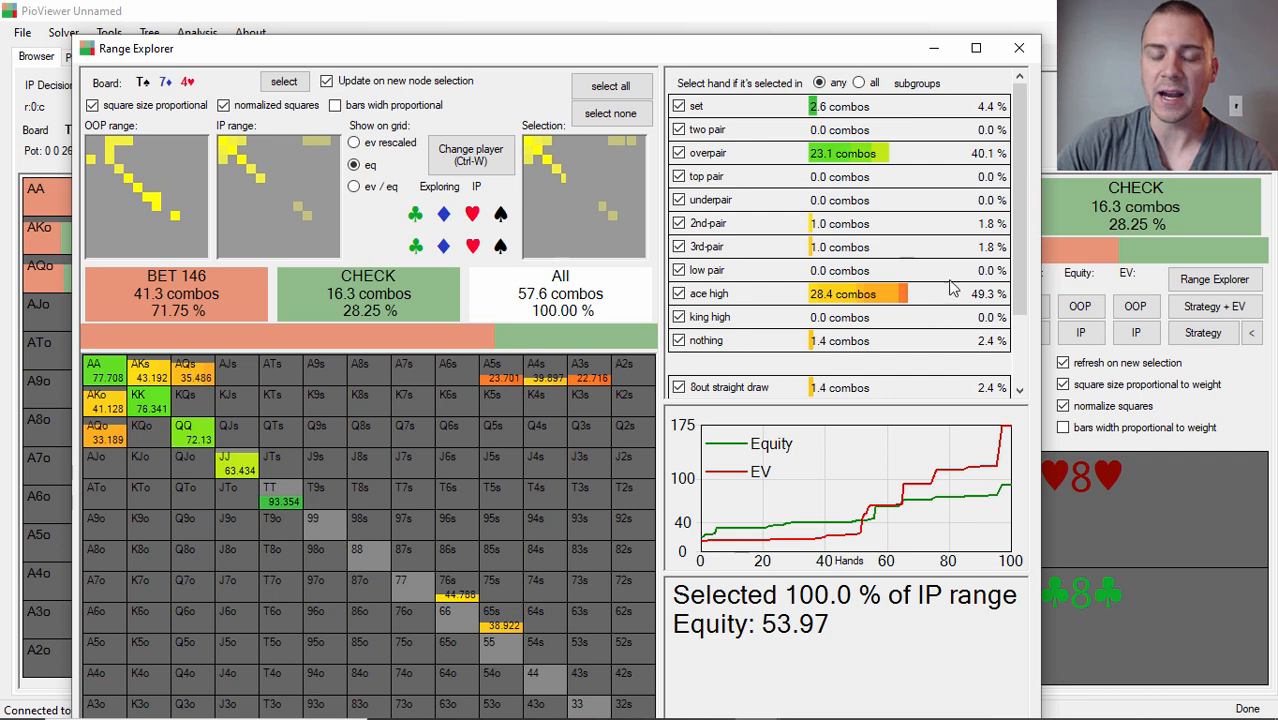
{"action": "mouse_move", "coordinate": [888, 282]}
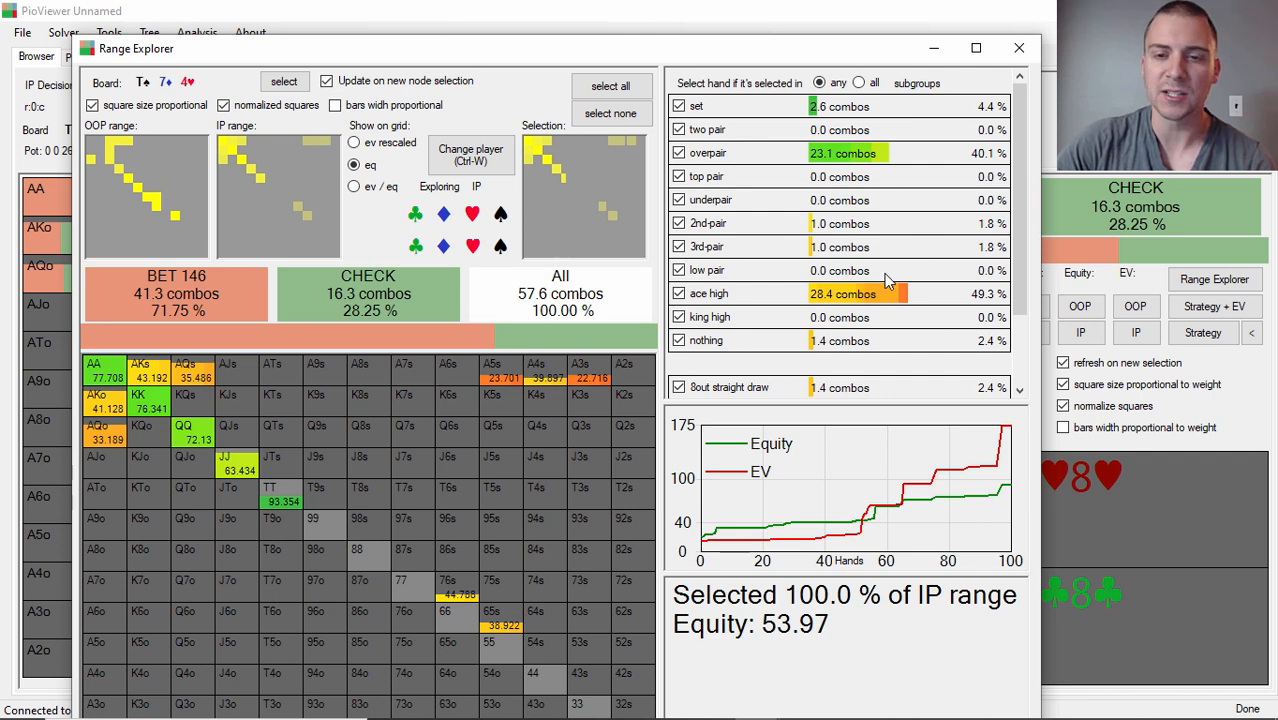
{"action": "mouse_move", "coordinate": [960, 190]}
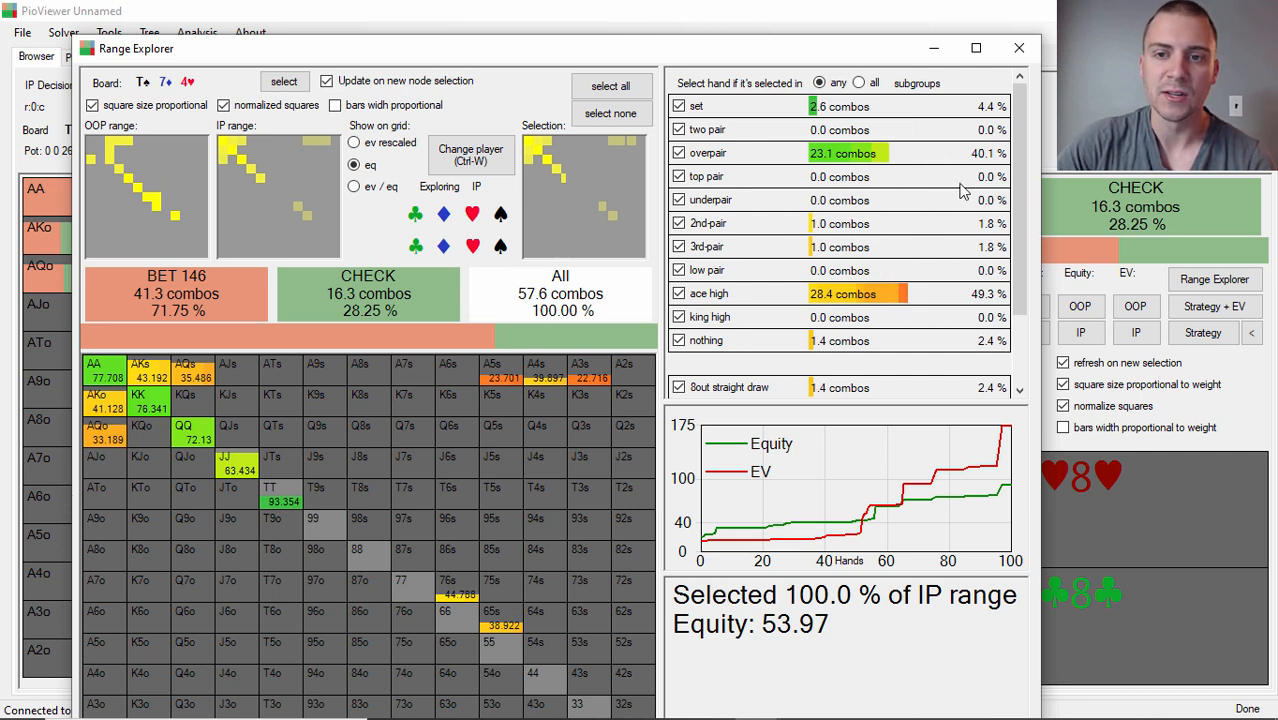
{"action": "mouse_move", "coordinate": [987, 123]}
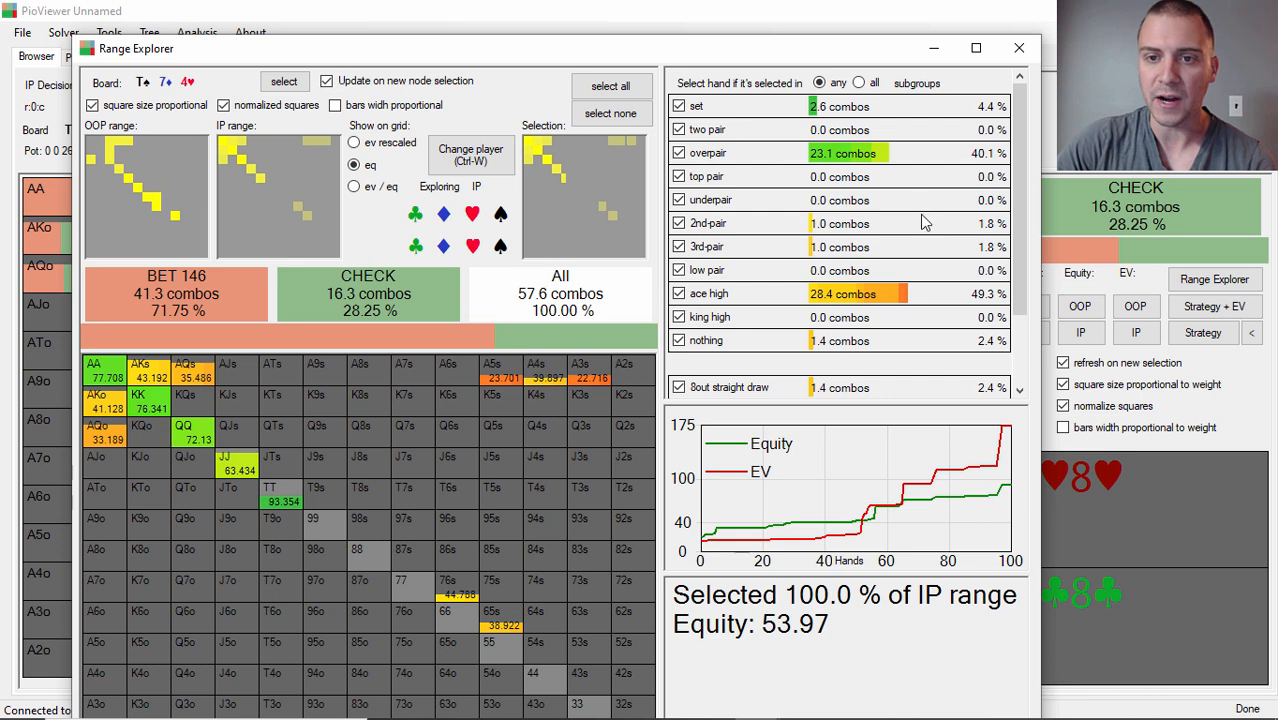
{"action": "mouse_move", "coordinate": [985, 162]}
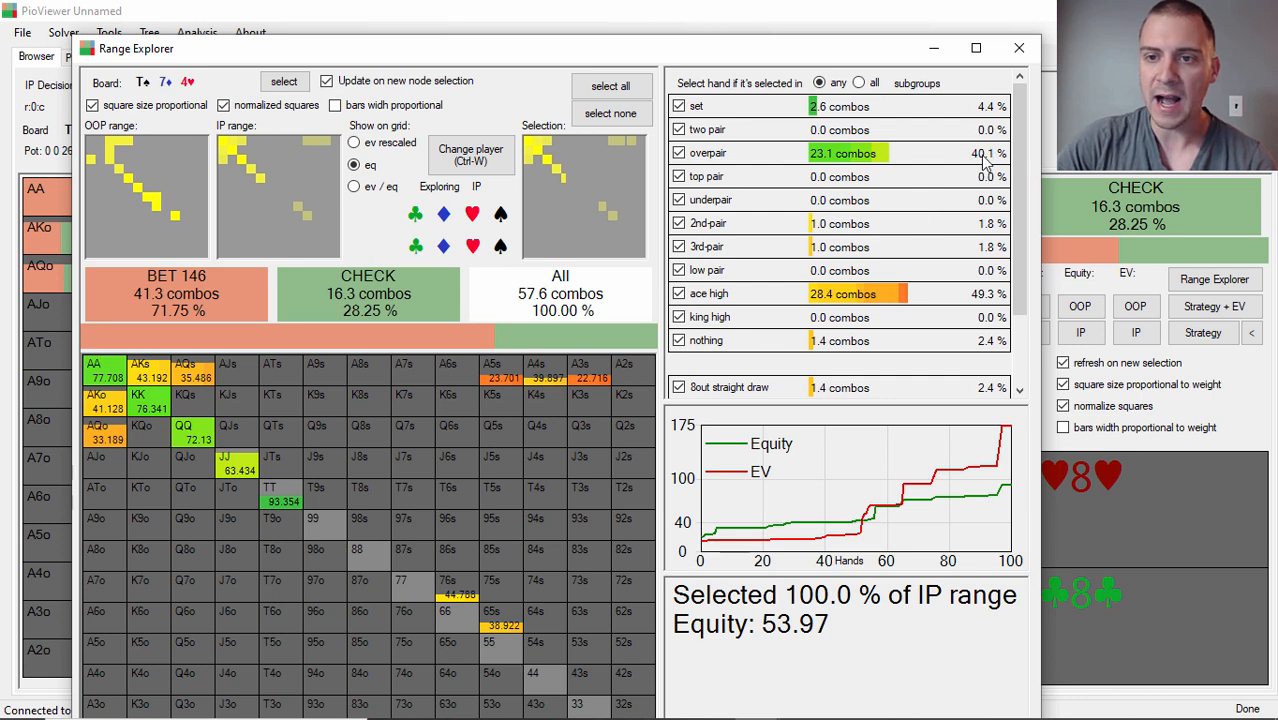
{"action": "mouse_move", "coordinate": [1018, 90]}
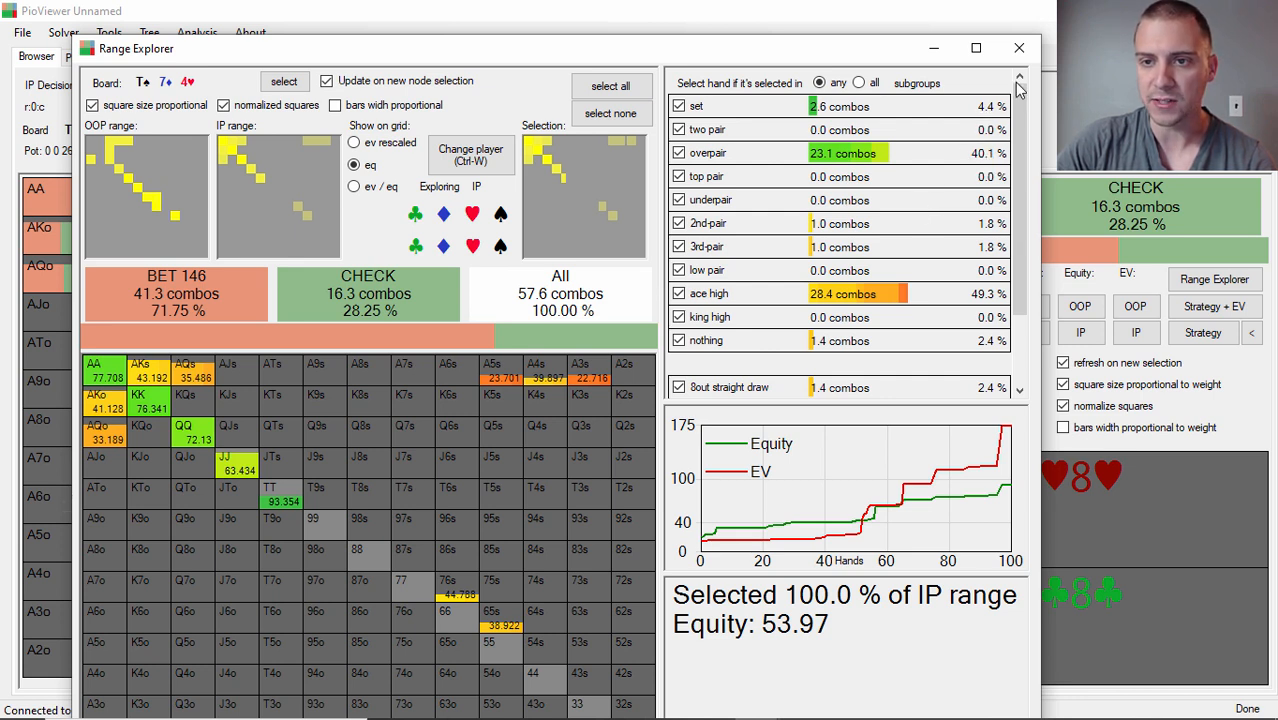
Open OOP's Range Explorer facing the 146 bet: 44.36% equity over 57.9 combos.
{"action": "left_click", "coordinate": [1019, 47]}
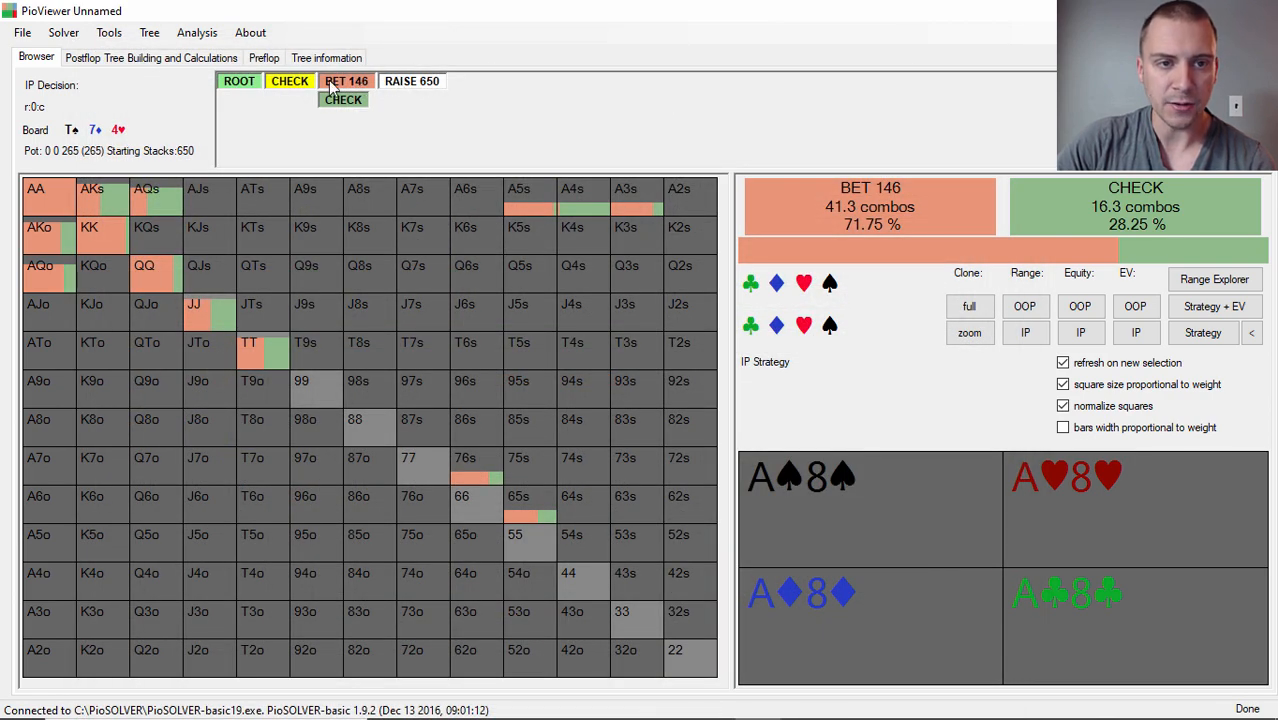
{"action": "left_click", "coordinate": [197, 32]}
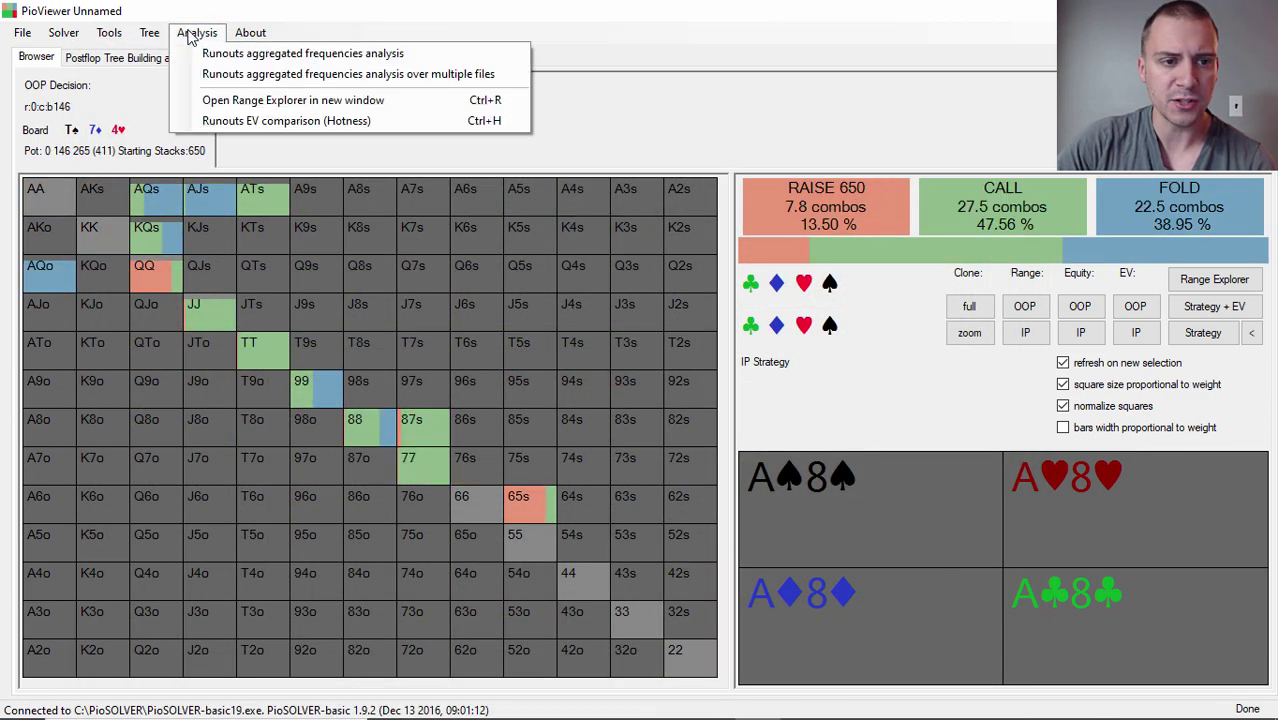
{"action": "mouse_move", "coordinate": [293, 99]}
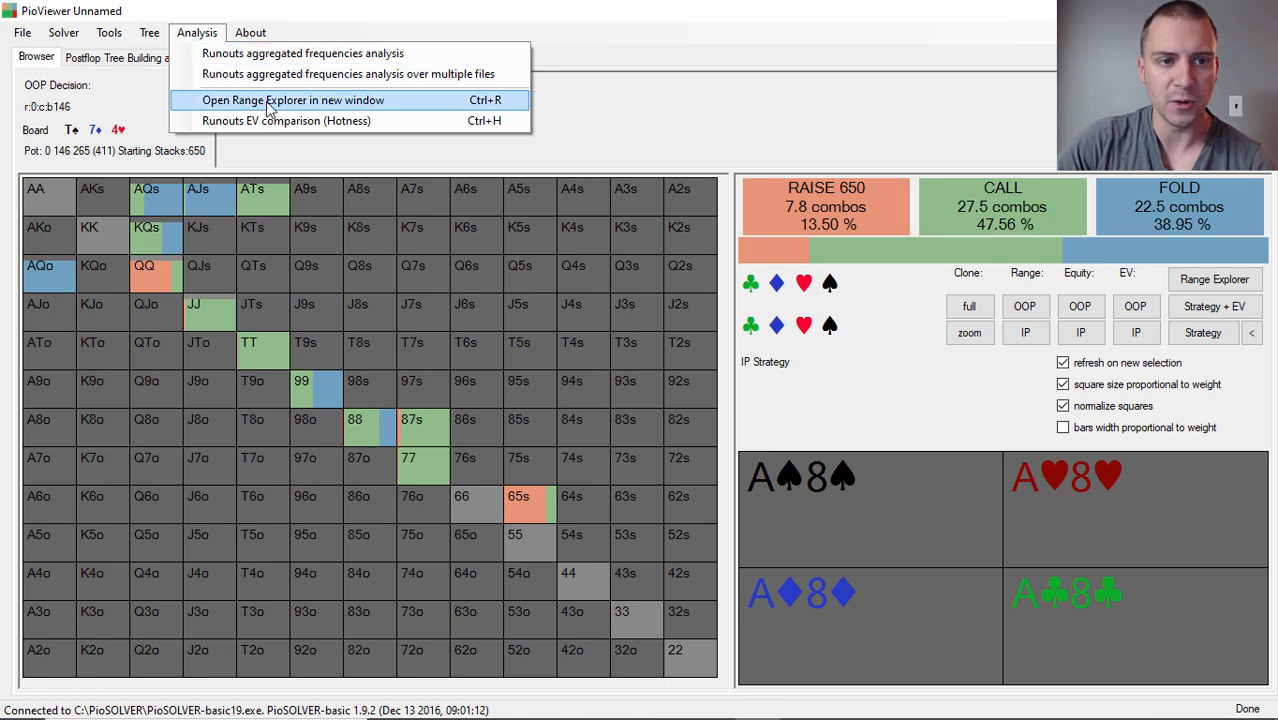
{"action": "left_click", "coordinate": [292, 99]}
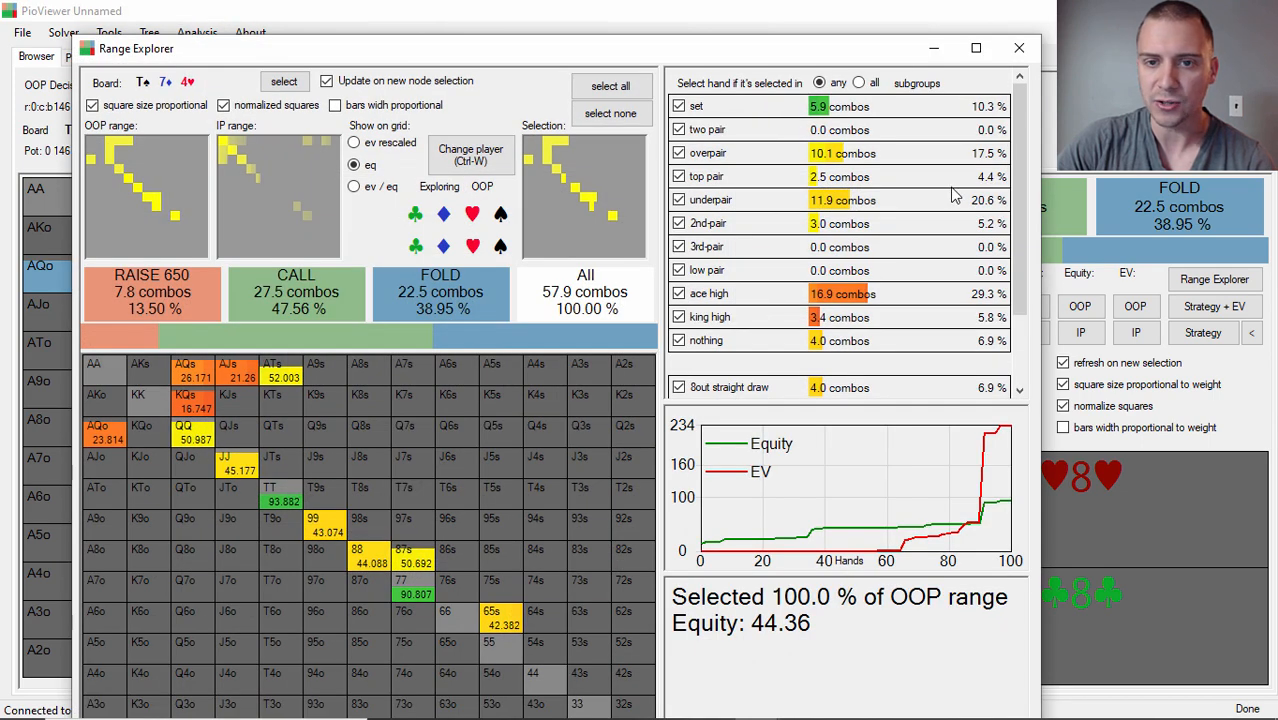
{"action": "mouse_move", "coordinate": [985, 118]}
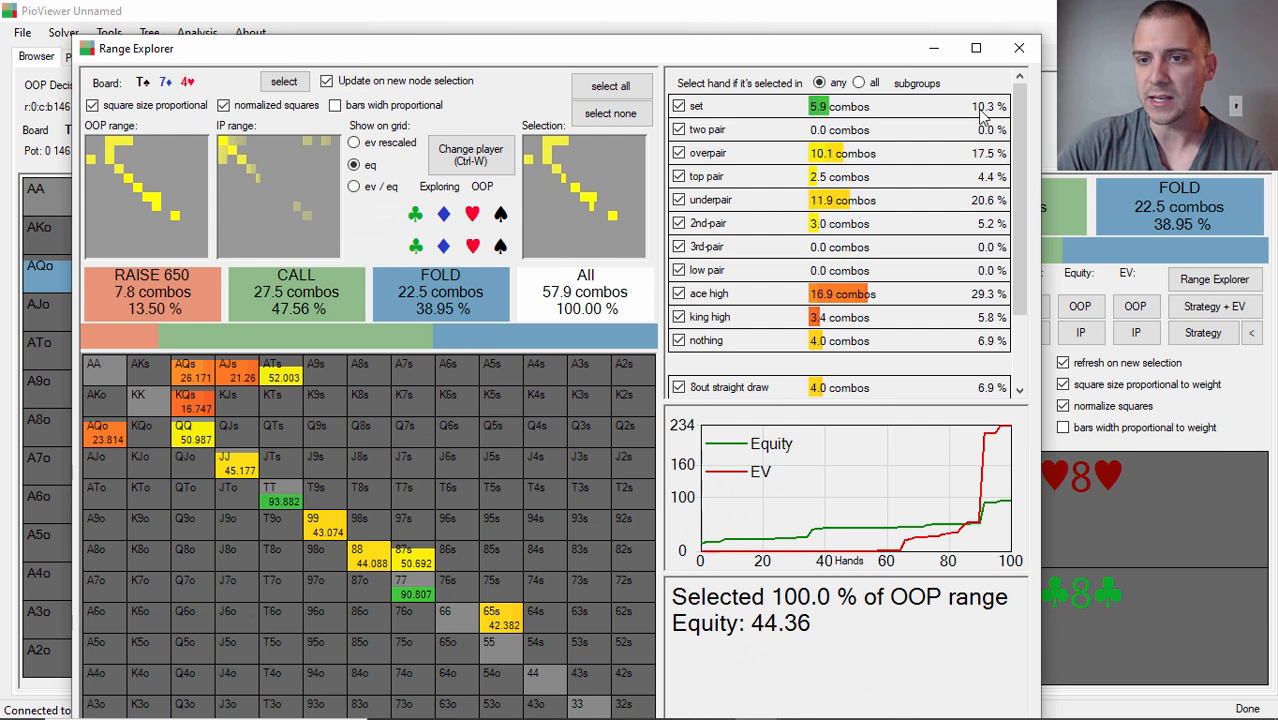
{"action": "mouse_move", "coordinate": [985, 168]}
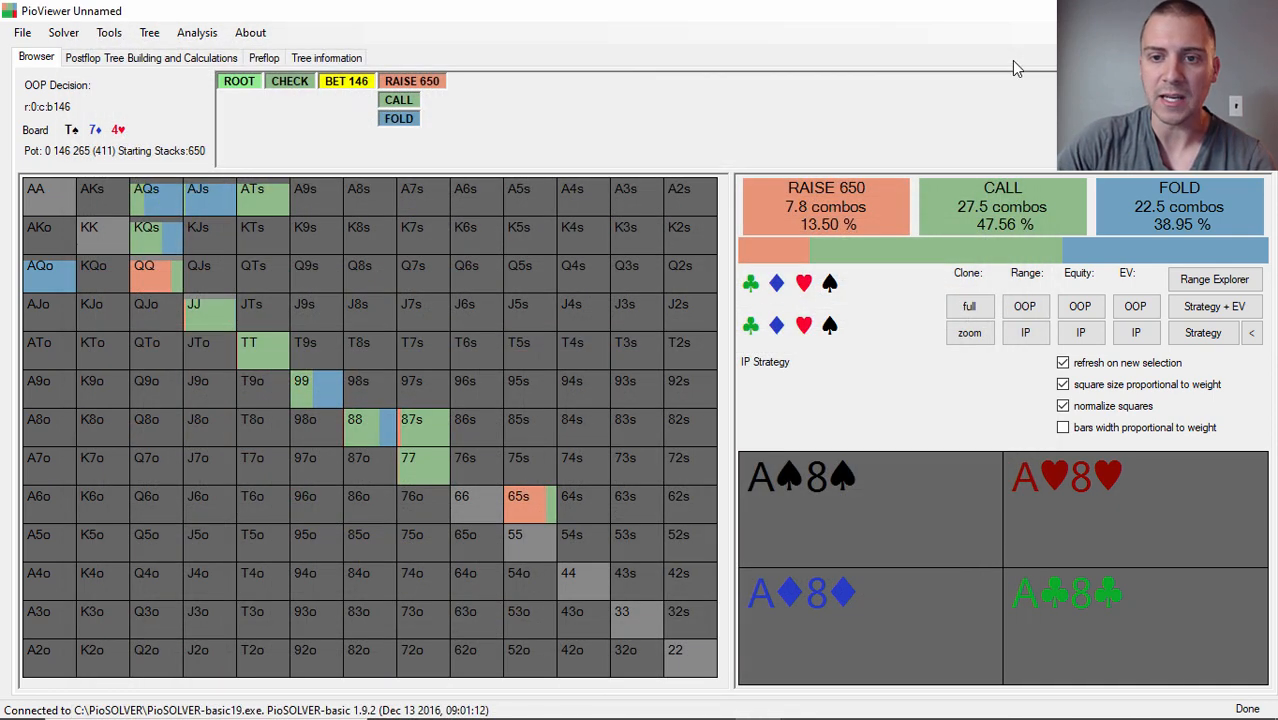
Colour the hand grid by OOP equity facing the 146 bet, totalling 44.358.
{"action": "left_click", "coordinate": [1081, 306]}
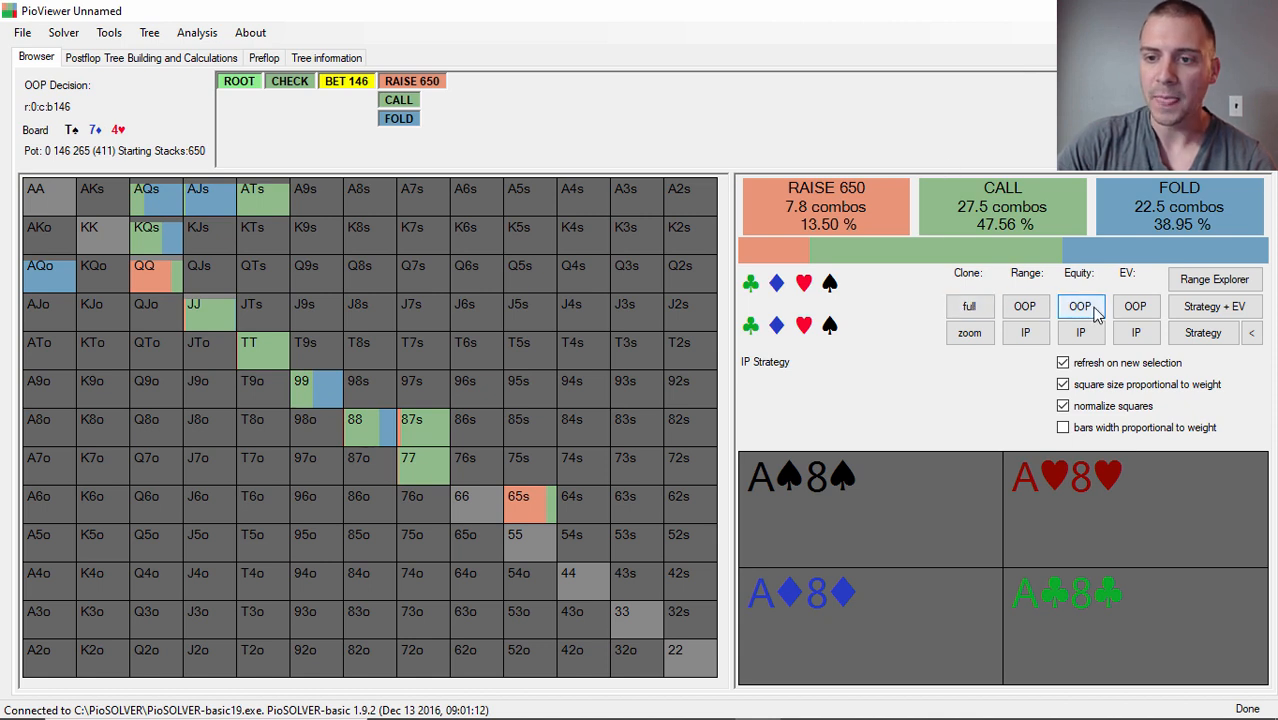
{"action": "left_click", "coordinate": [1080, 306]}
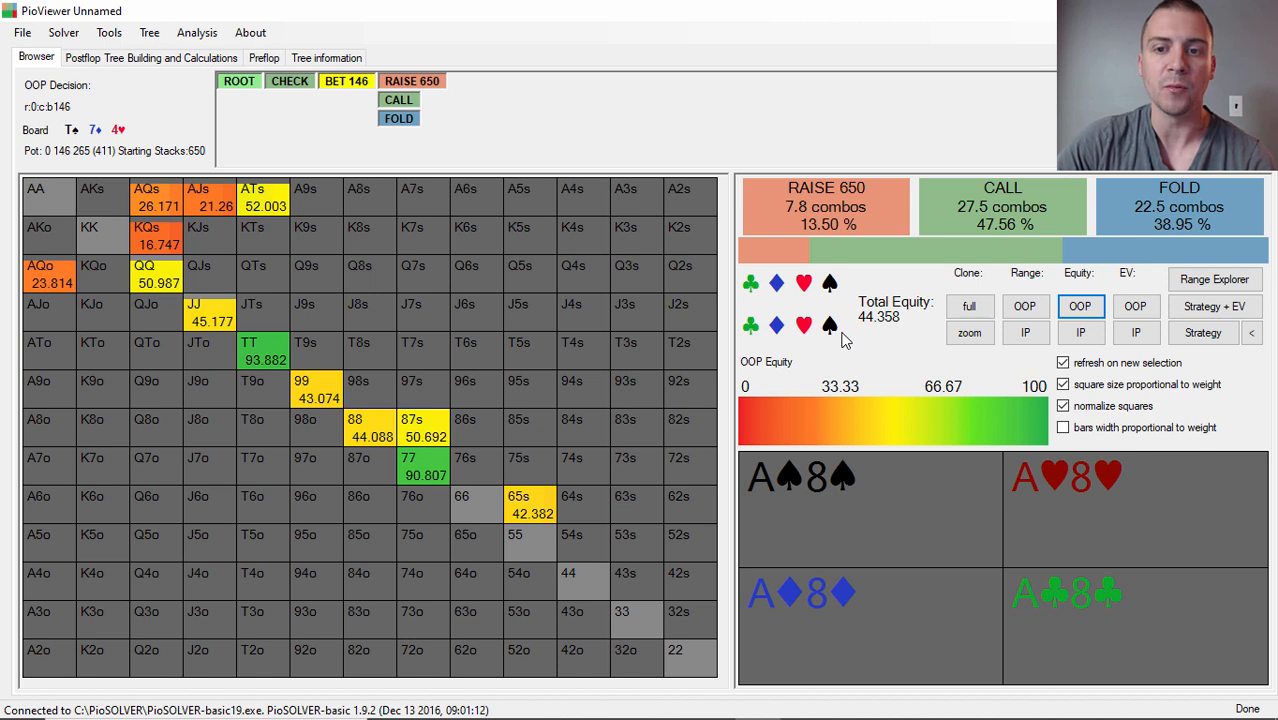
{"action": "mouse_move", "coordinate": [896, 337]}
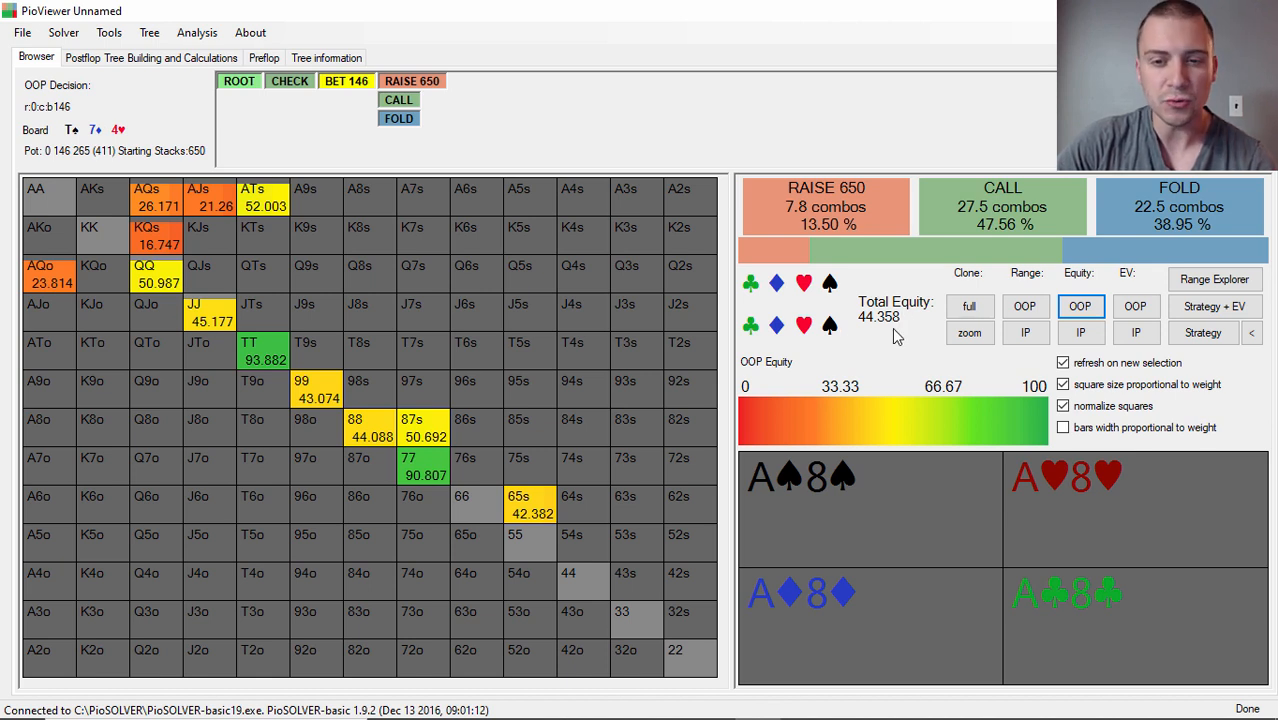
{"action": "mouse_move", "coordinate": [1185, 295]}
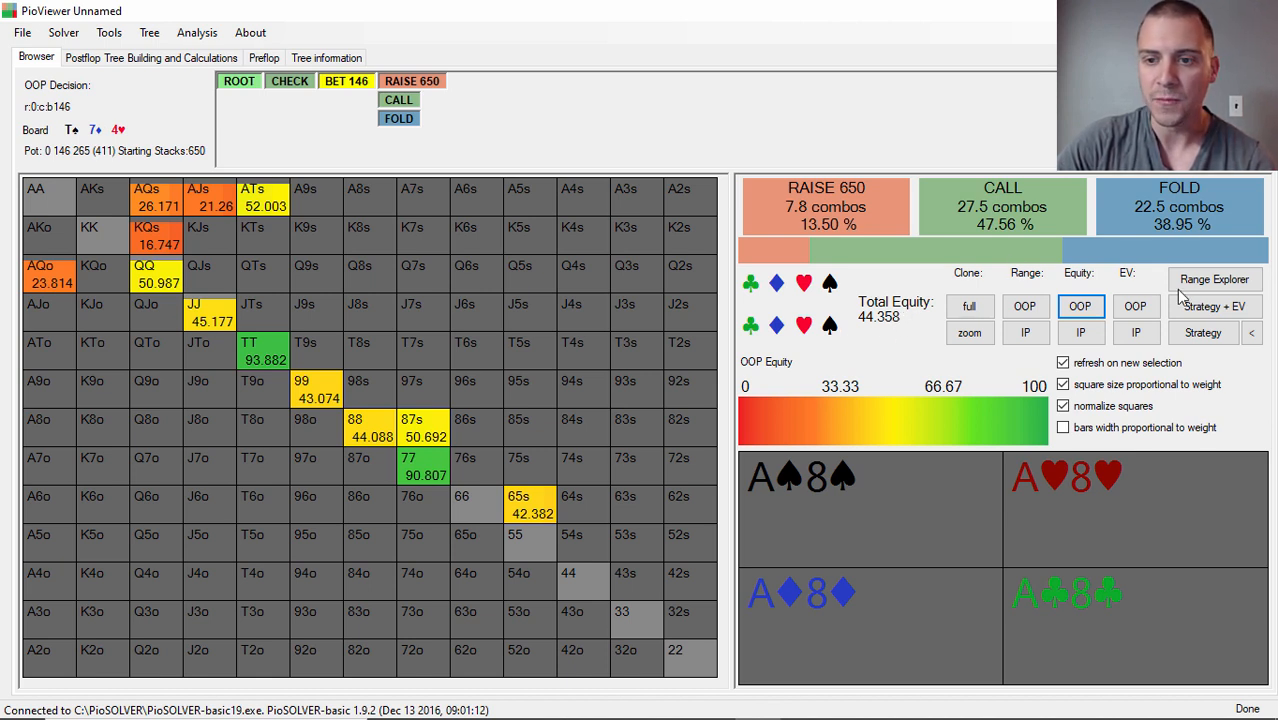
Switch the grid from per-hand equity back to OOP's raise, call and fold strategy facing the 146 bet.
{"action": "left_click", "coordinate": [1203, 332]}
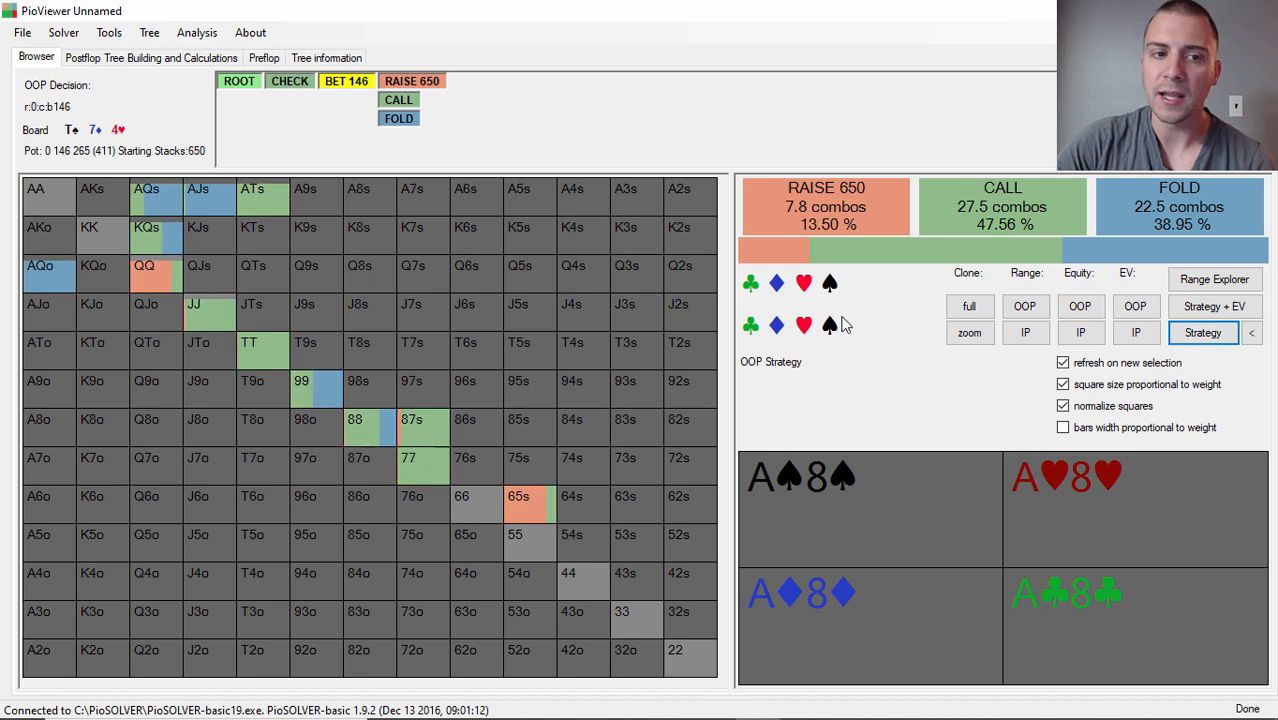
{"action": "mouse_move", "coordinate": [883, 372]}
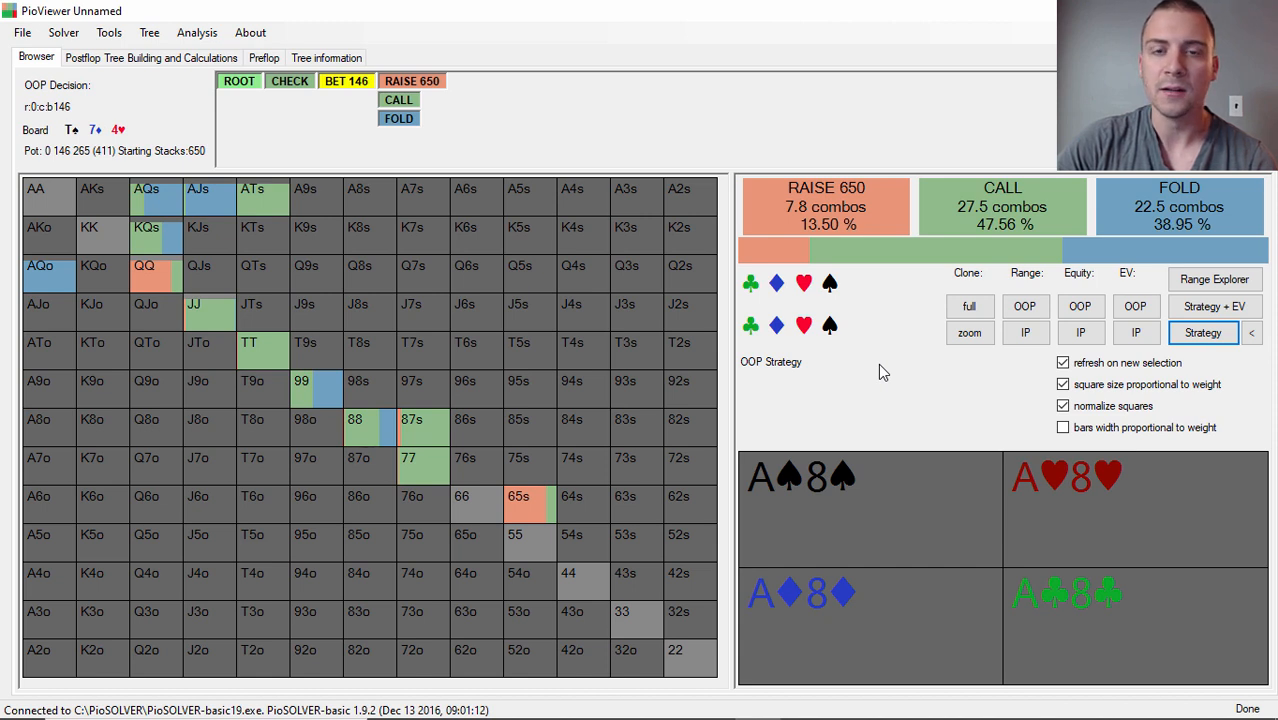
{"action": "mouse_move", "coordinate": [905, 373]}
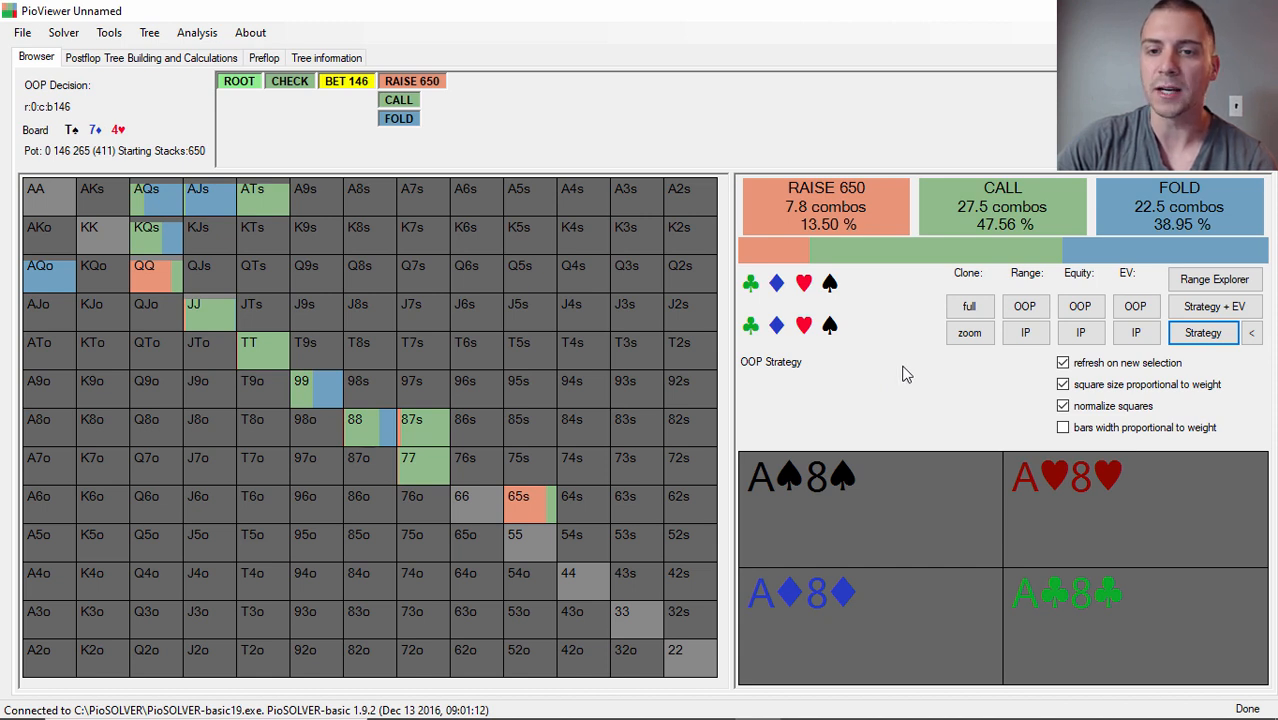
{"action": "mouse_move", "coordinate": [878, 365]}
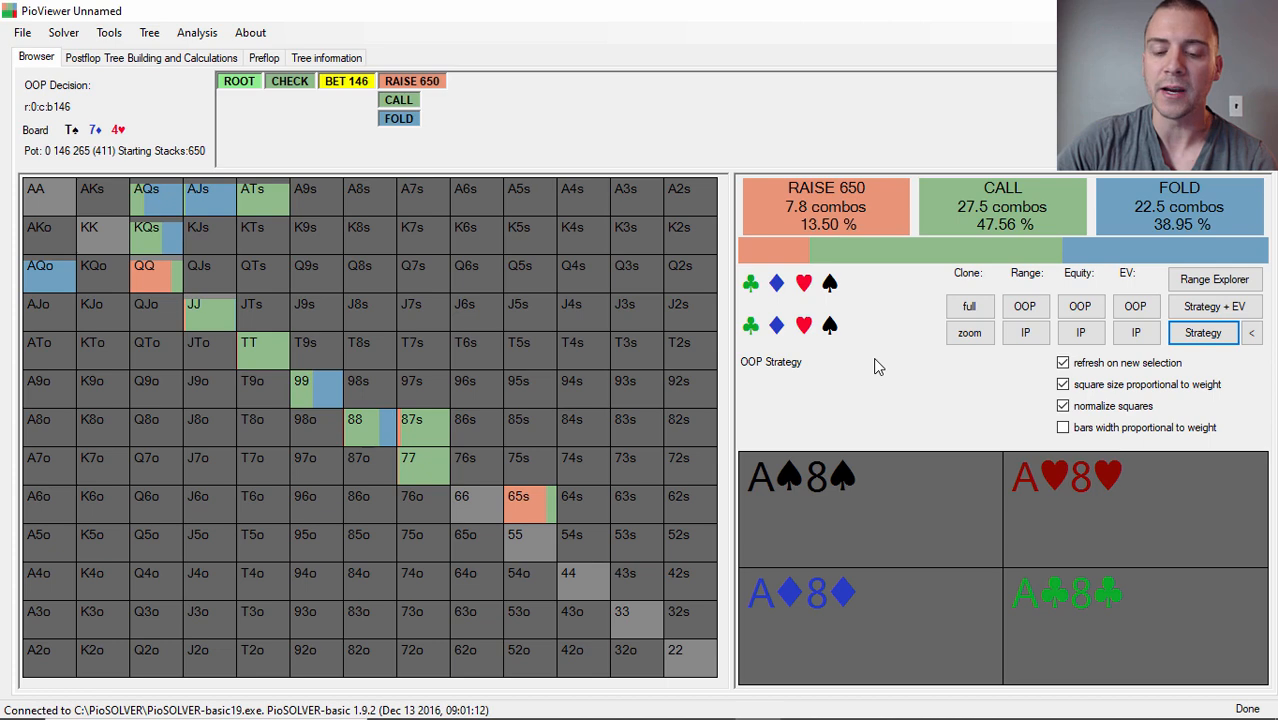